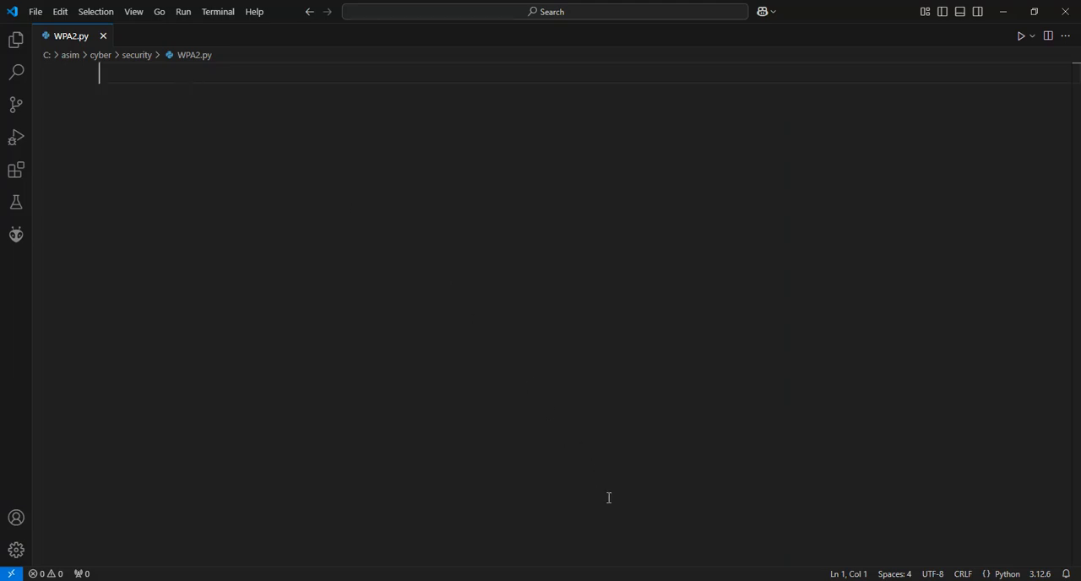
mouse_move(552, 97)
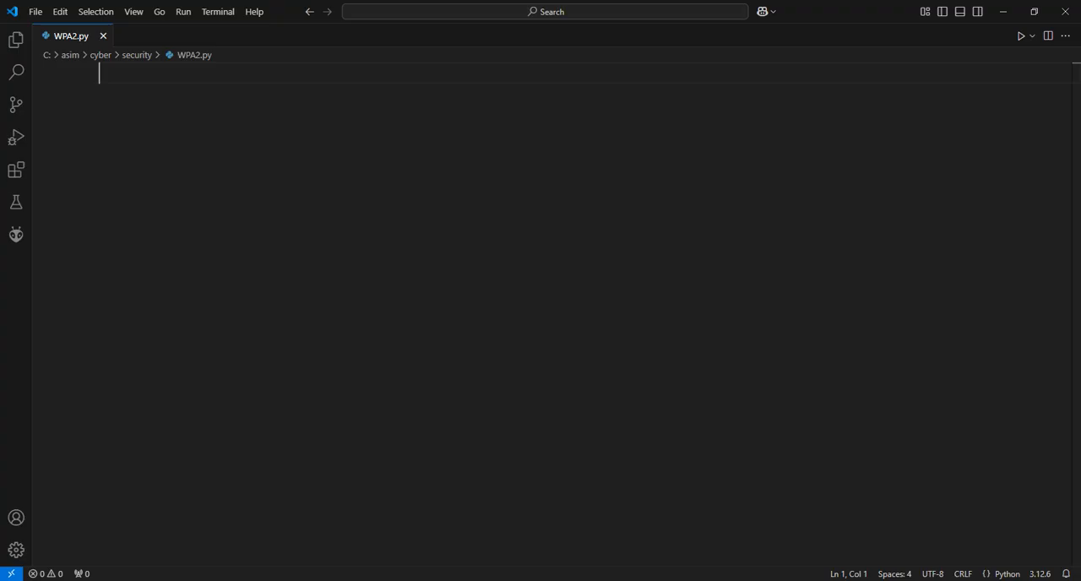
- Write the import block: hashlib, binascii, AES from Crypto.Cipher, get_random_bytes from Crypto.Random
type("import hashlib")
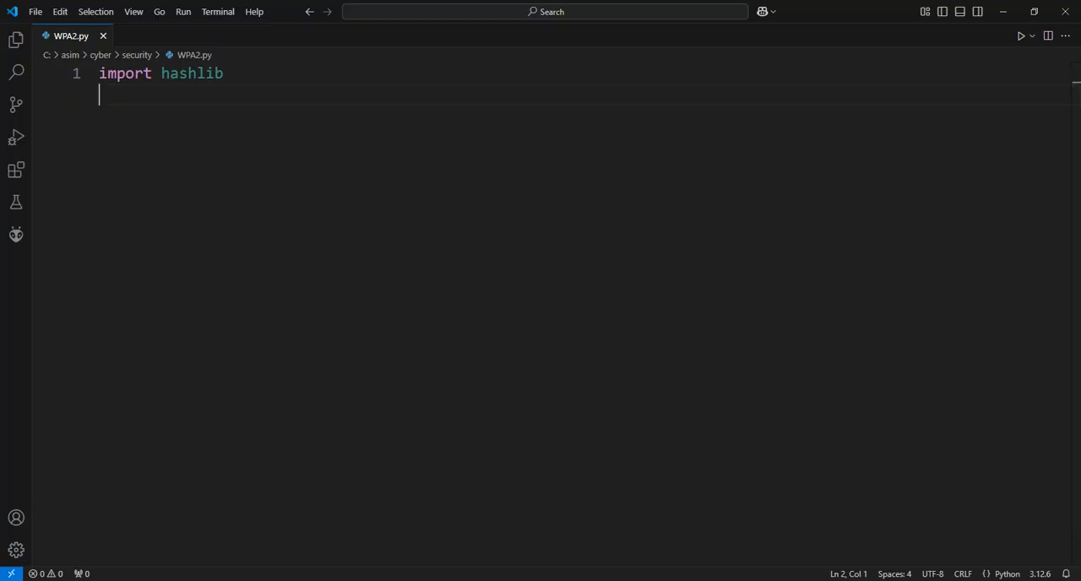
type("i")
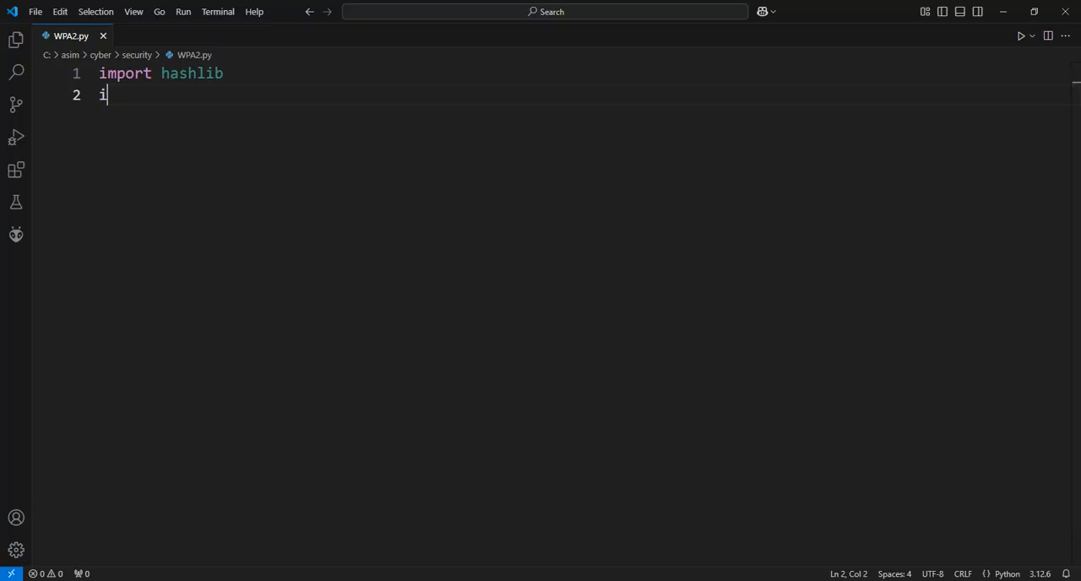
type("mport binascii")
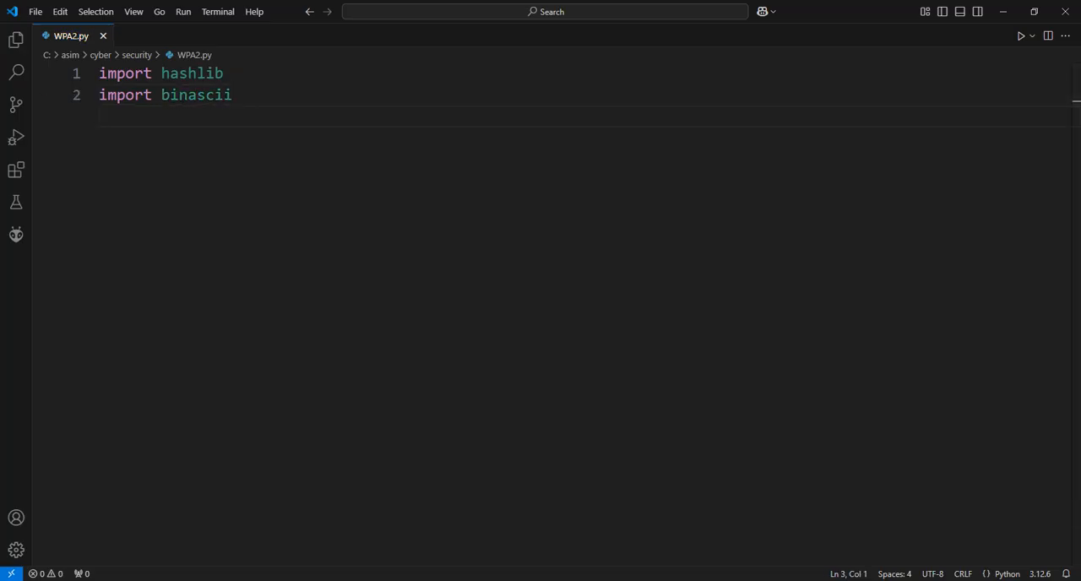
type("from")
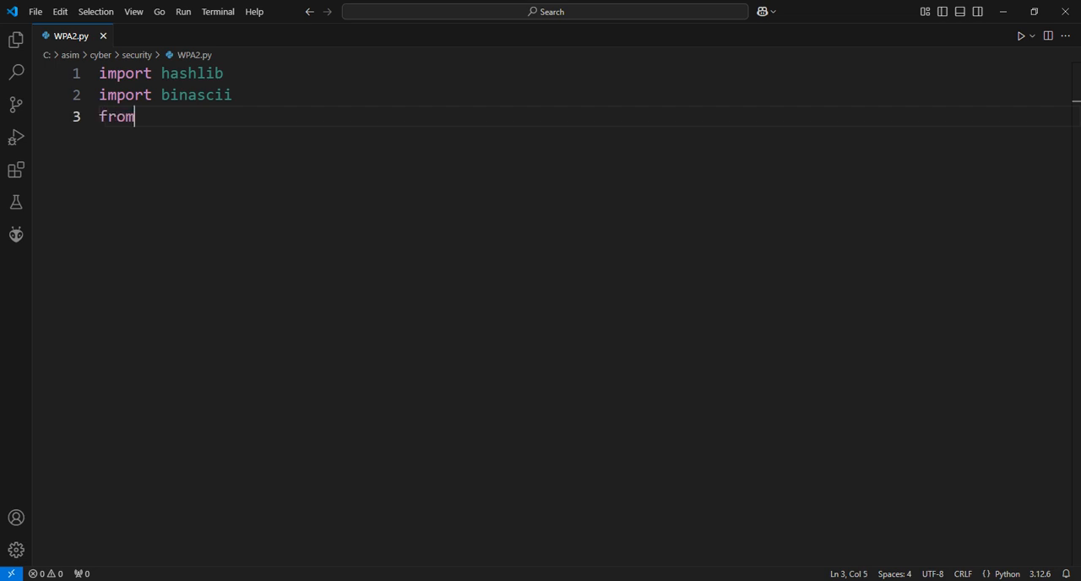
type("Crypto.Ci")
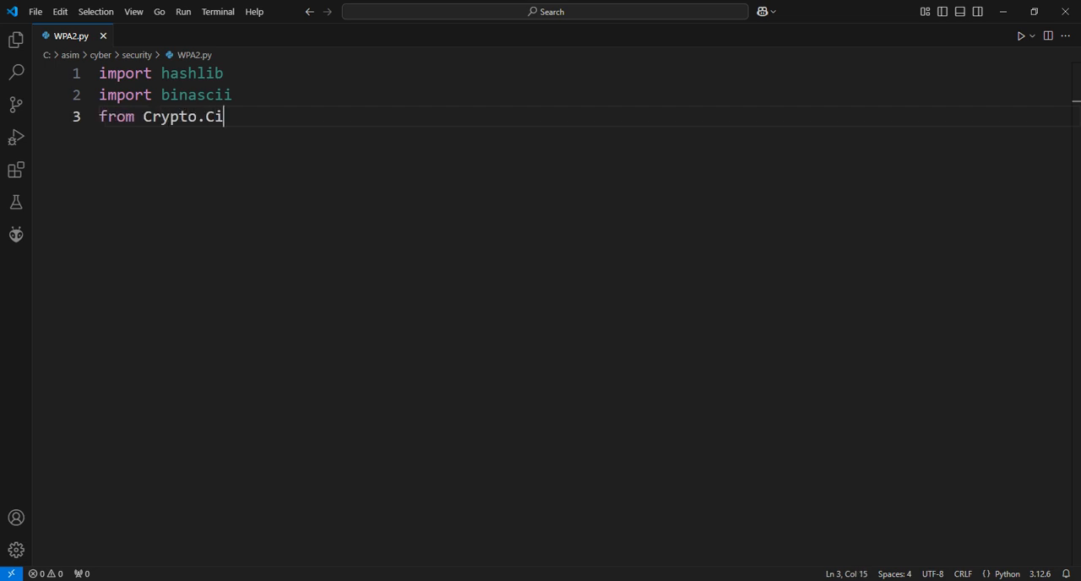
type("pher import AES")
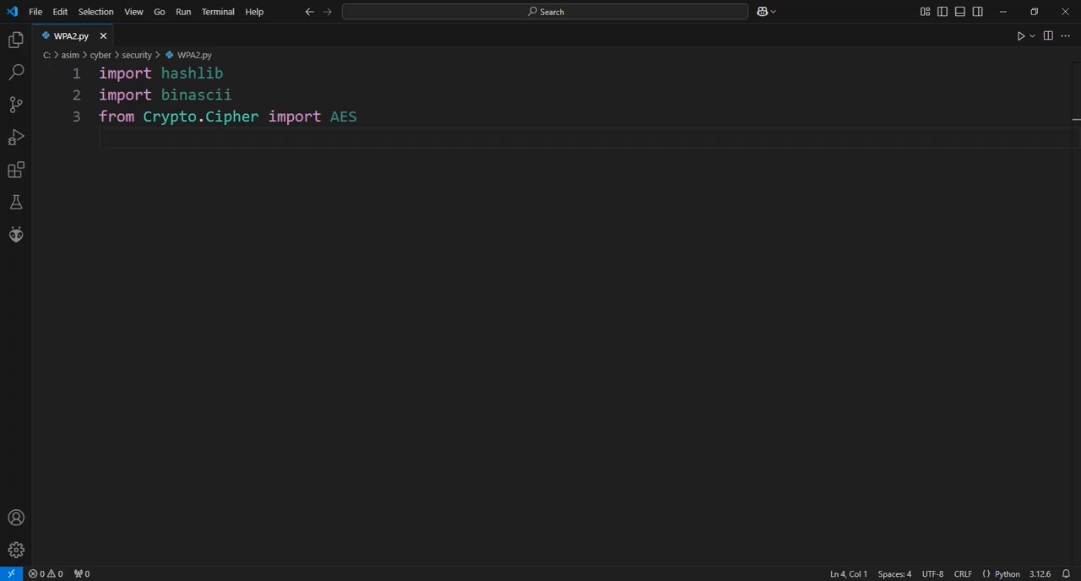
type("from Crypto.")
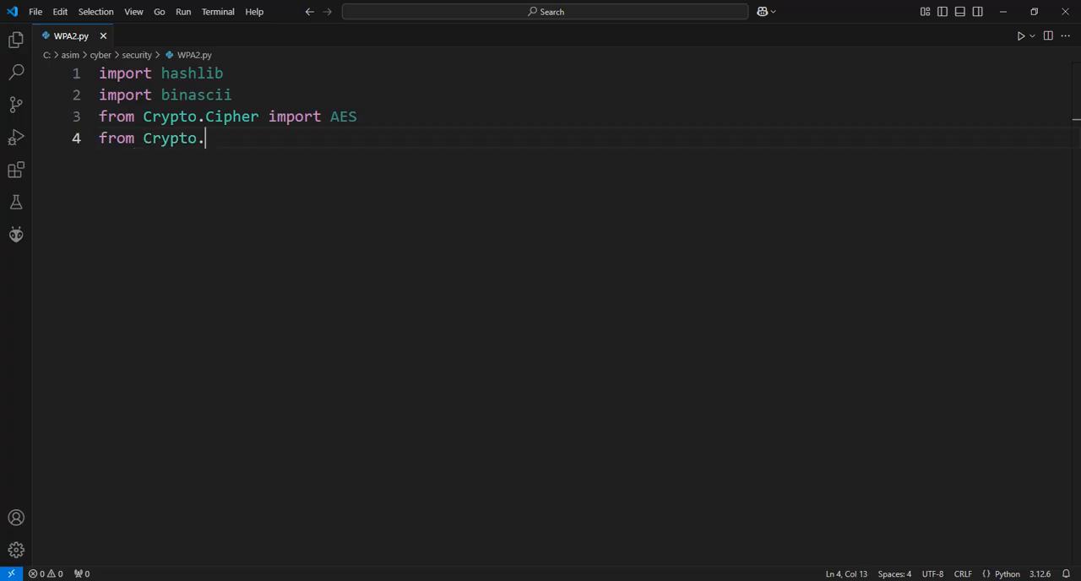
type("Random imp")
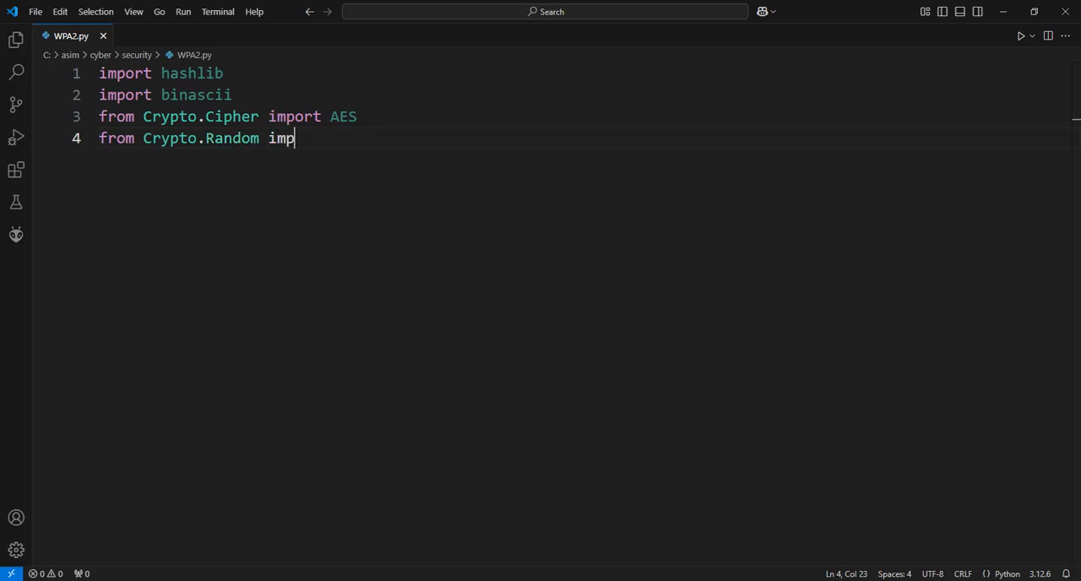
type("ort get_ra")
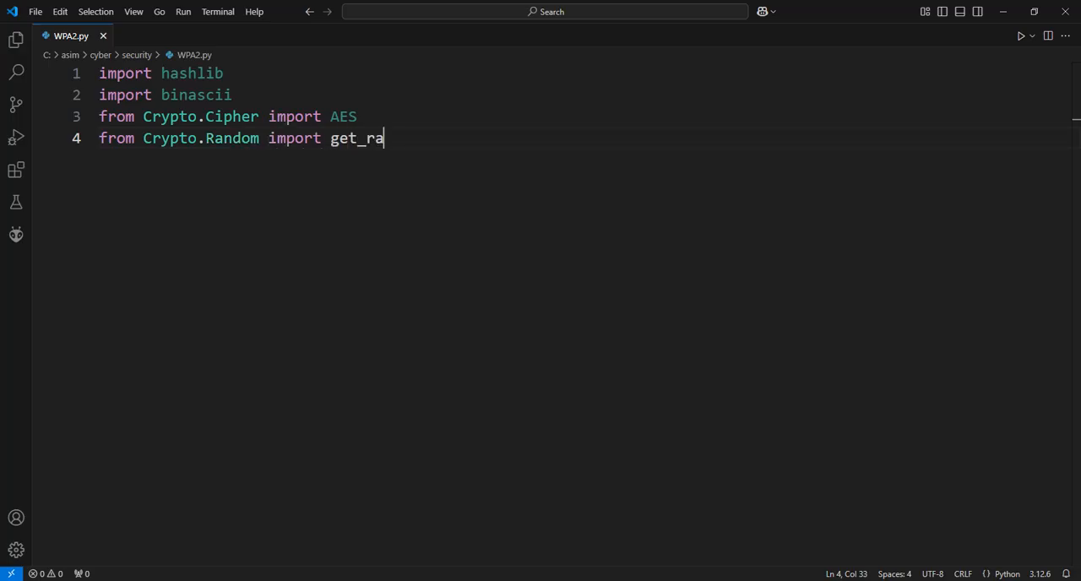
type("ndom_bytes")
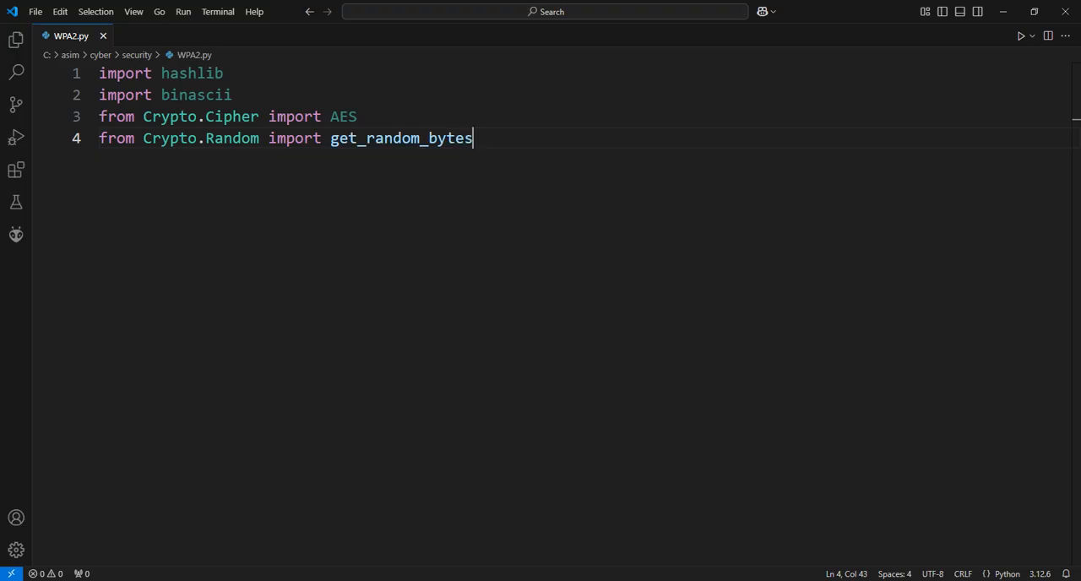
key("enter")
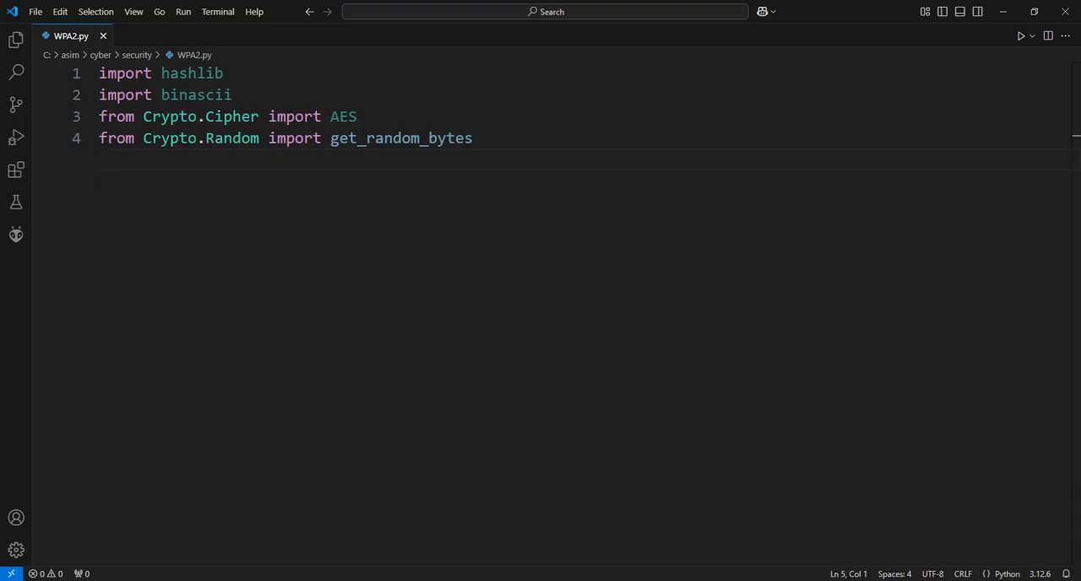
- Declare the function compute_ptk(psk, ssid, client_mac, ap_mac)
type("def comput")
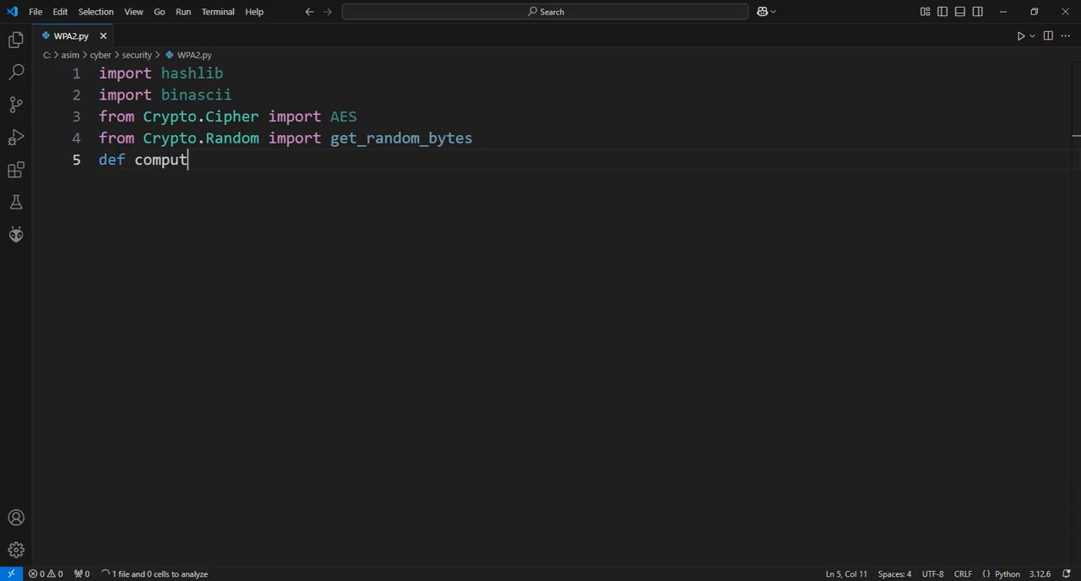
type("e_ptk(psk,")
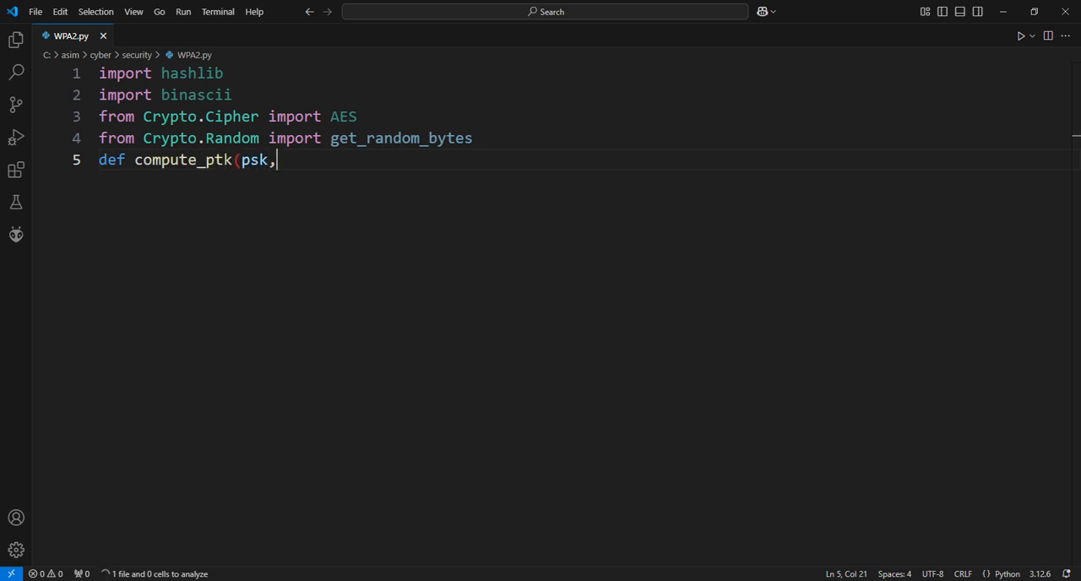
type("ssid, cli")
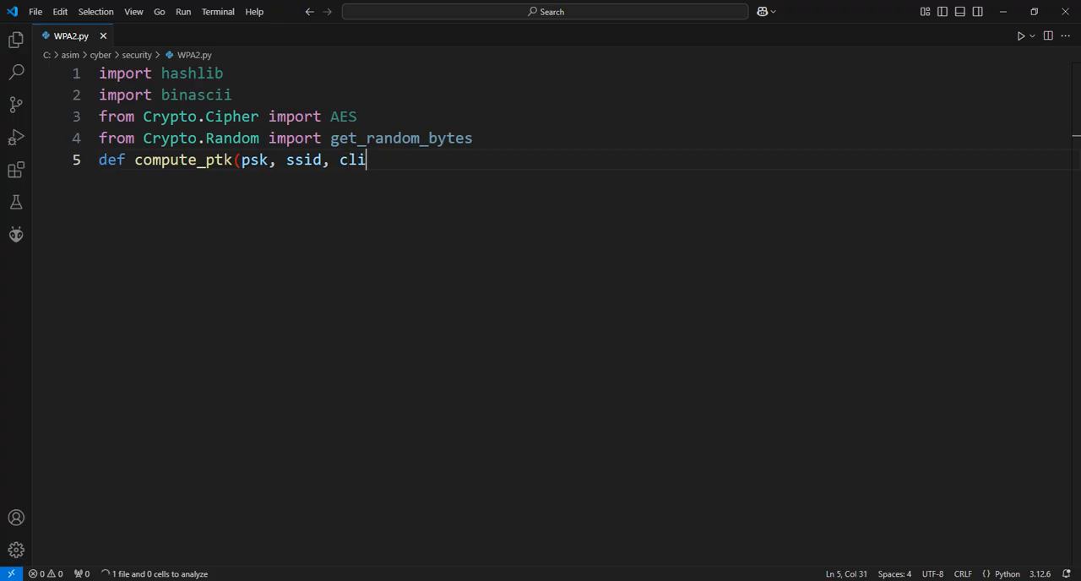
type("ent_mac, a")
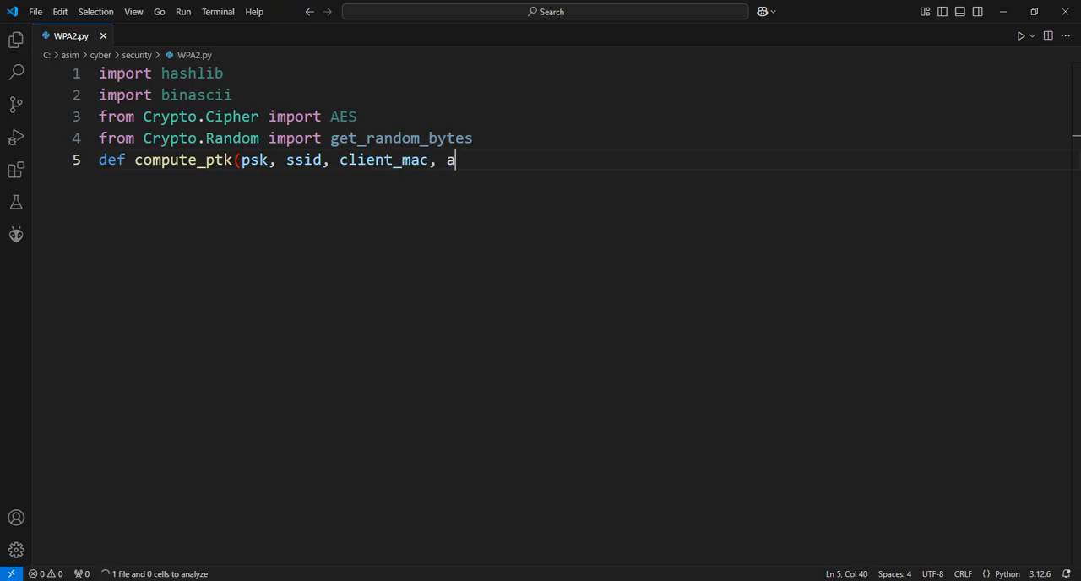
type("p_mac):")
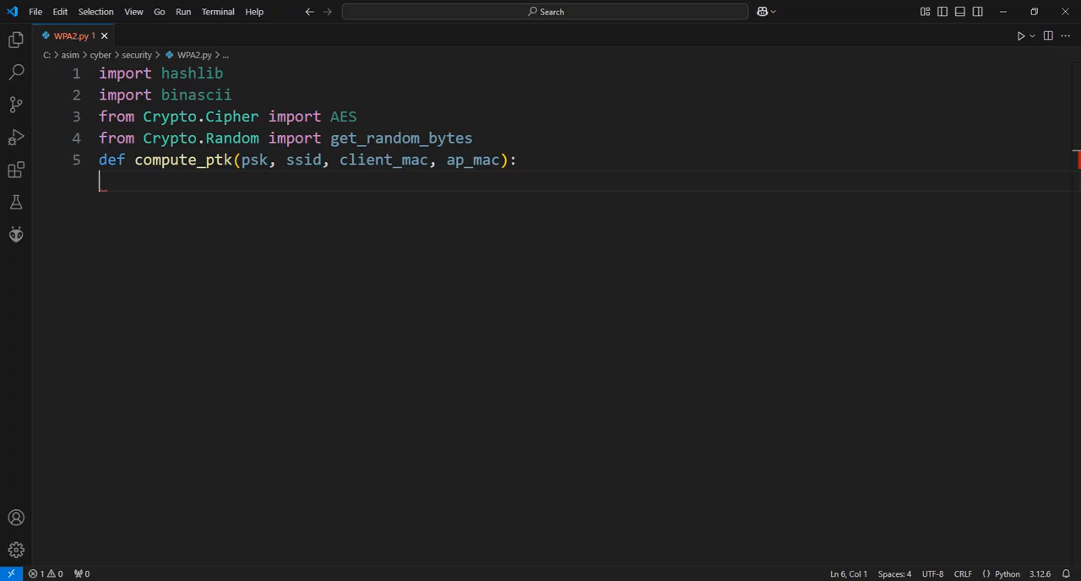
- Set ptk_input to psk, ssid, client_mac and ap_mac, each encoded and concatenated
type("p")
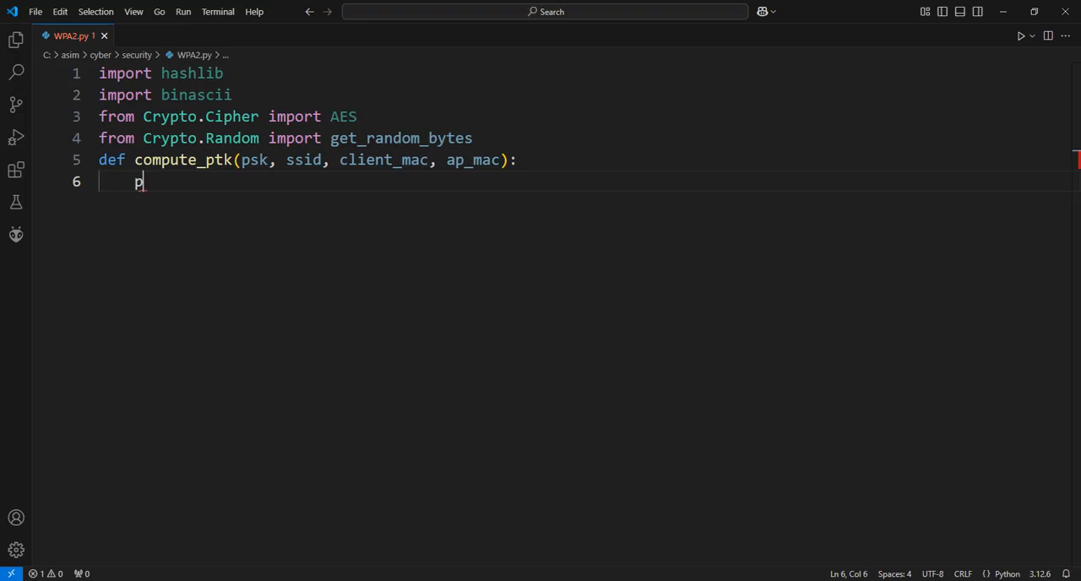
type("tk_input")
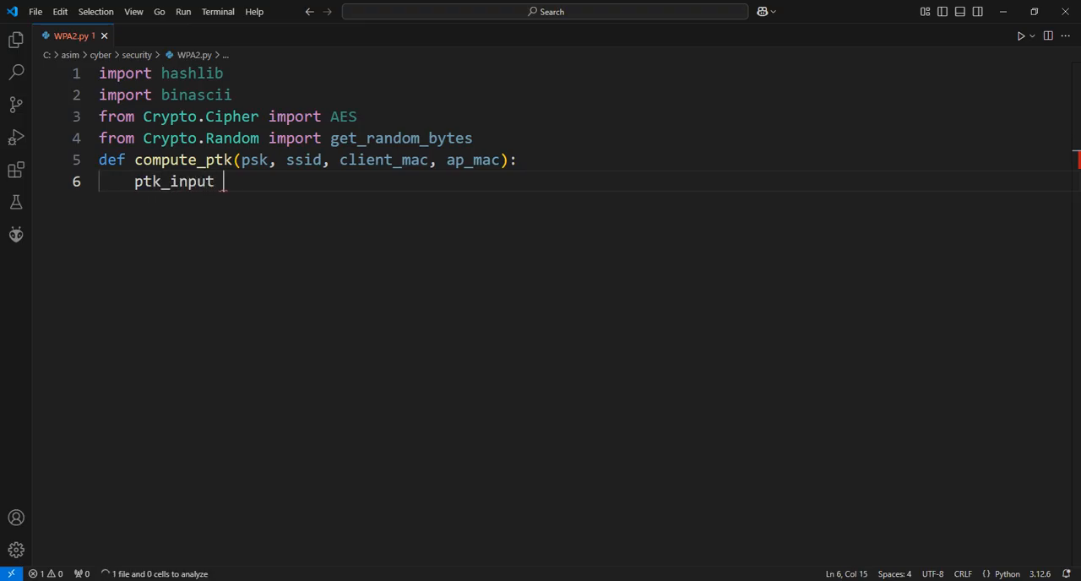
type("= psk.enco")
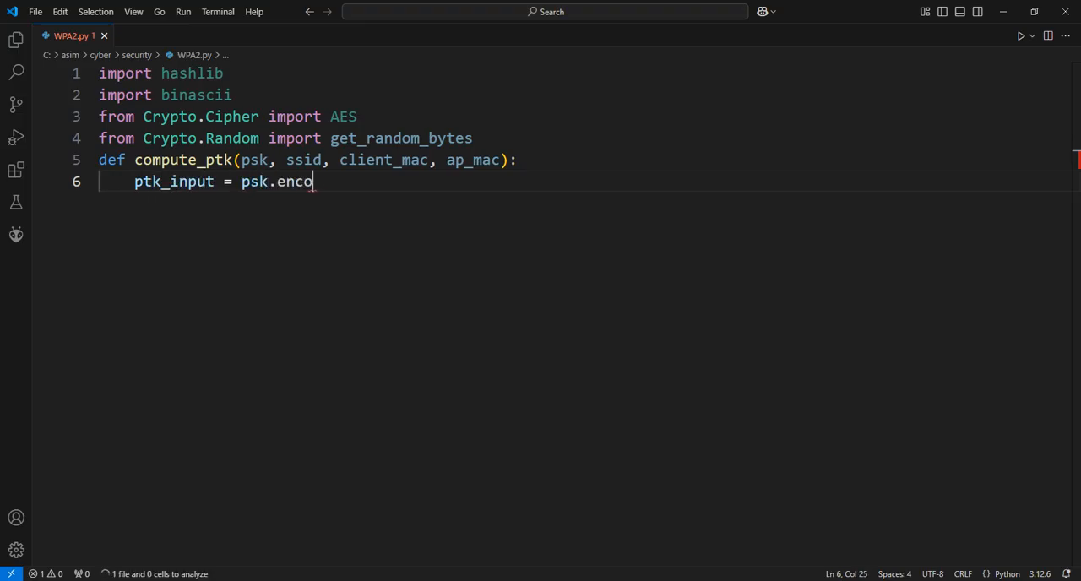
type("de() + ssi")
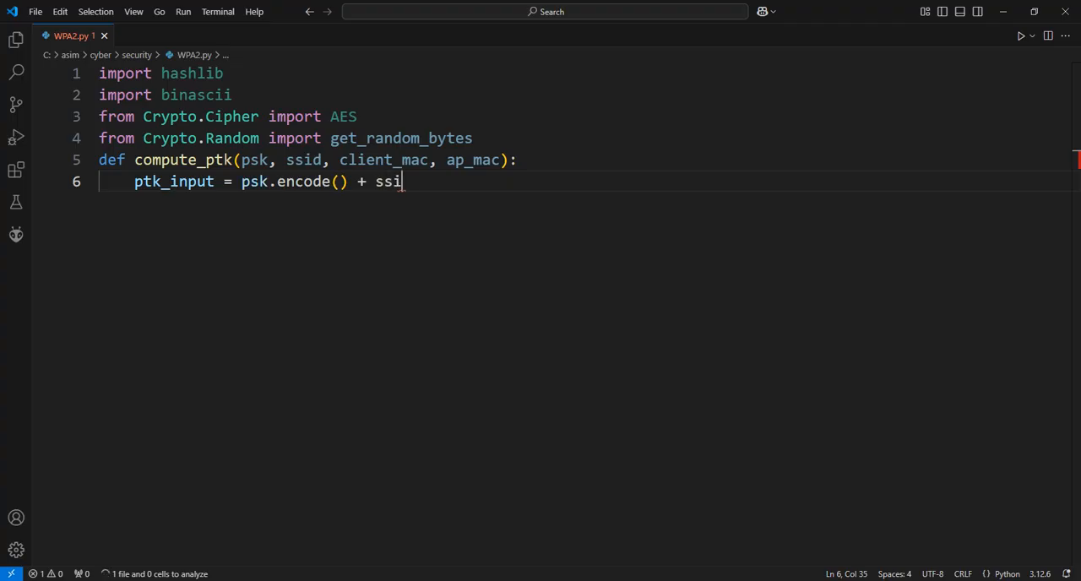
type("d.encode()")
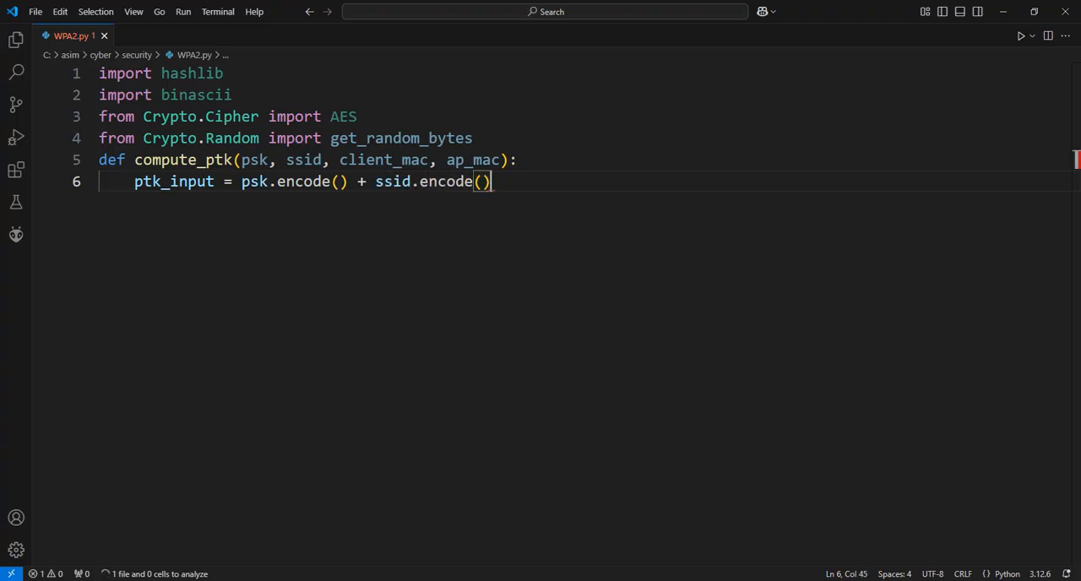
type("+ client_")
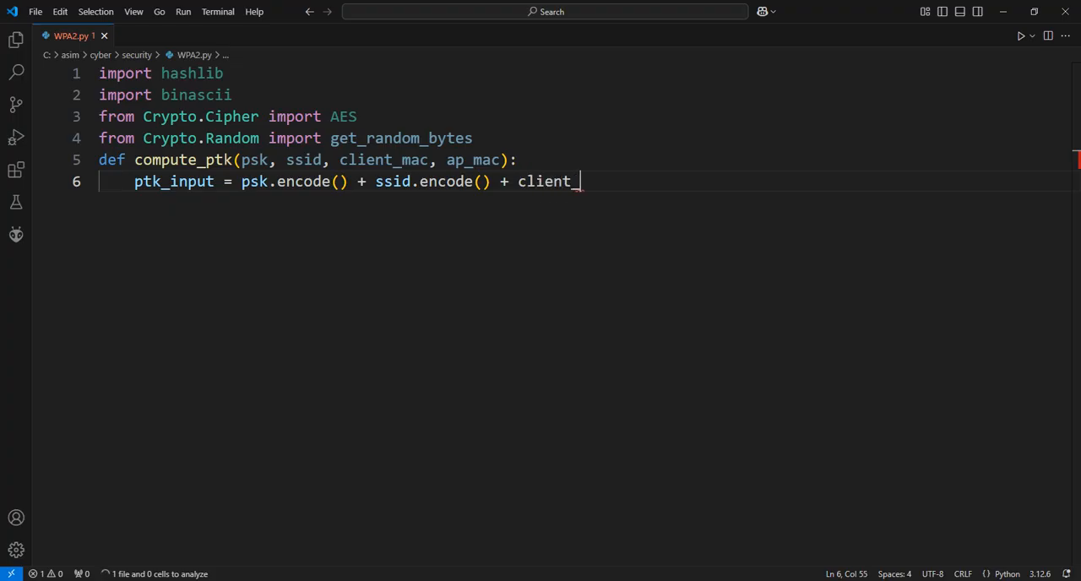
type("mac.encode")
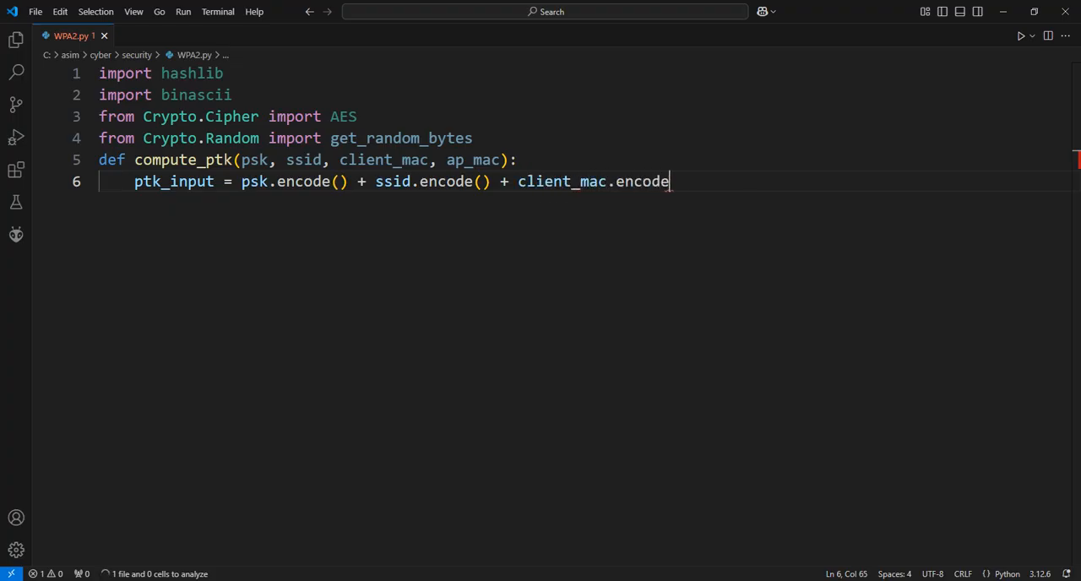
type("() + ap_ma")
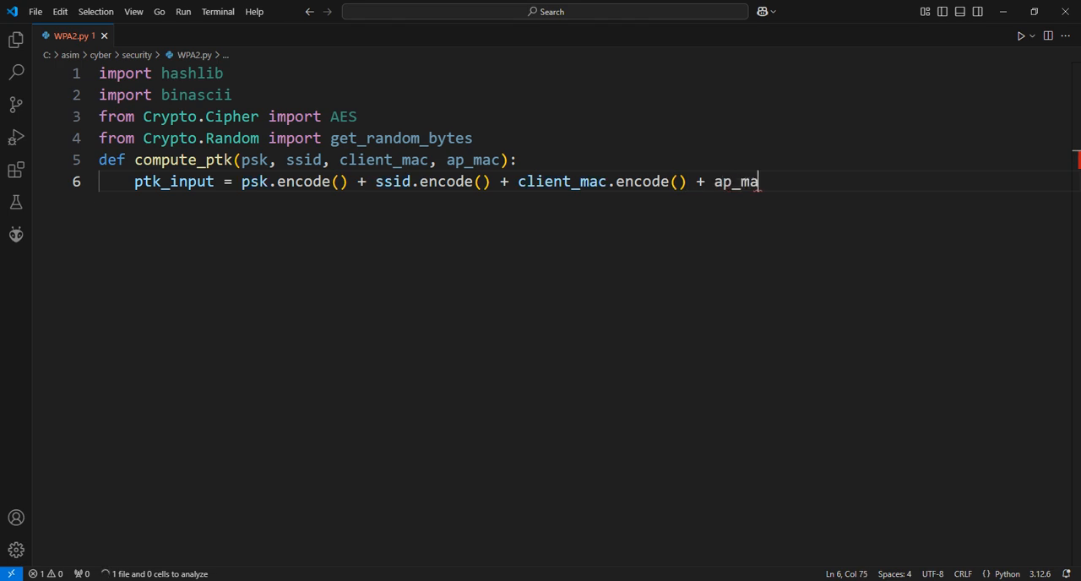
type("c.encode()")
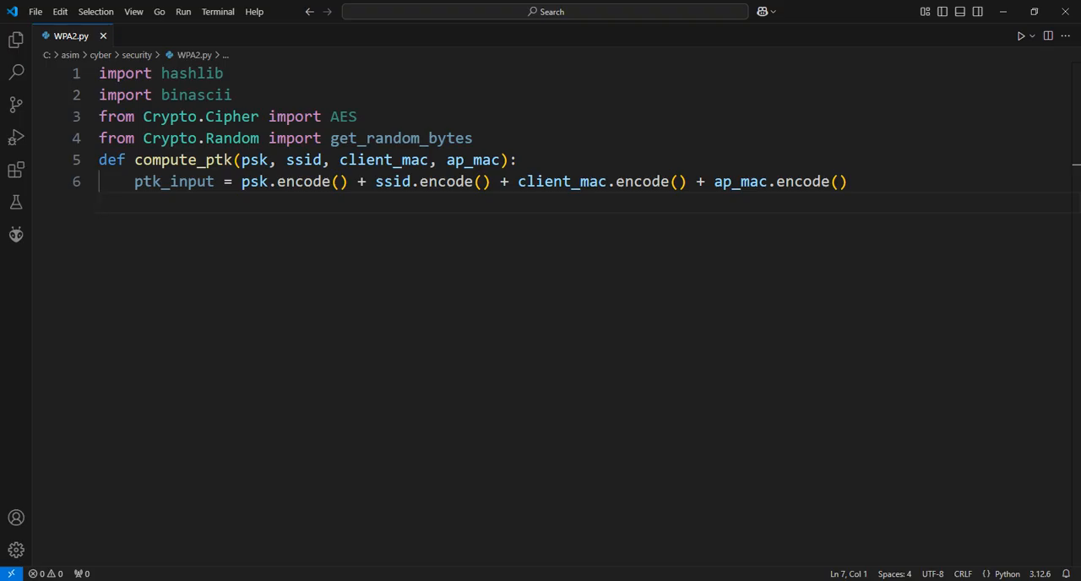
- Set ptk = hashlib.pbkdf2_hmac('sha1', ptk_input, b'WPA2', 4096, dklen=64) and return ptk
key("Enter")
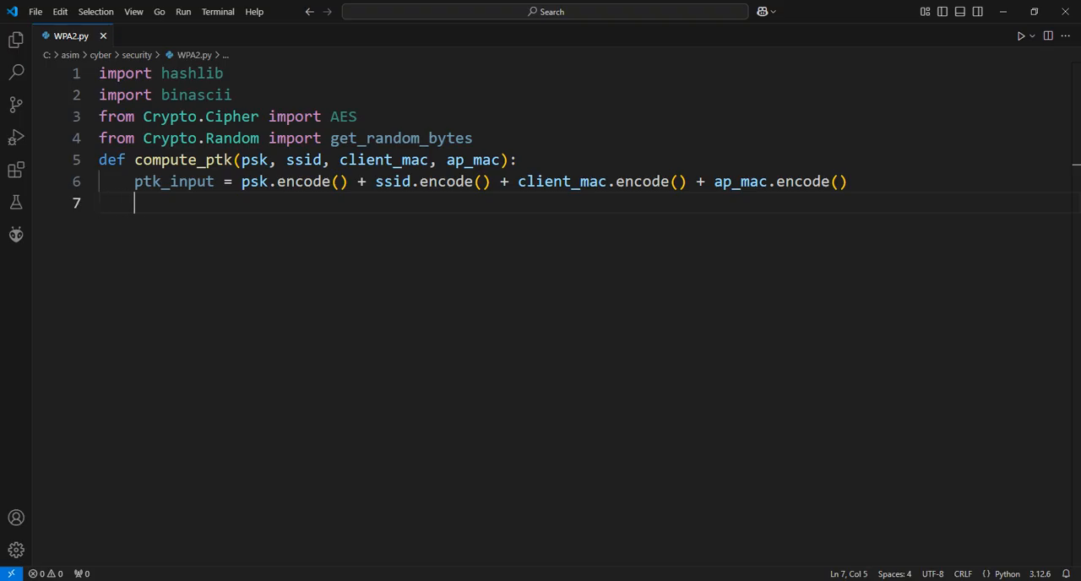
type("ptk = has")
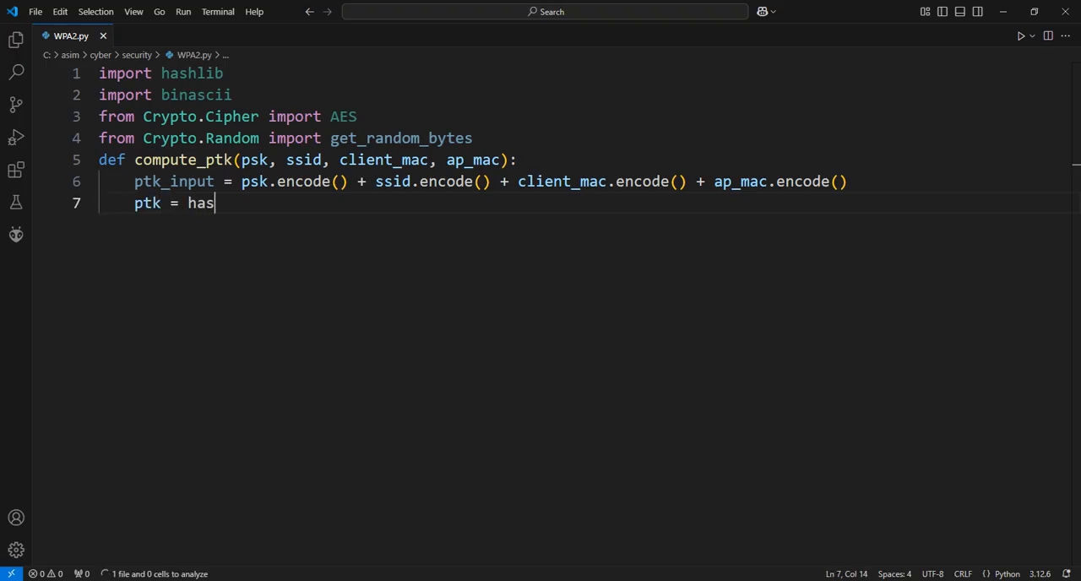
type("hlib.pbkdf")
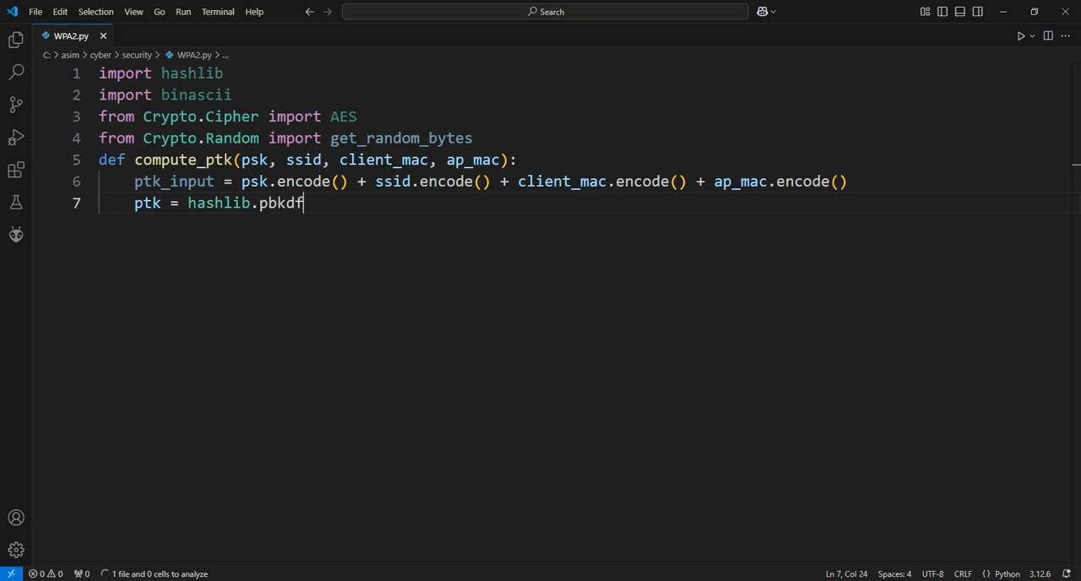
type("2_hmac('sh")
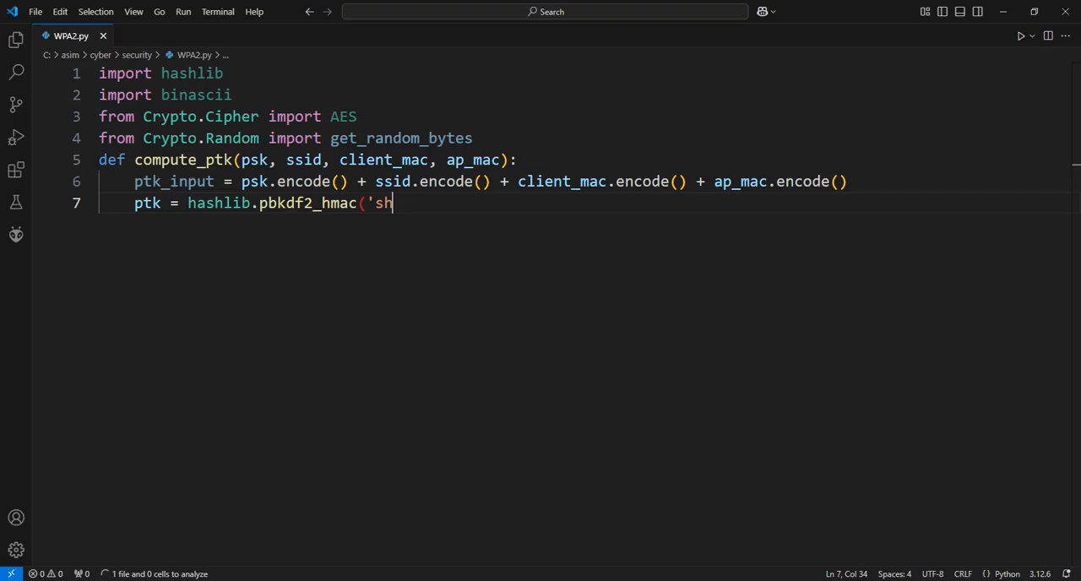
type("a1', ptk_i")
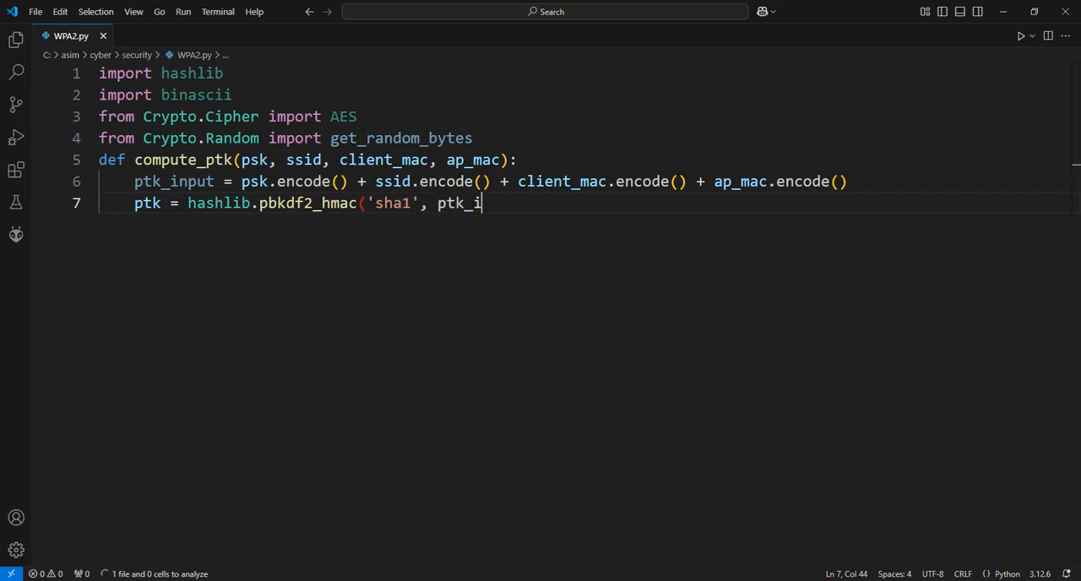
type("nput, b'WP")
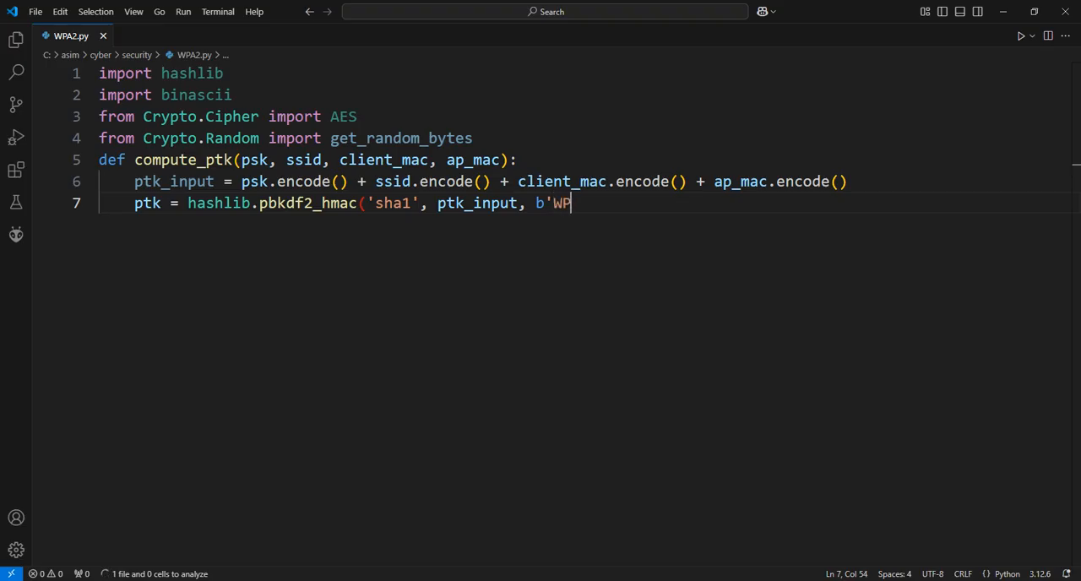
type("2', 4096,")
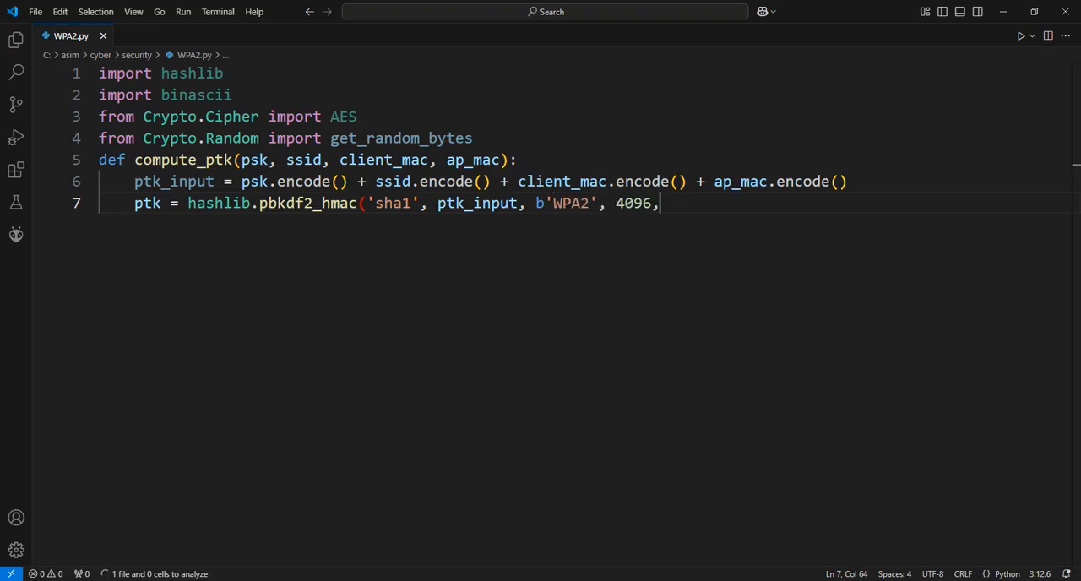
type("dklen=64)")
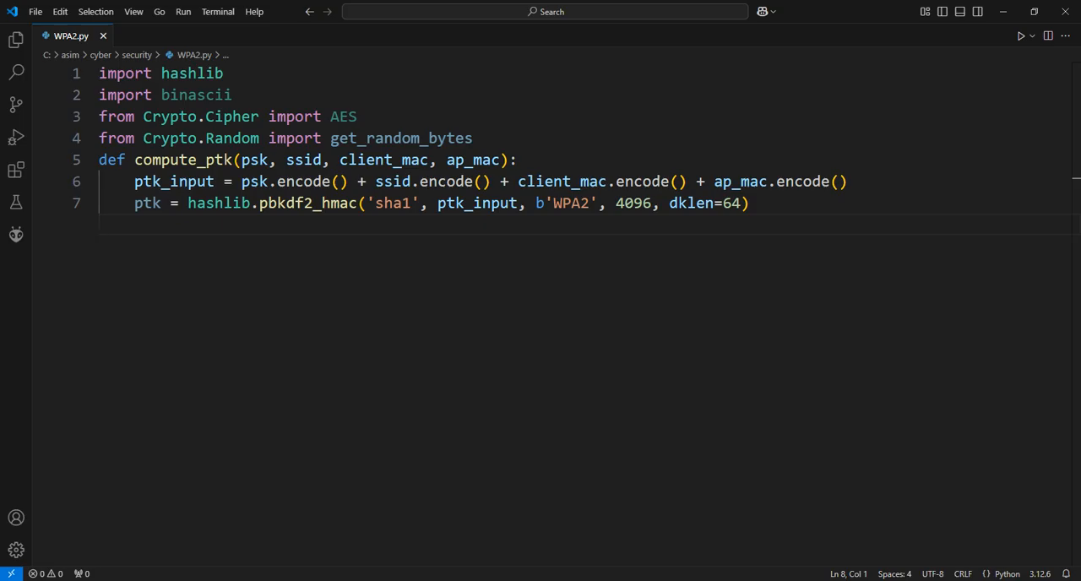
key("Enter")
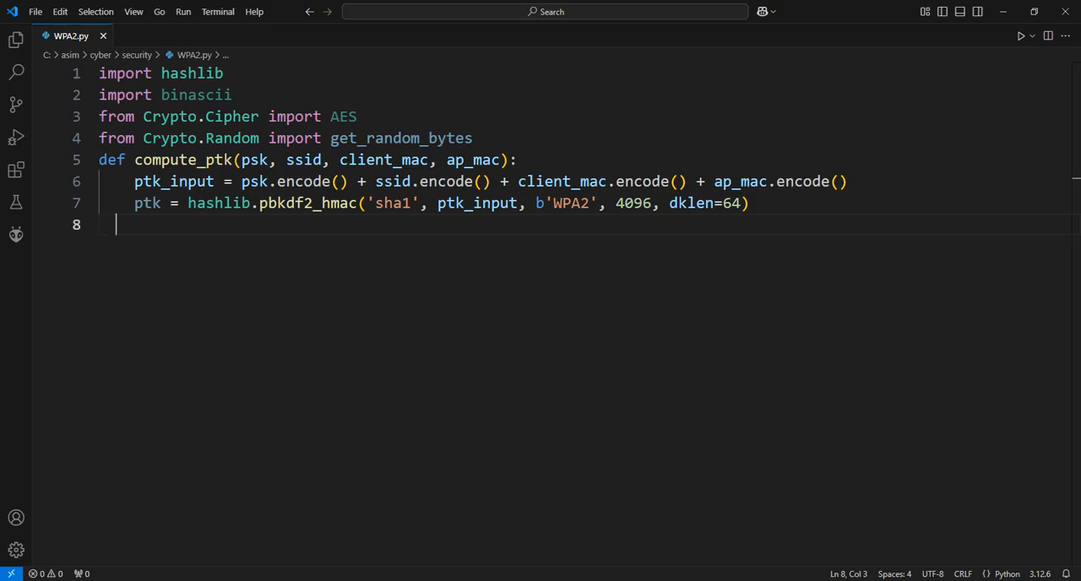
type("return")
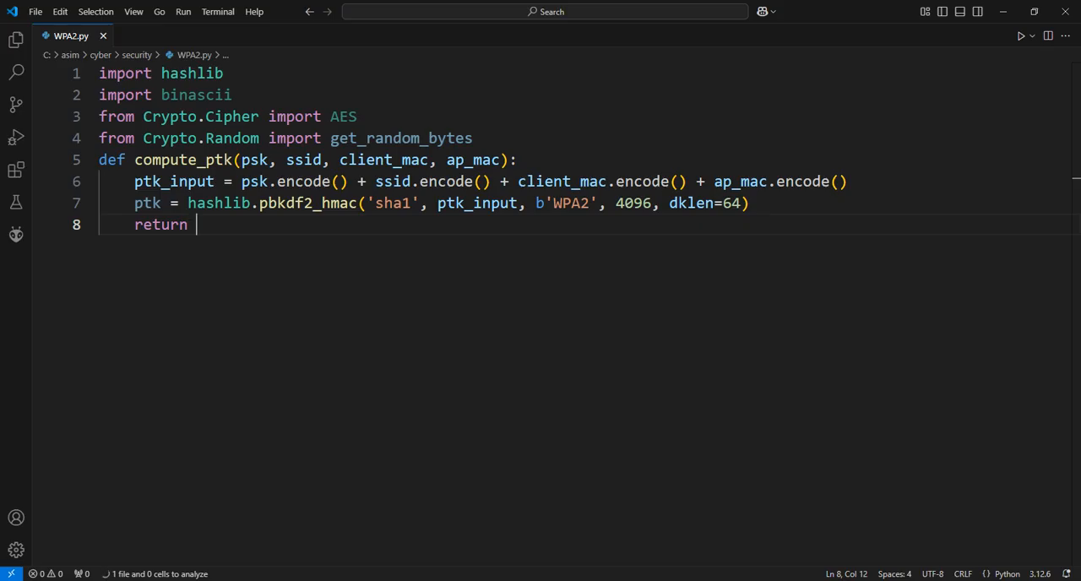
type("ptk")
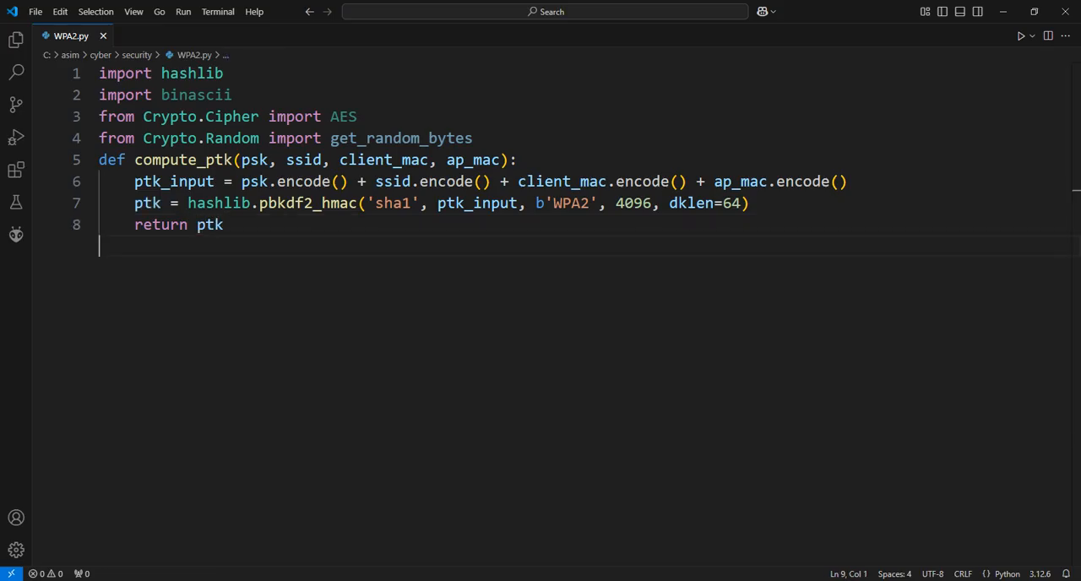
- Define generate_aes_key(ptk) with aes_key = ptk[:16] and return aes_key
type("def")
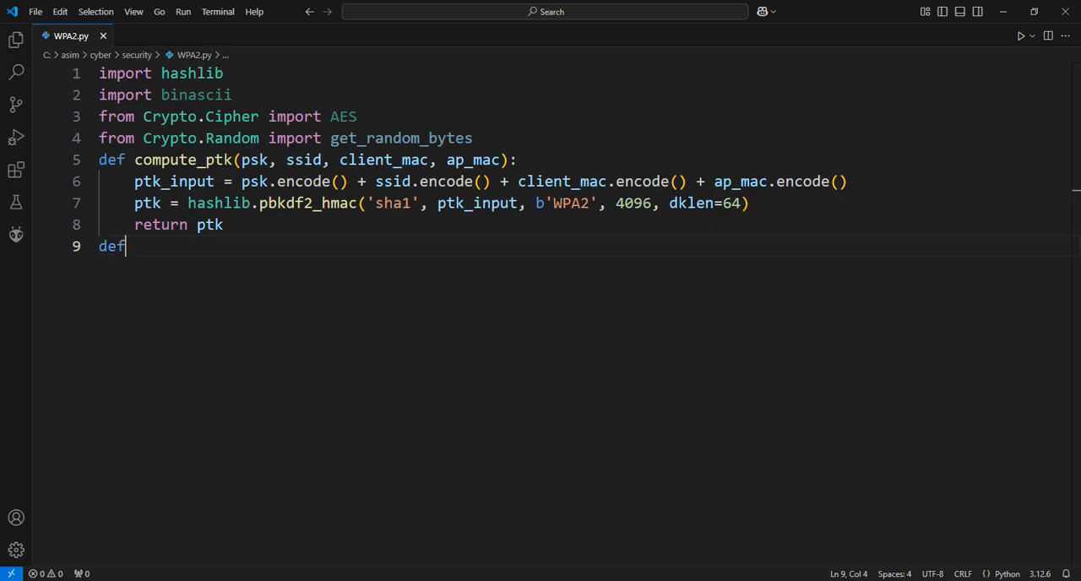
type("generate")
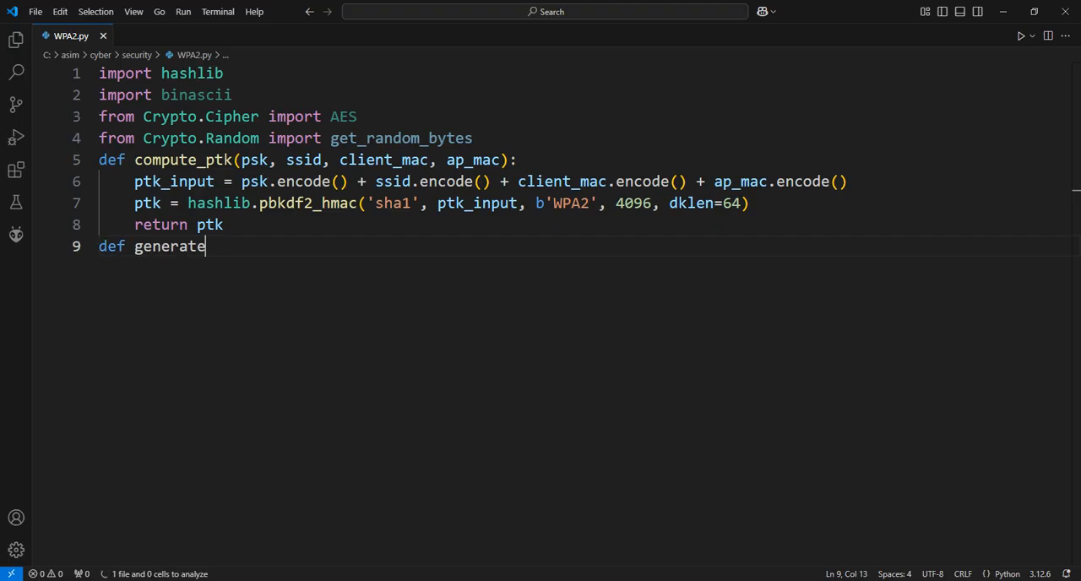
type("_aes_key(p")
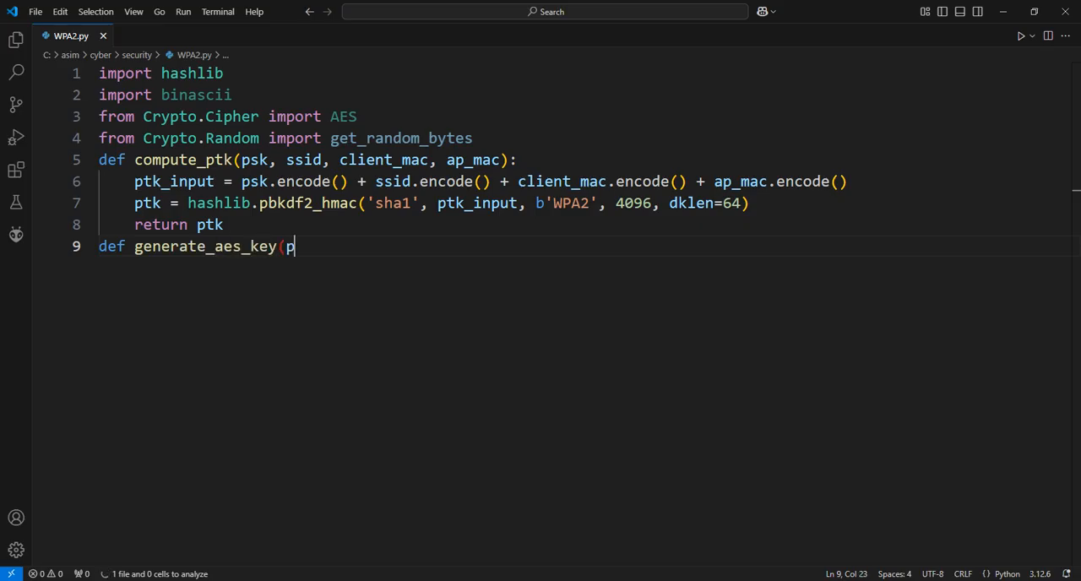
type("tk):")
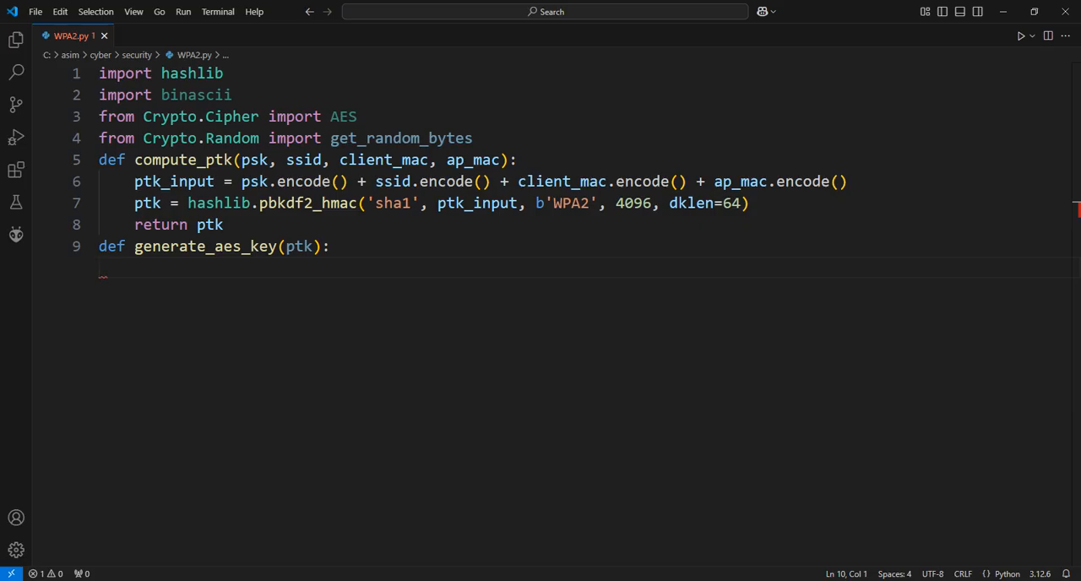
type("aes")
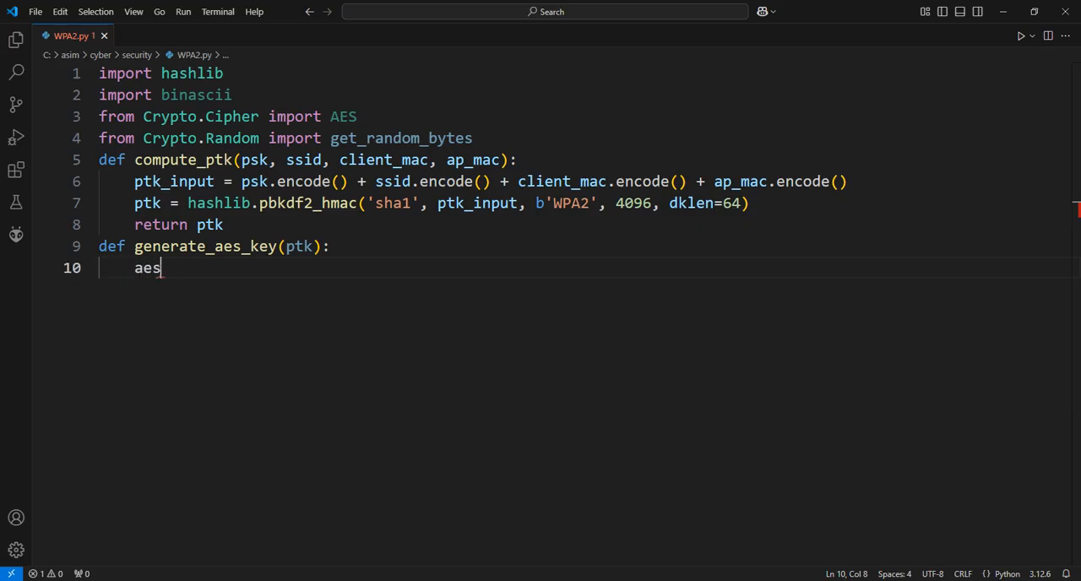
type("_key = ptk")
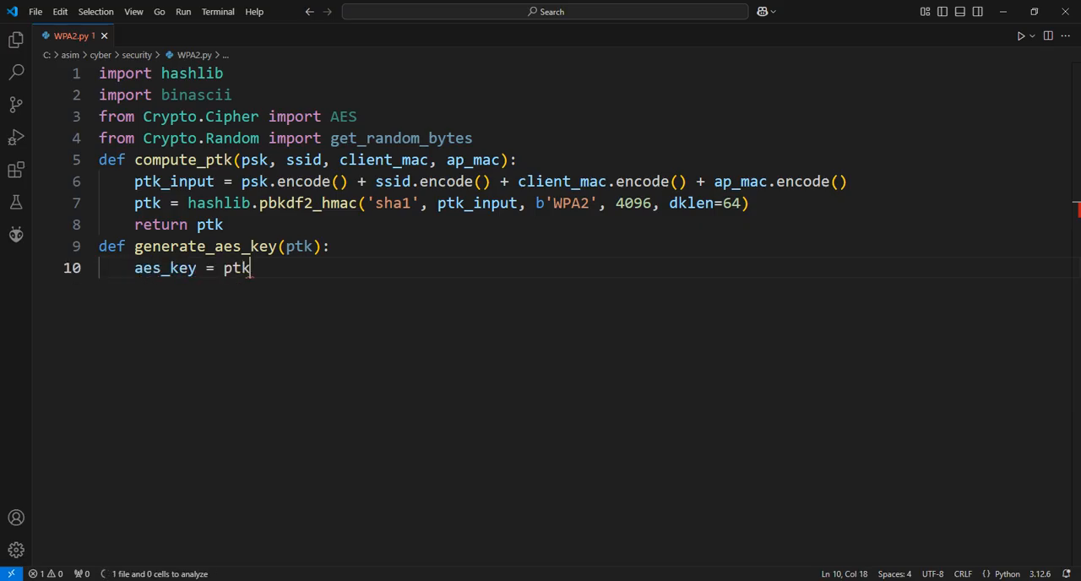
type("[:16]")
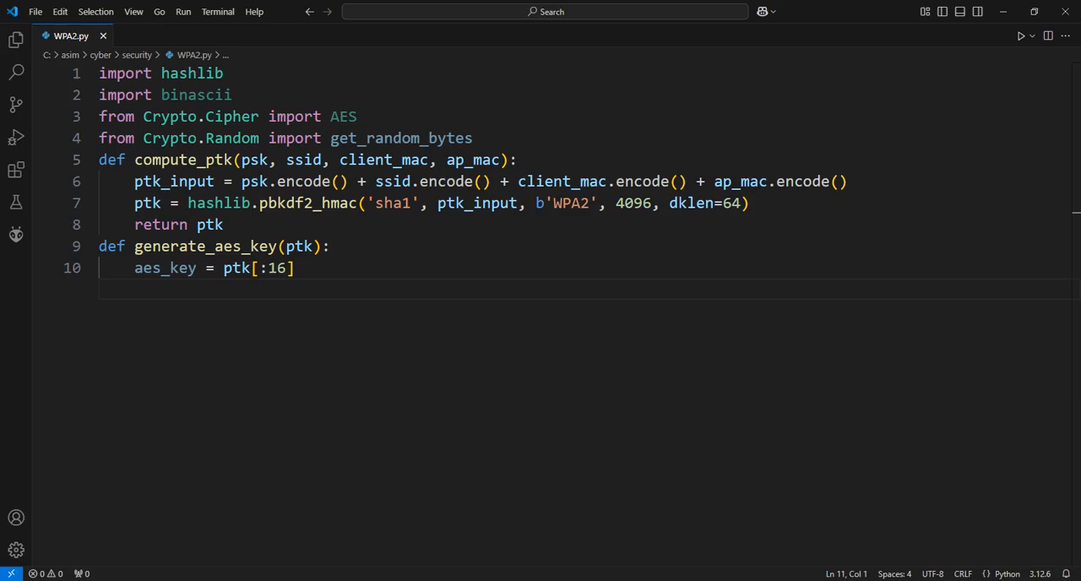
key("enter")
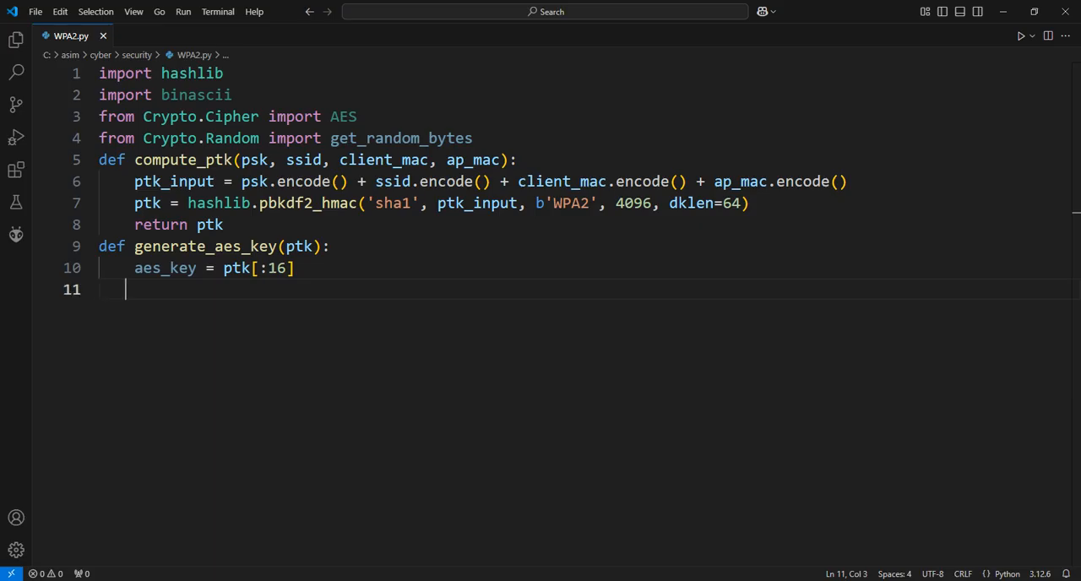
type("return")
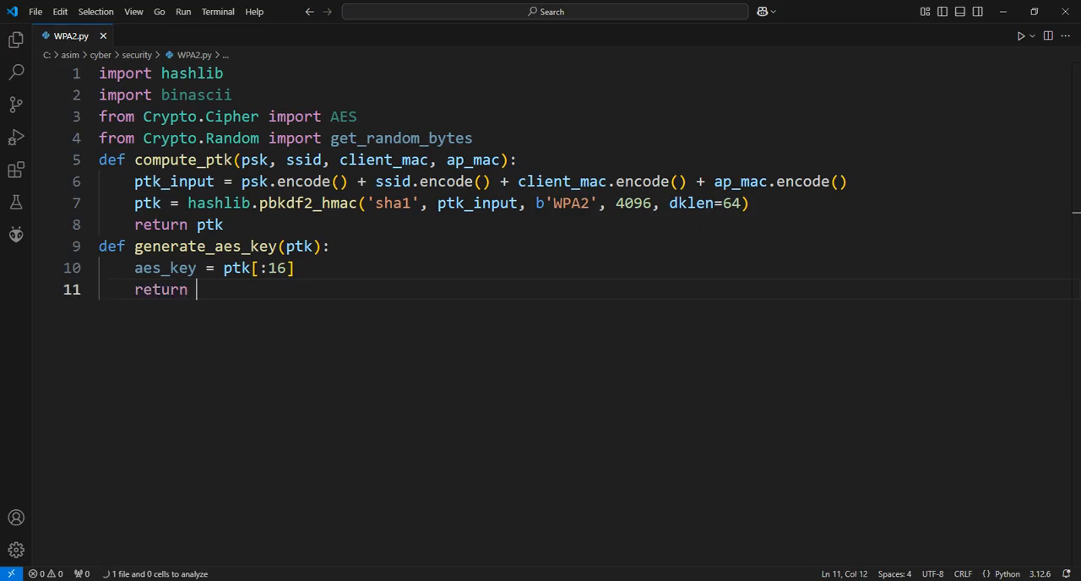
type("aes_key")
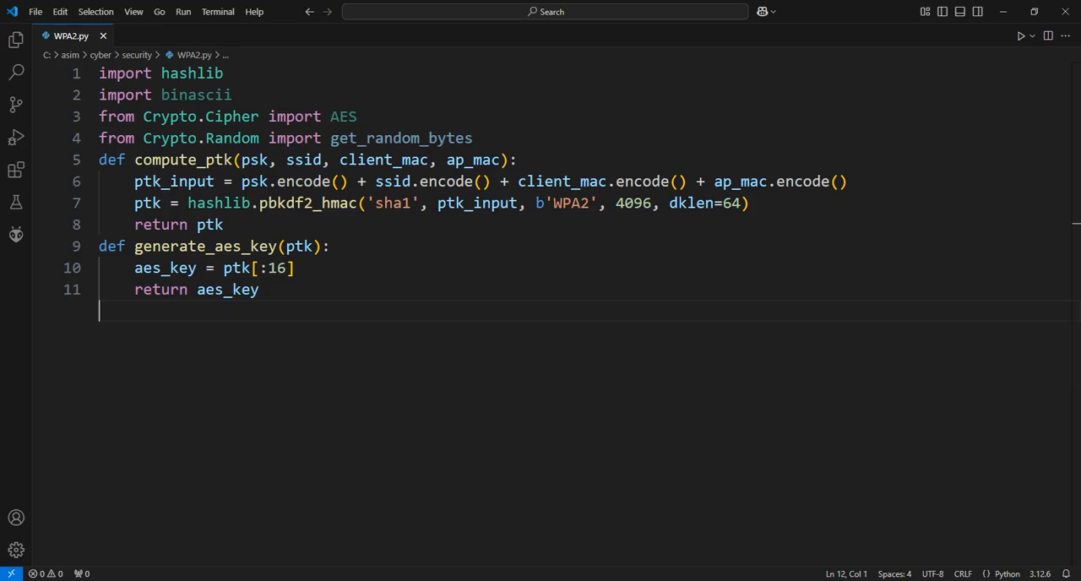
- Declare encrypt_data(aes_key, data) with iv = get_random_bytes(16) as its first line
type("def en")
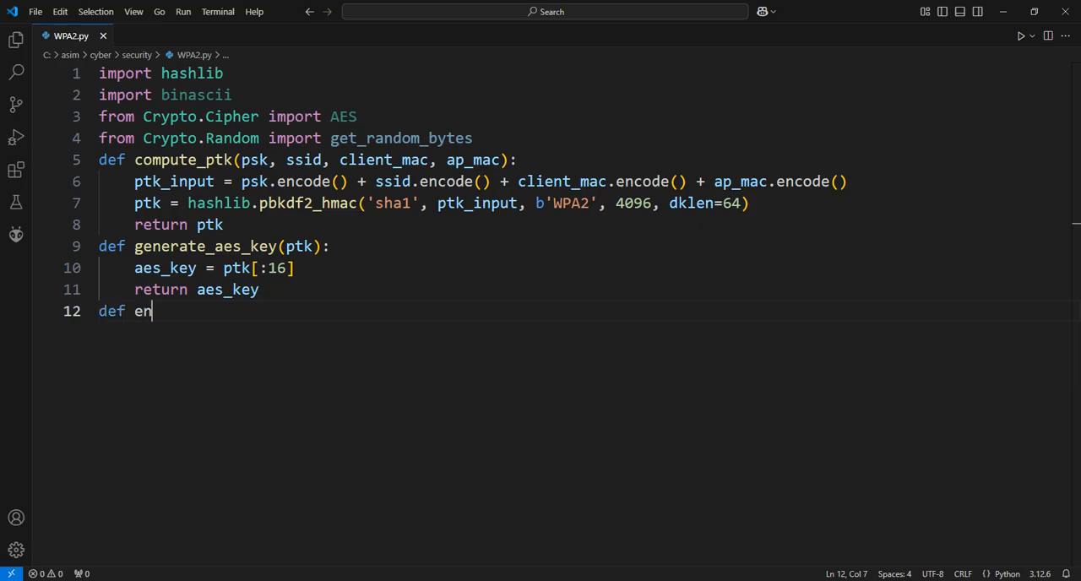
type("crypt_dat")
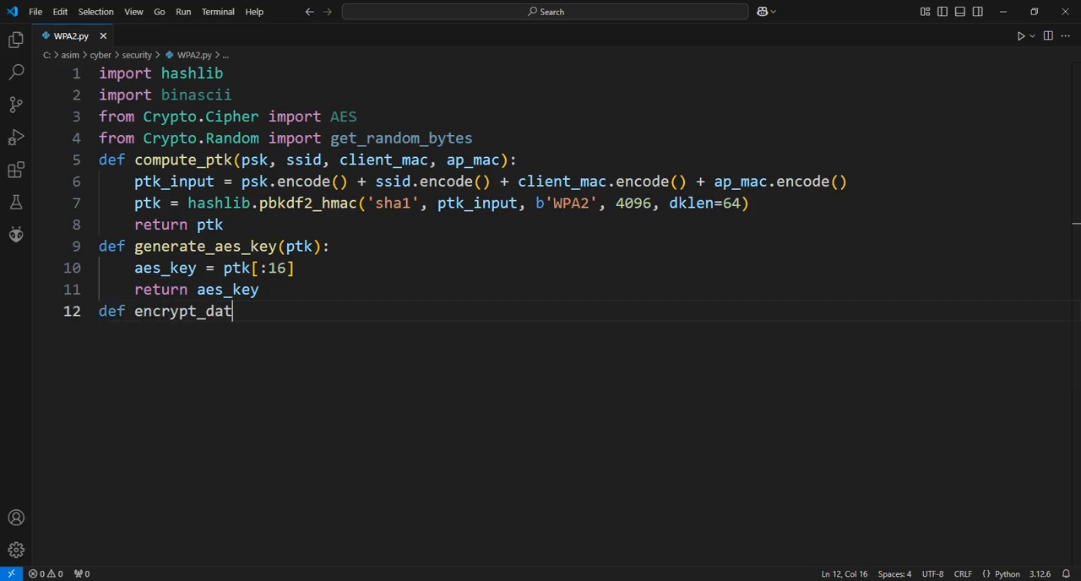
type("a(aes_key,")
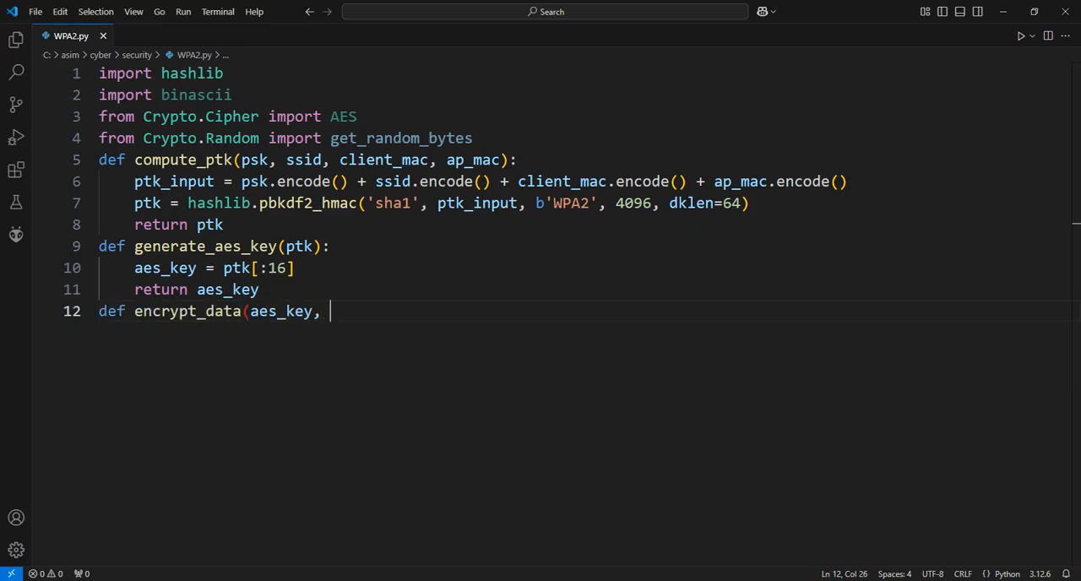
type("data):")
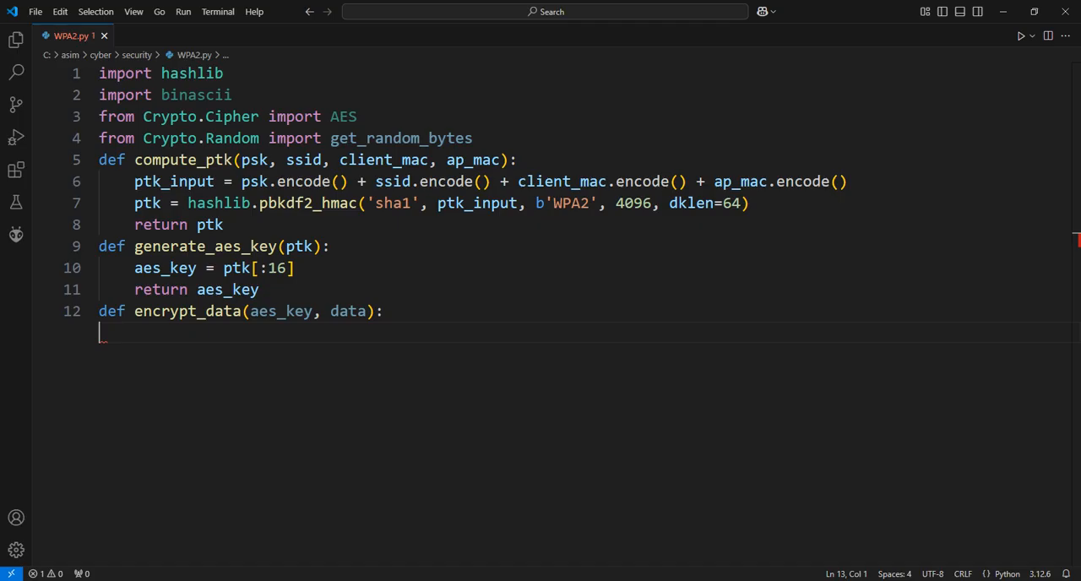
type("i")
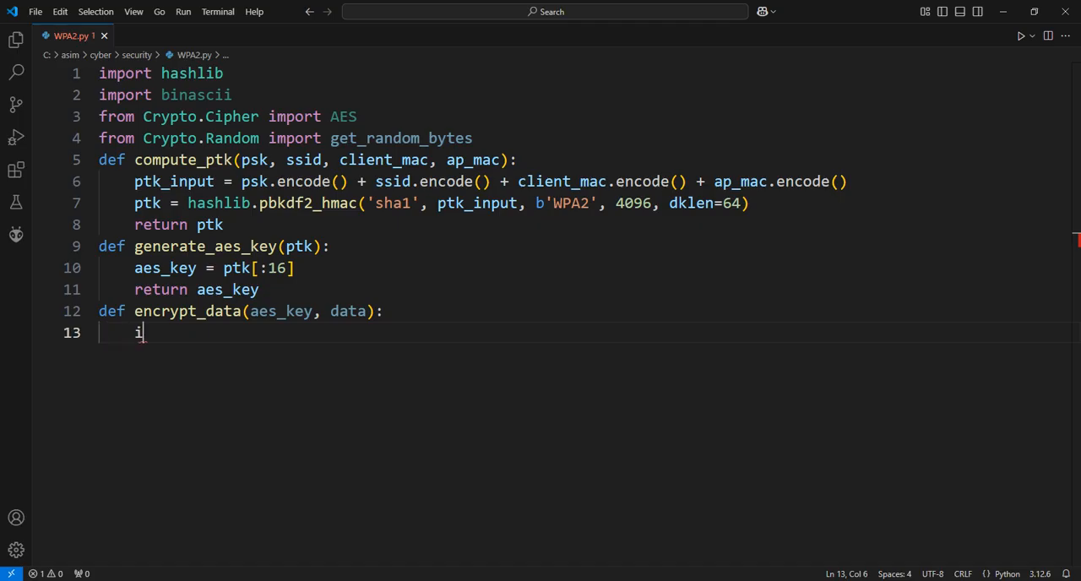
type("v = get_r")
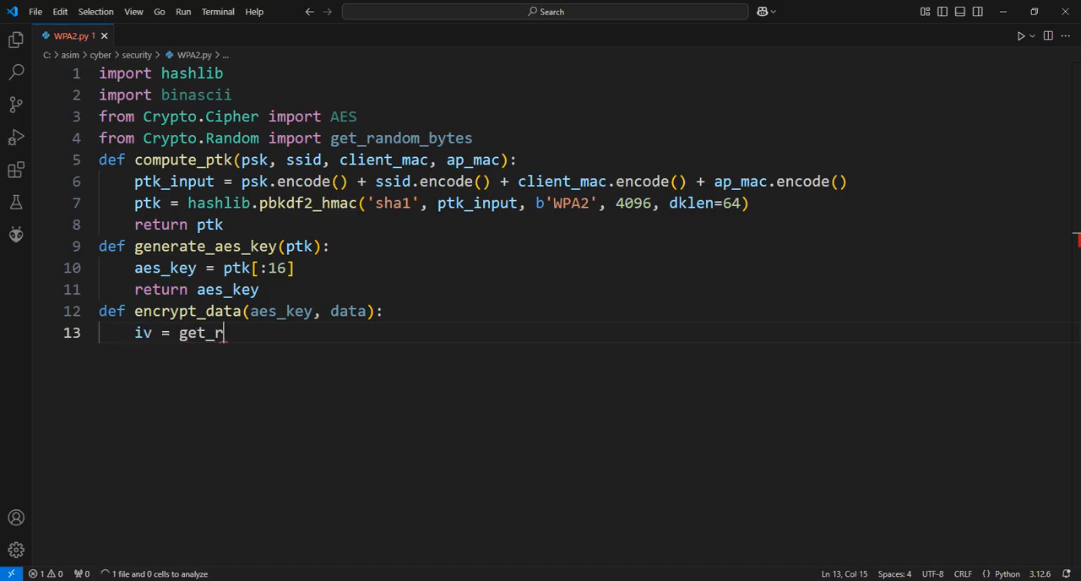
type("andom_byte")
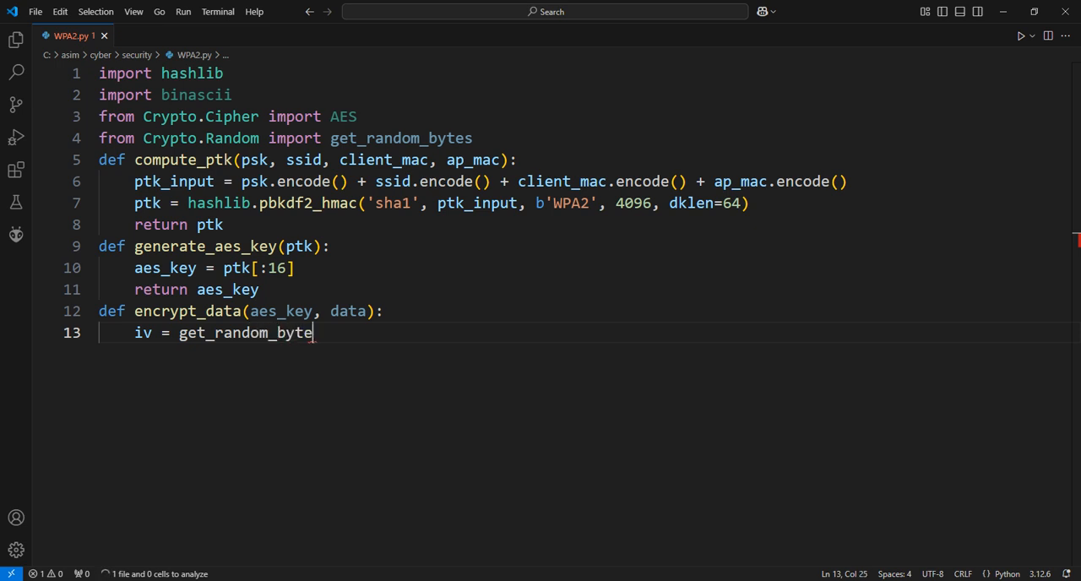
type("s(16)")
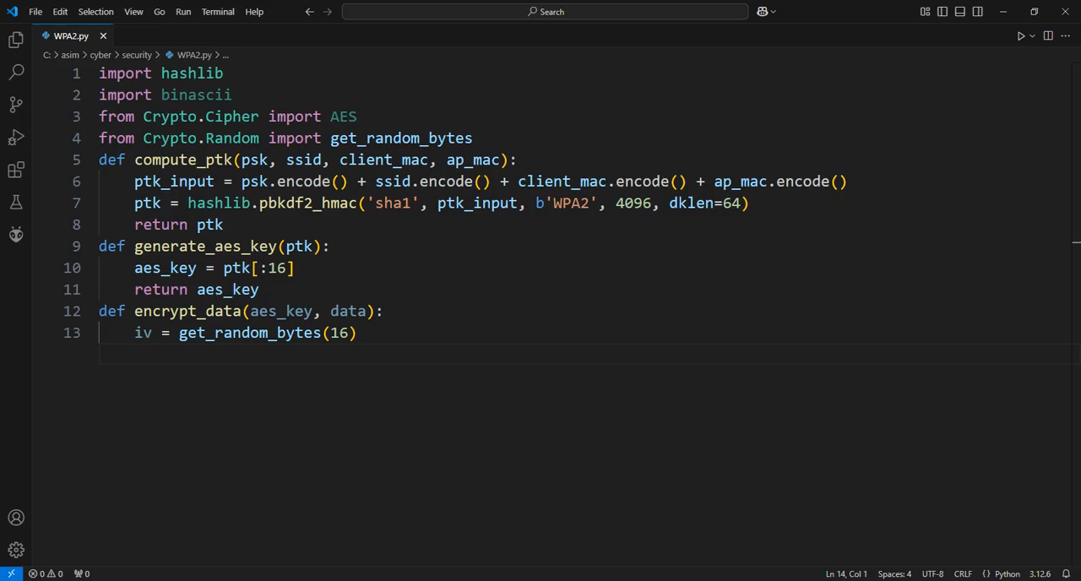
- Create cipher with AES.new(aes_key, AES.MODE_CBC, iv) inside encrypt_data
key("Enter")
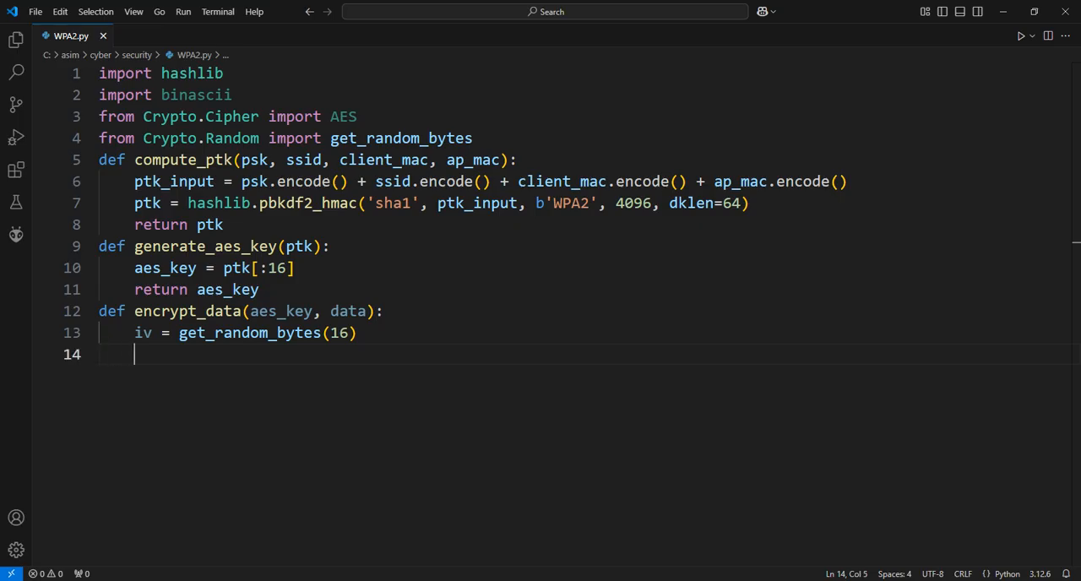
type("cipher =")
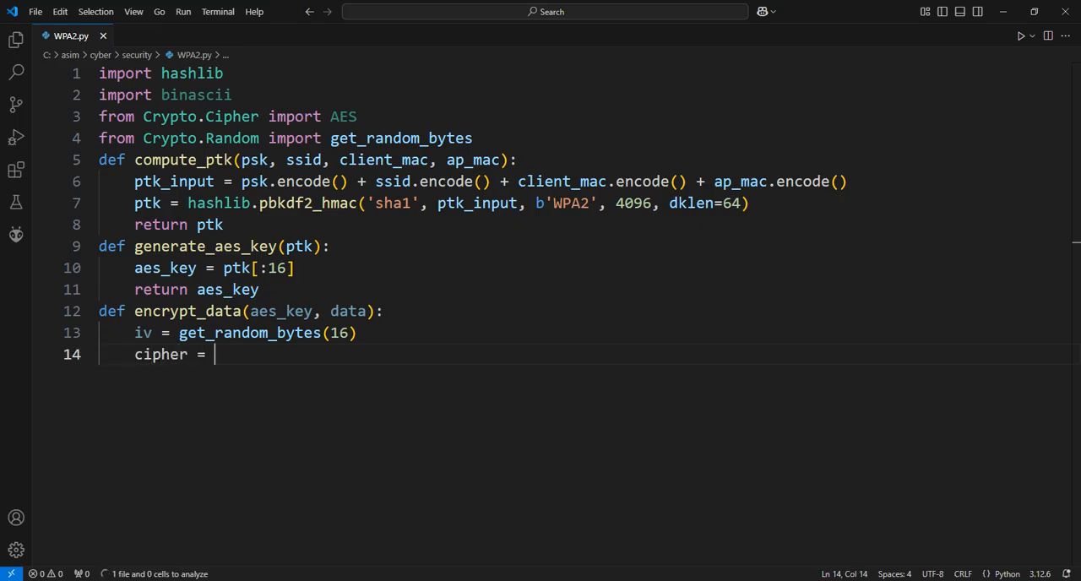
type("AES.new(ae")
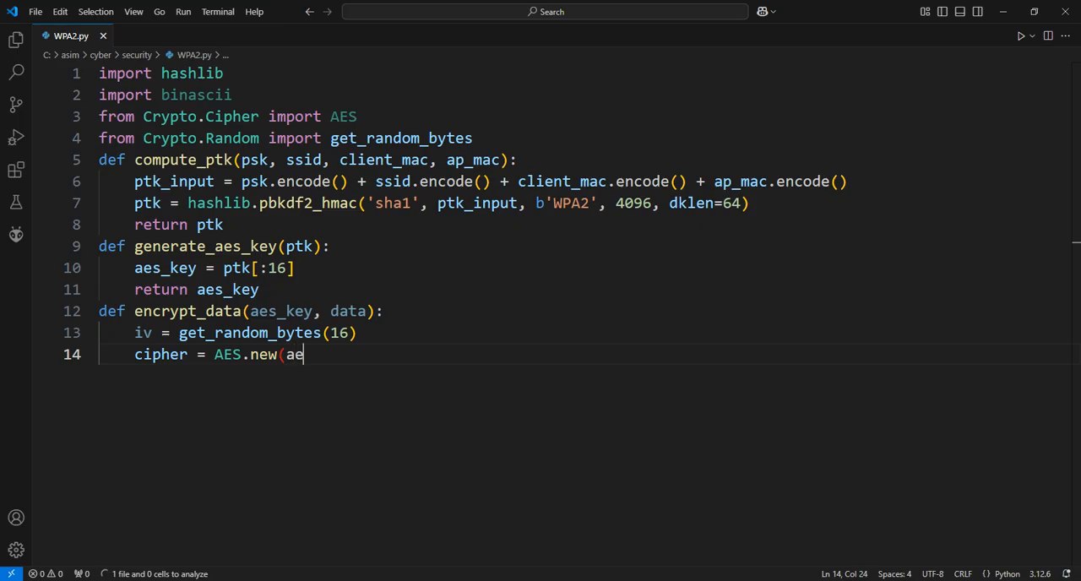
type("s_key, AES")
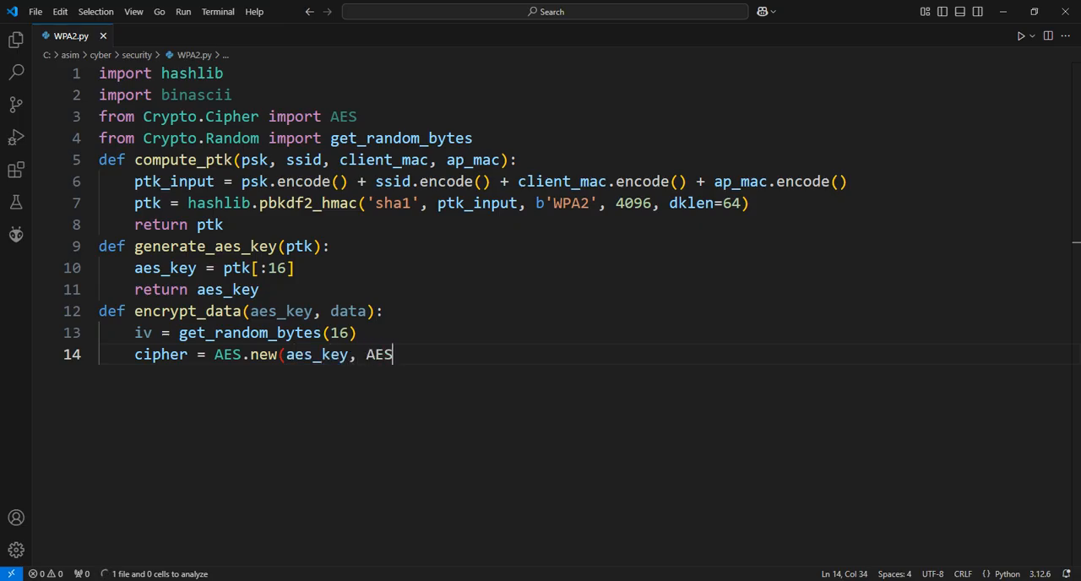
type(".MODE_CBC, iv")
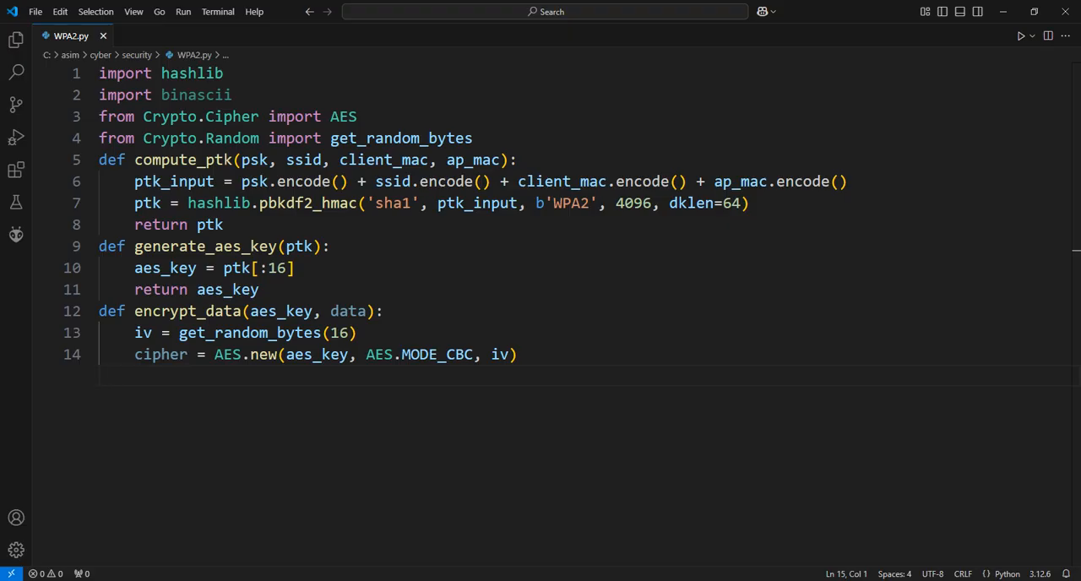
- Set data_bytes = data.encode() on the next line
key("Enter")
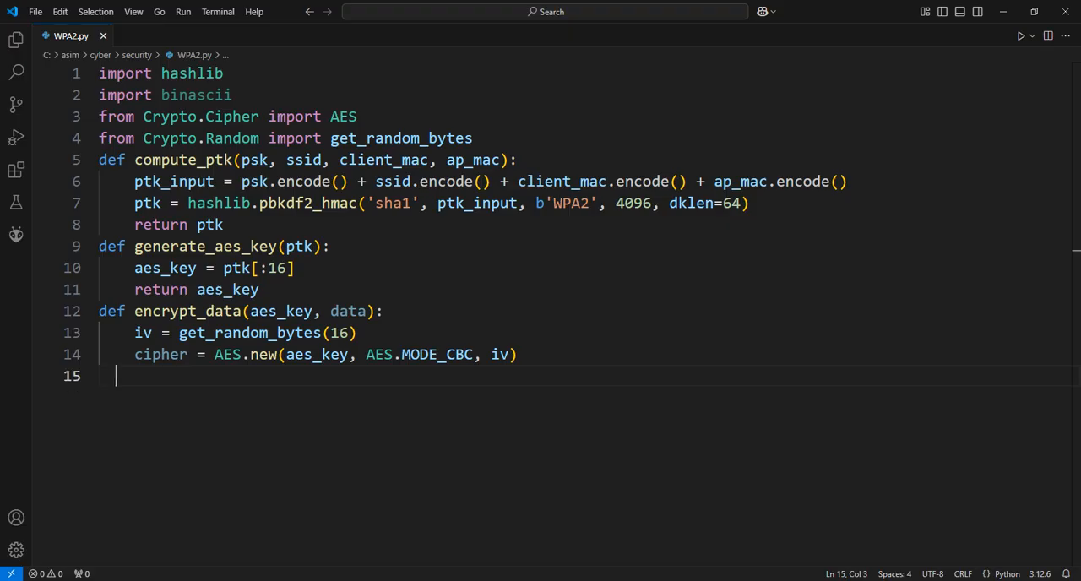
type("data_by")
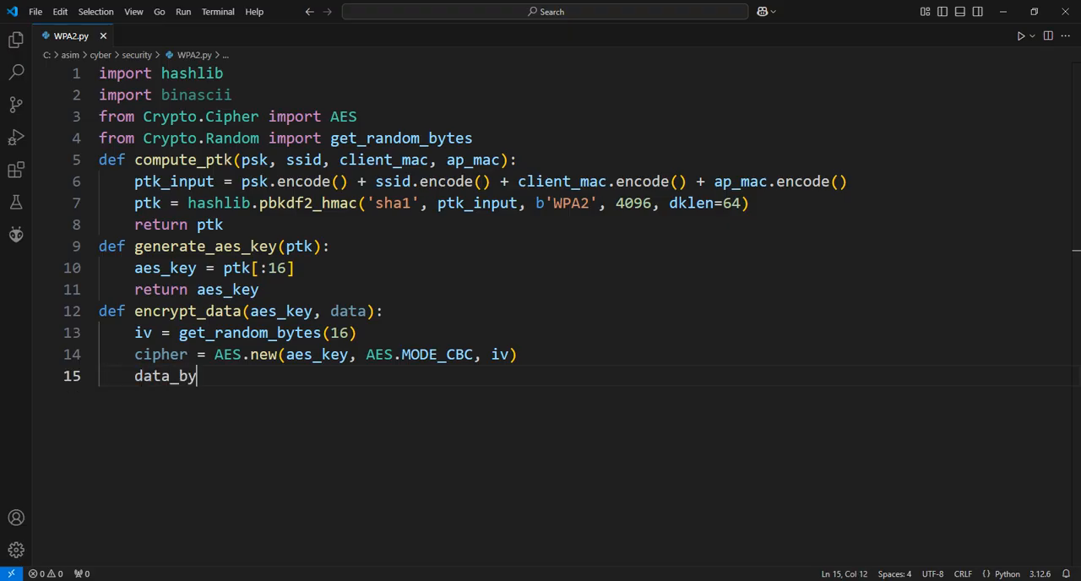
type("tes = data")
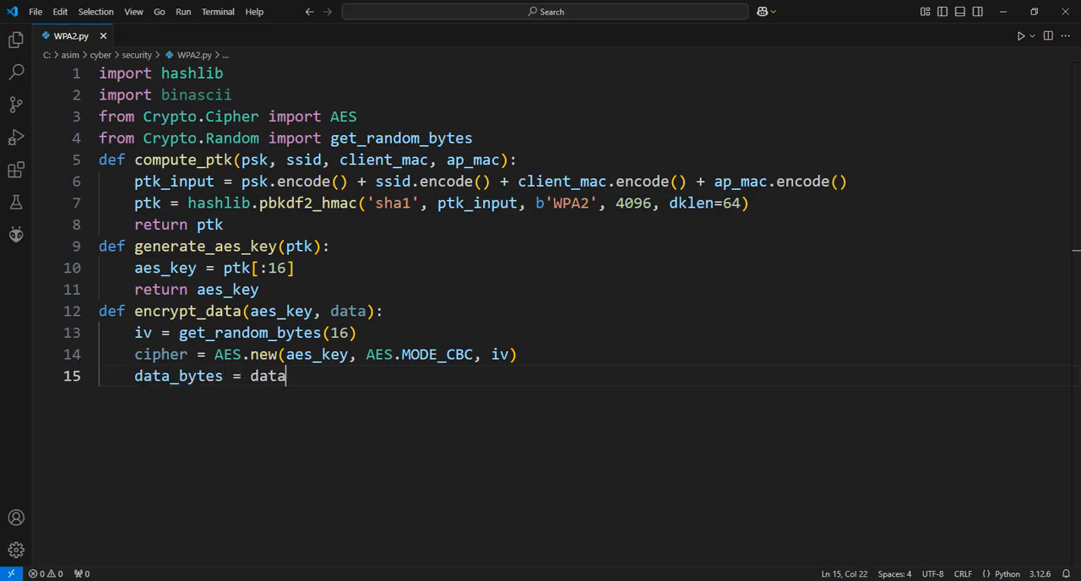
type(".encode()")
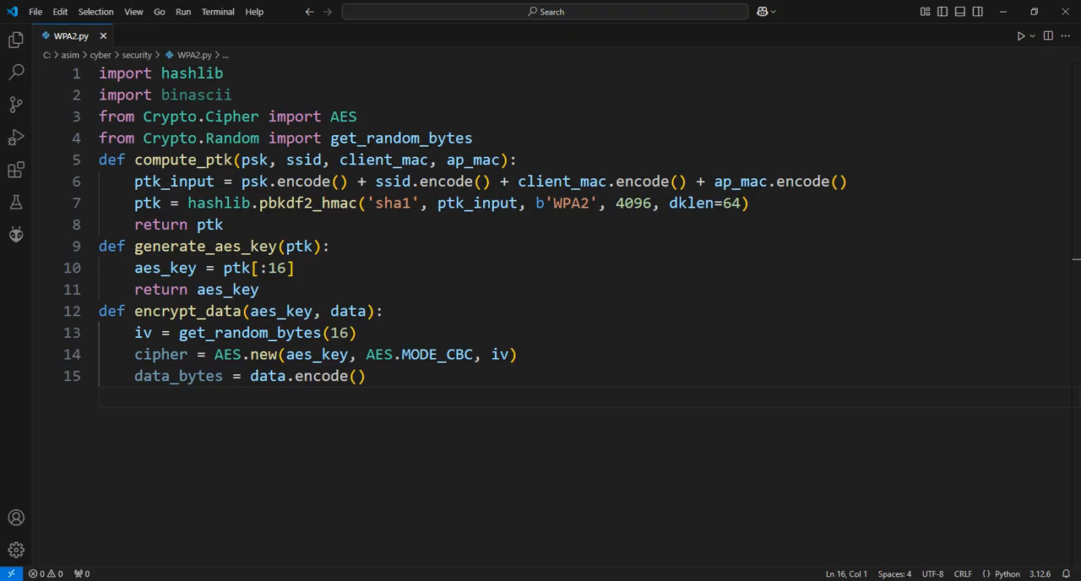
- Pad data_bytes with spaces to a 16-byte multiple as padded_data
type("padded_data =")
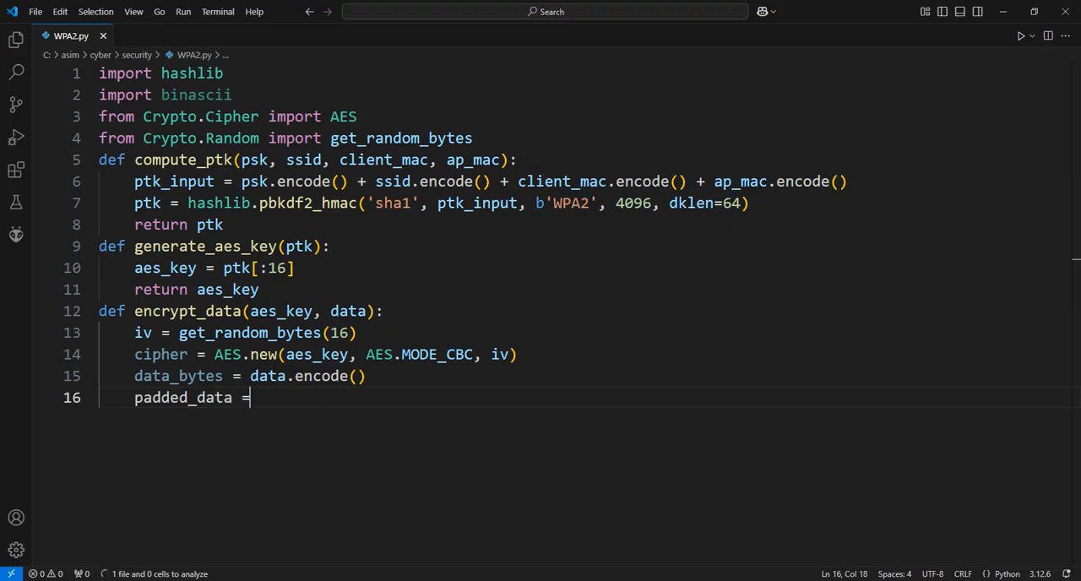
type("data_bytes + b' ' *")
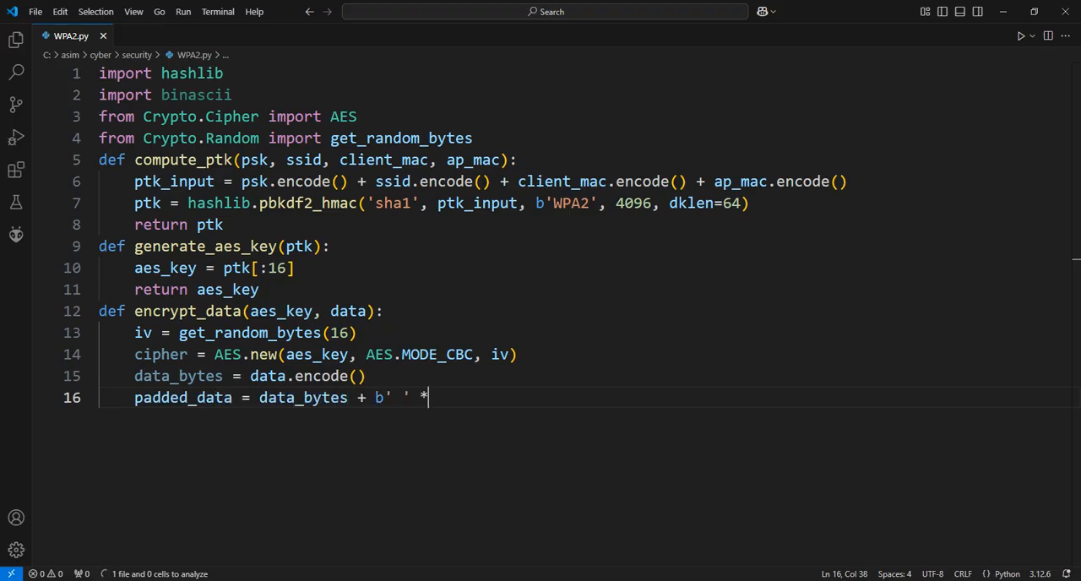
type("(16 - len")
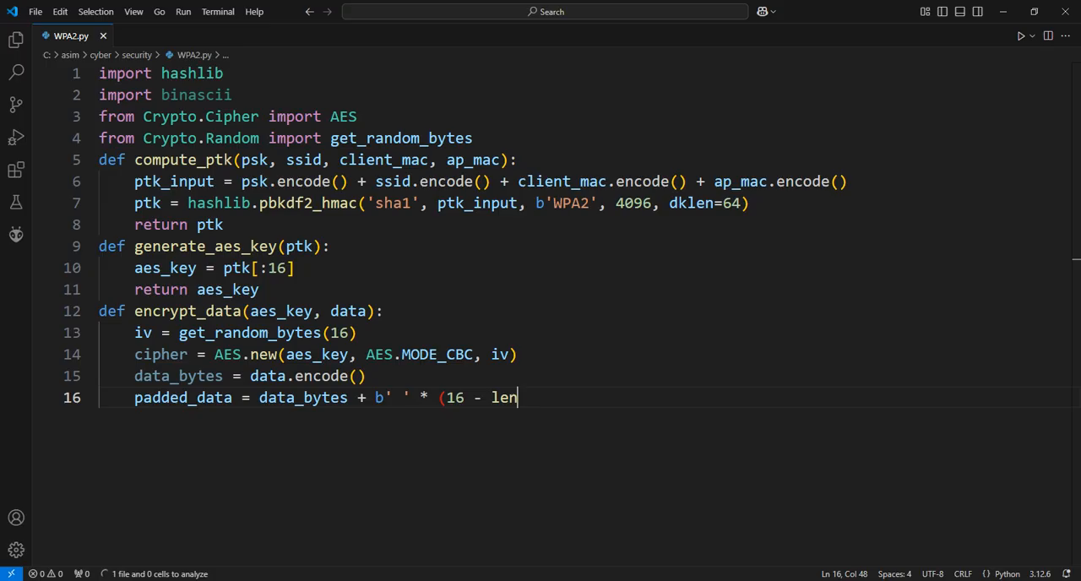
type("(data_bytes) % 16")
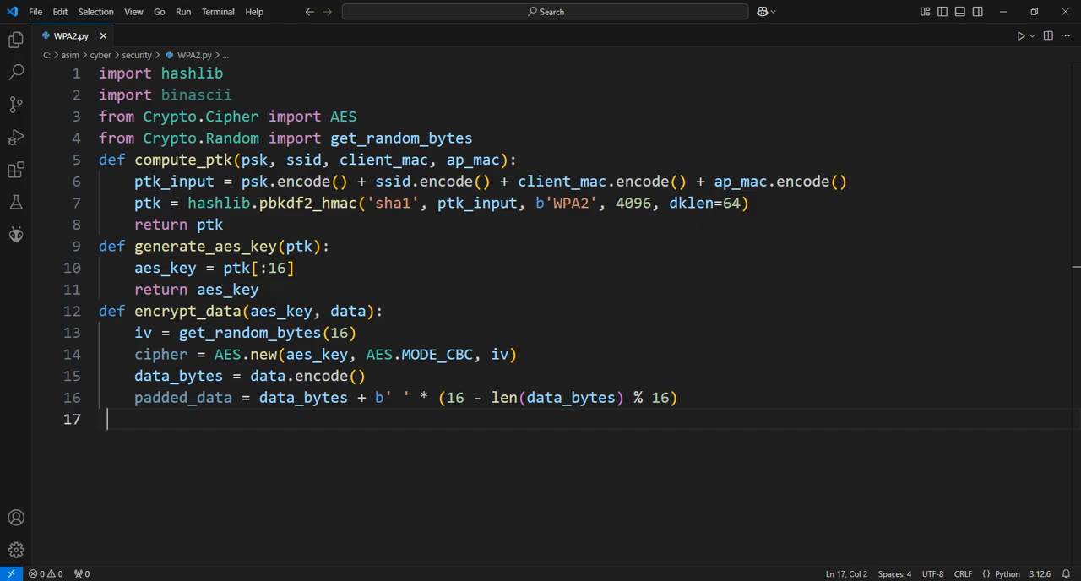
- Encrypt padded_data into ciphertext and return iv + ciphertext
type("cipher")
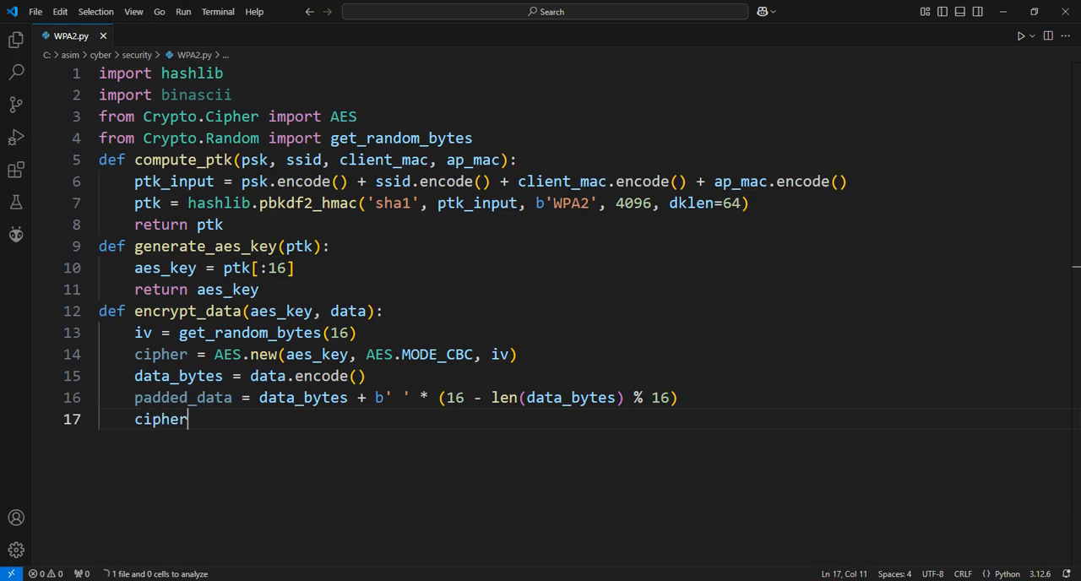
type("text = cip")
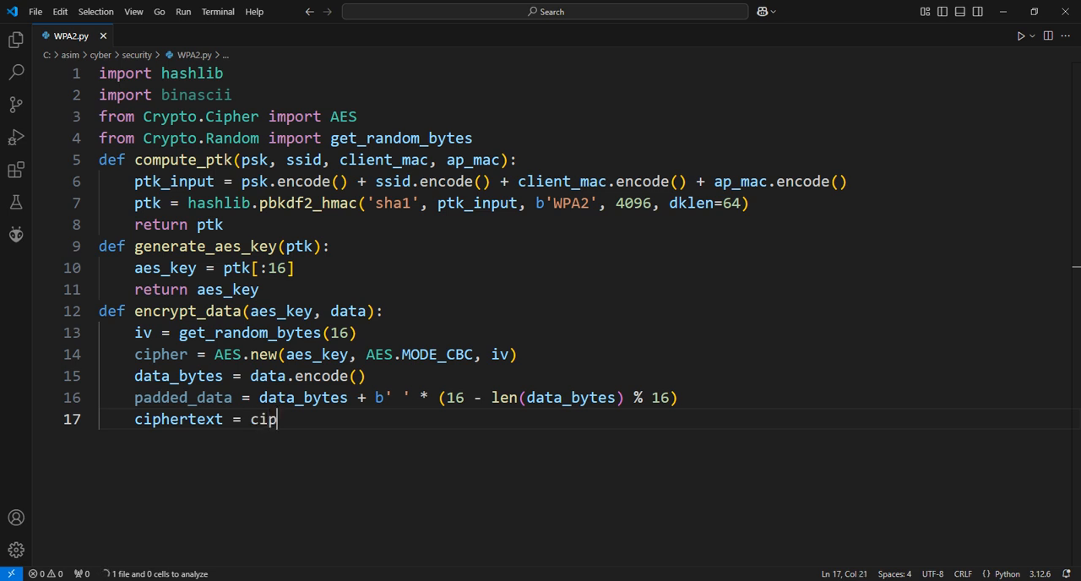
type("her.encryp")
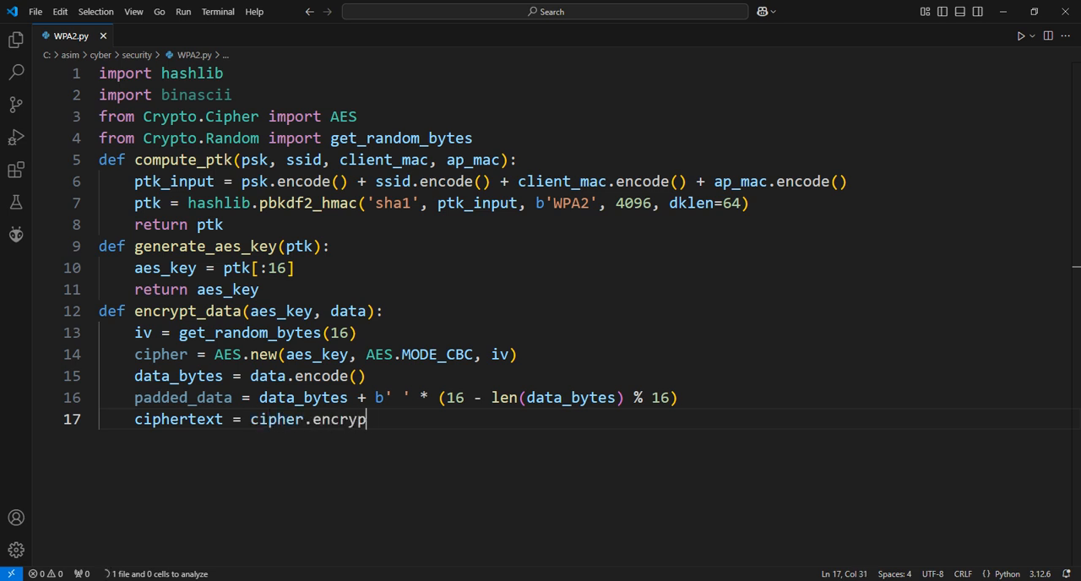
type("t(padded_d")
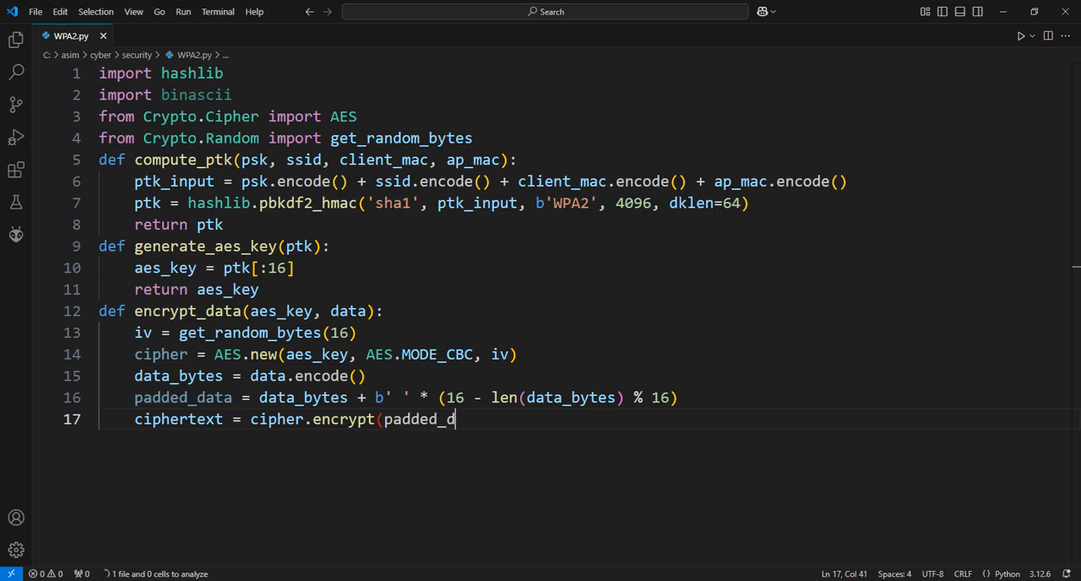
type("ata)")
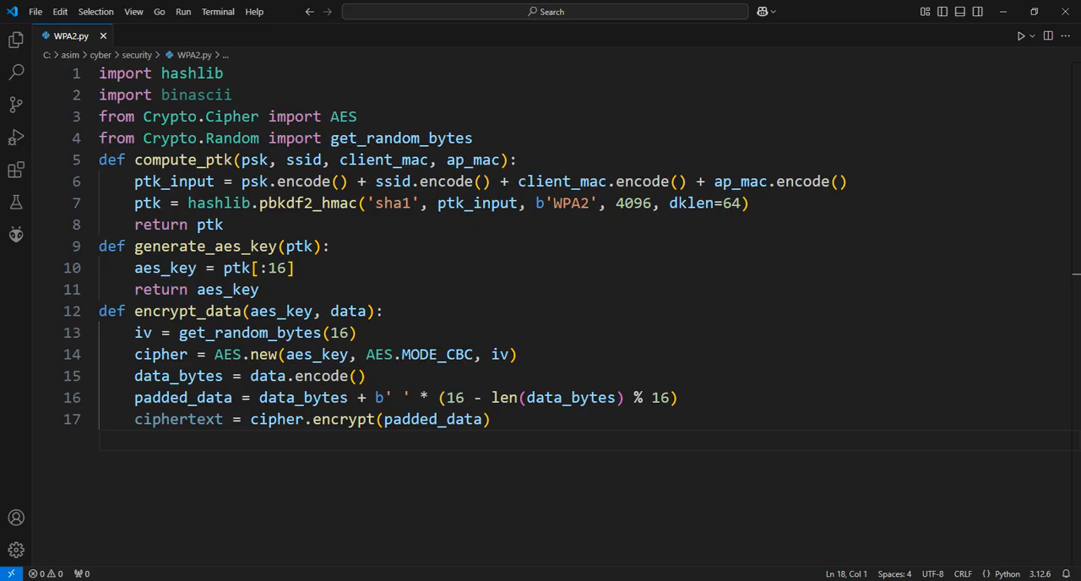
type("re")
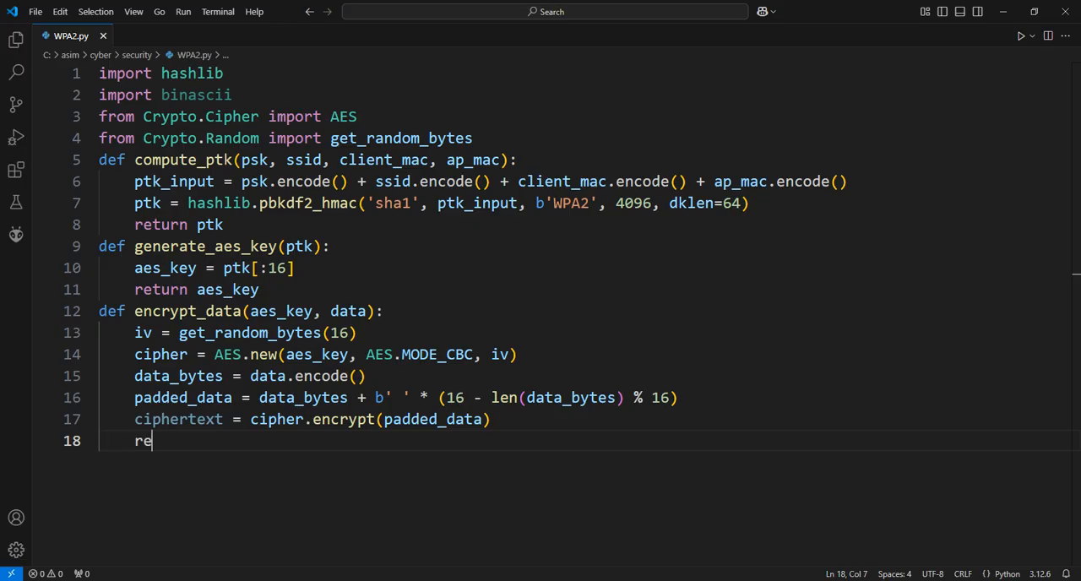
type("turn iv +")
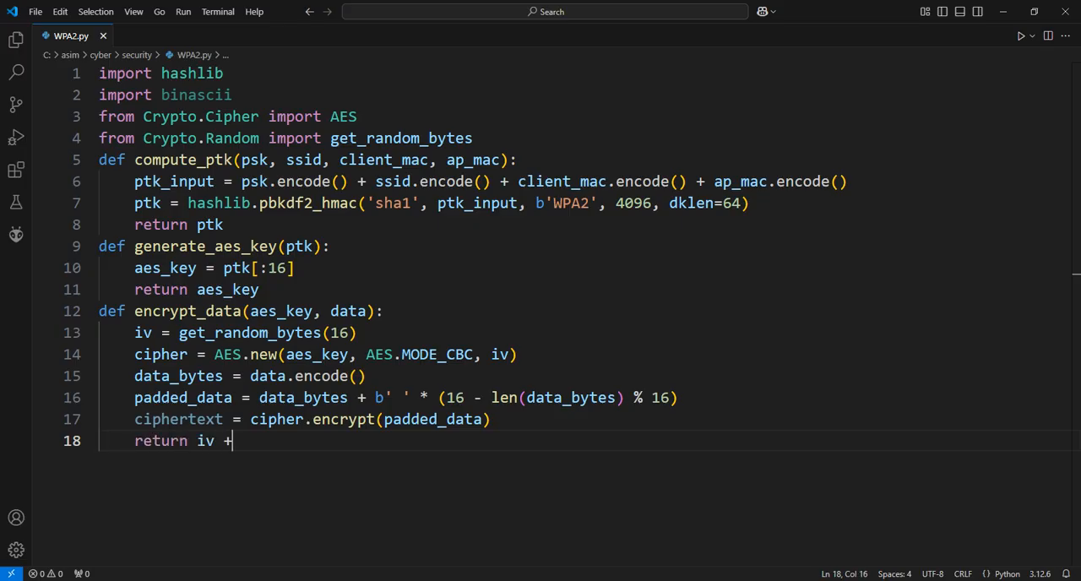
type("ciphertext")
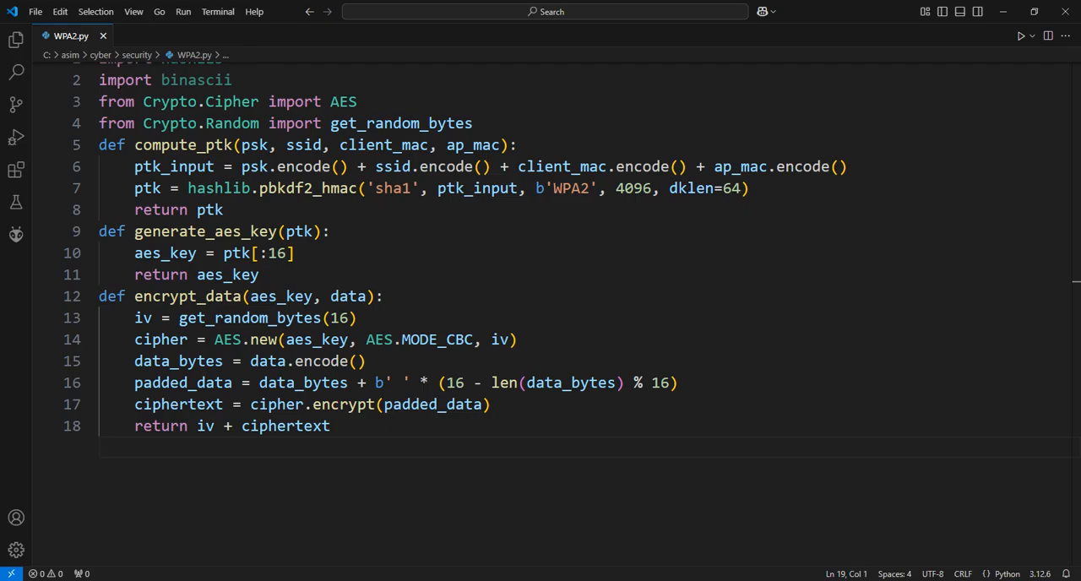
- Declare calculate_mic(data, aes_key) and encode data into data_bytes
type("def cal")
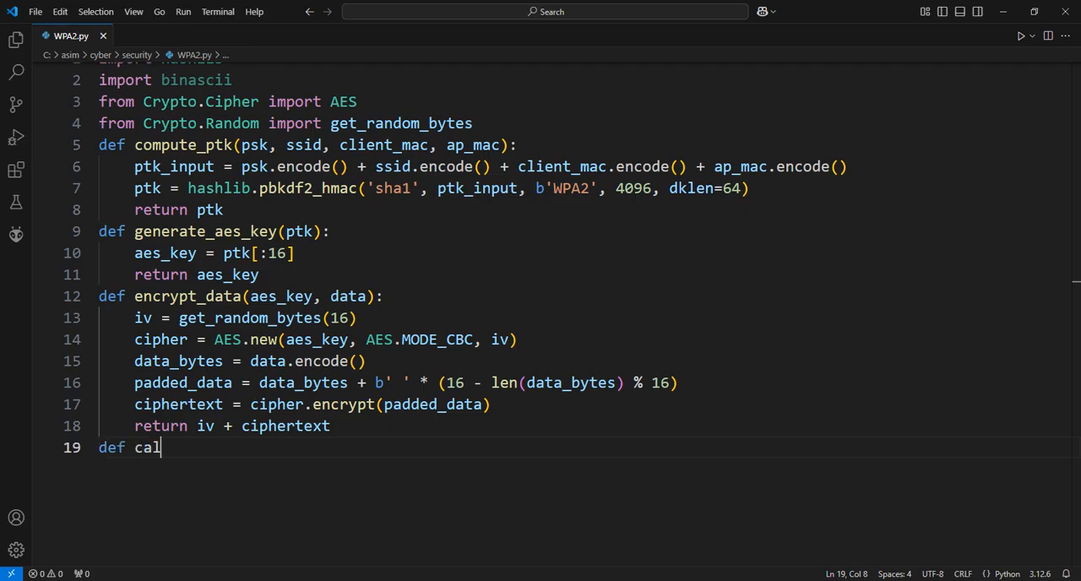
type("culate_mi")
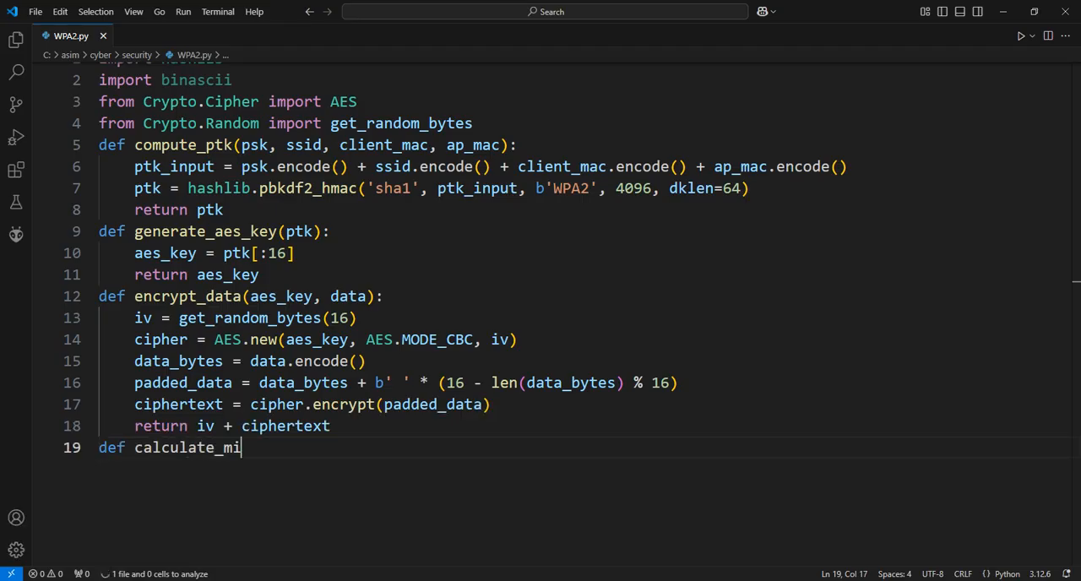
type("c(data, aes_key):")
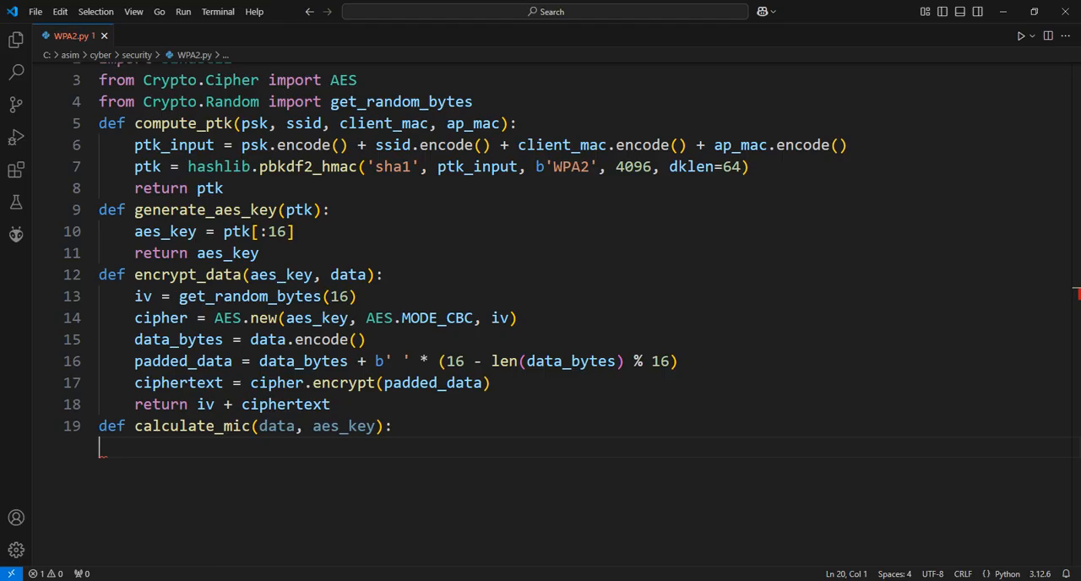
type("dat")
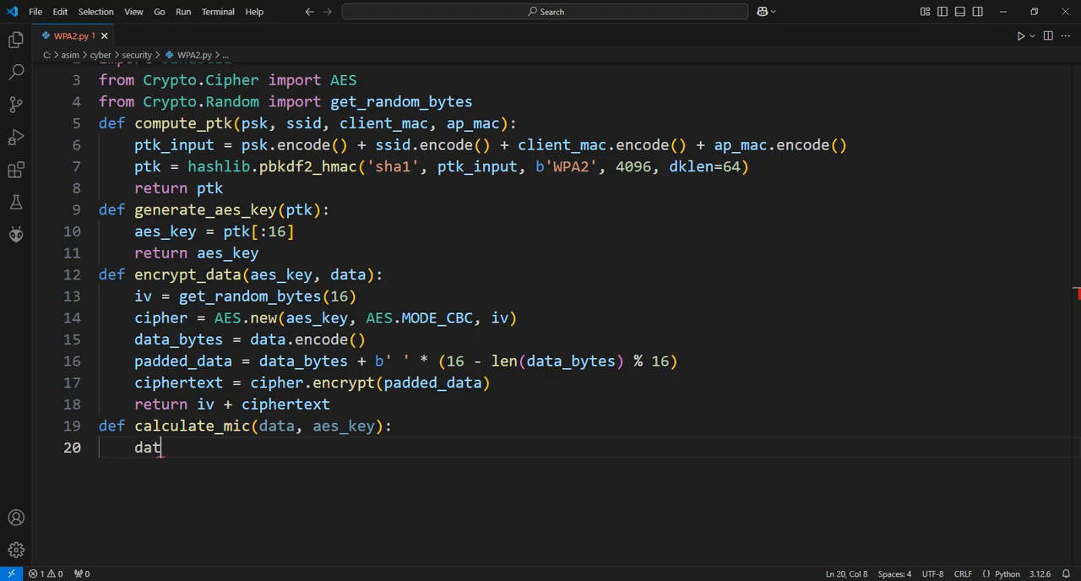
type("a_bytes =")
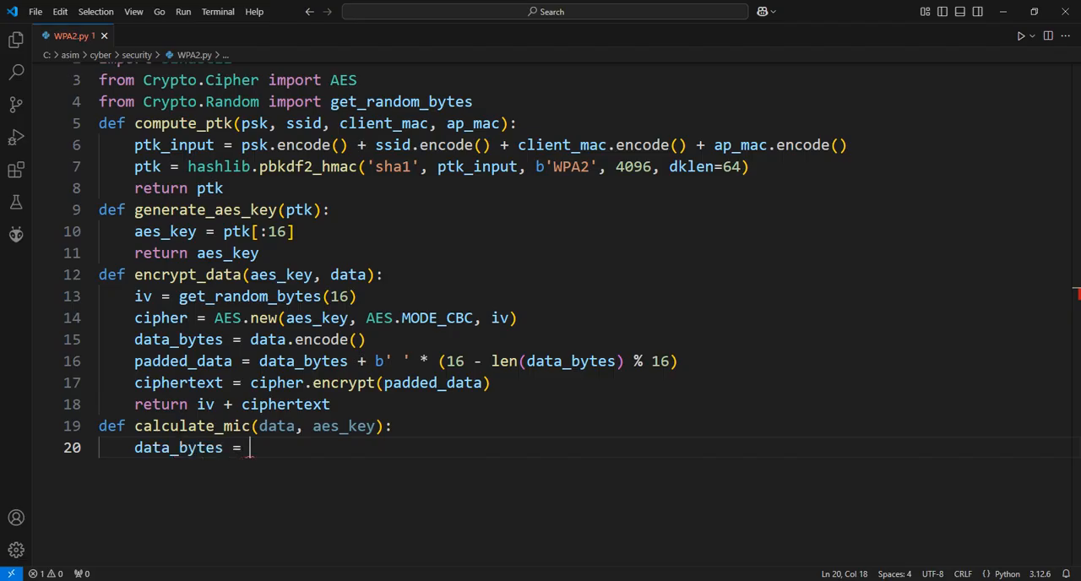
type("data.encod")
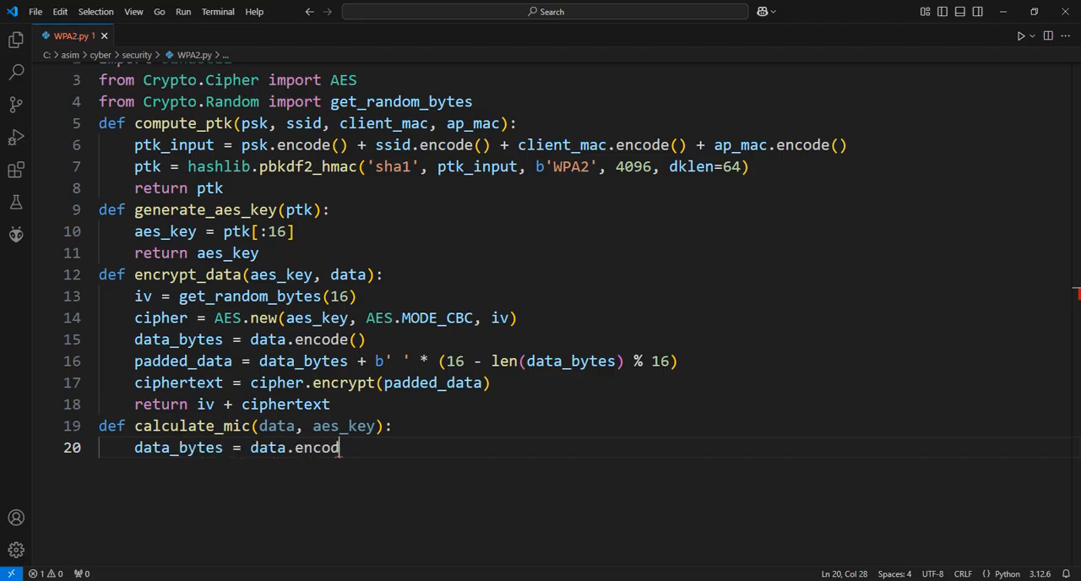
key("Enter")
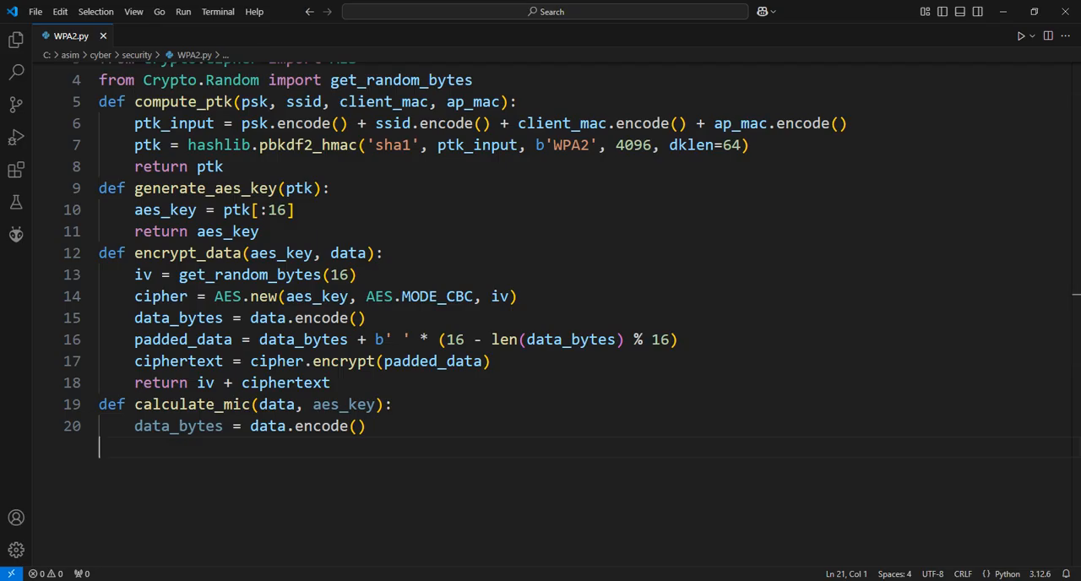
- Compute mic as hashlib.sha1(aes_key + data_bytes).digest()[:8] and return mic
type("mic")
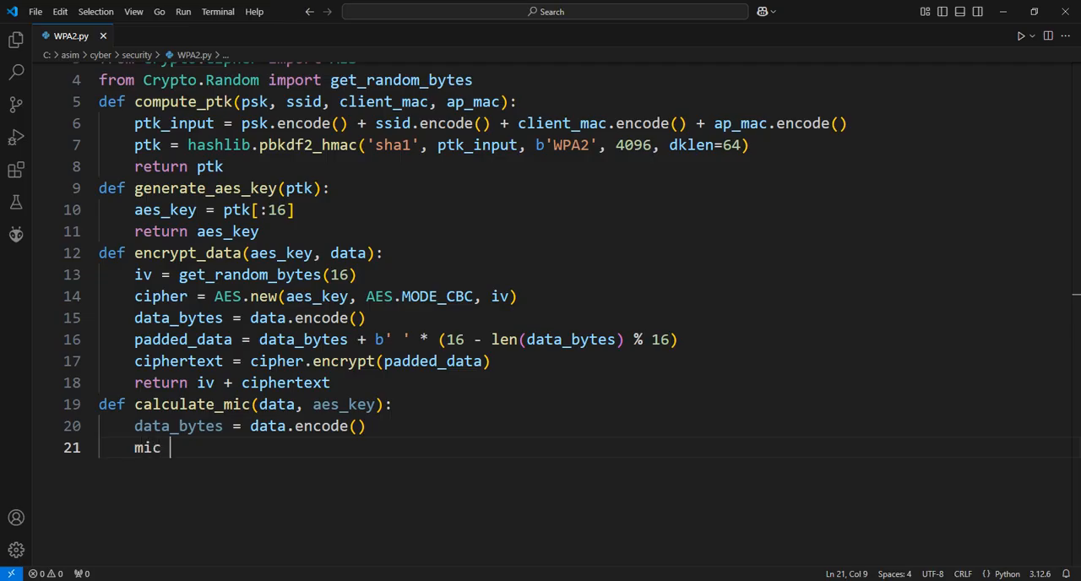
type("= hashlib.")
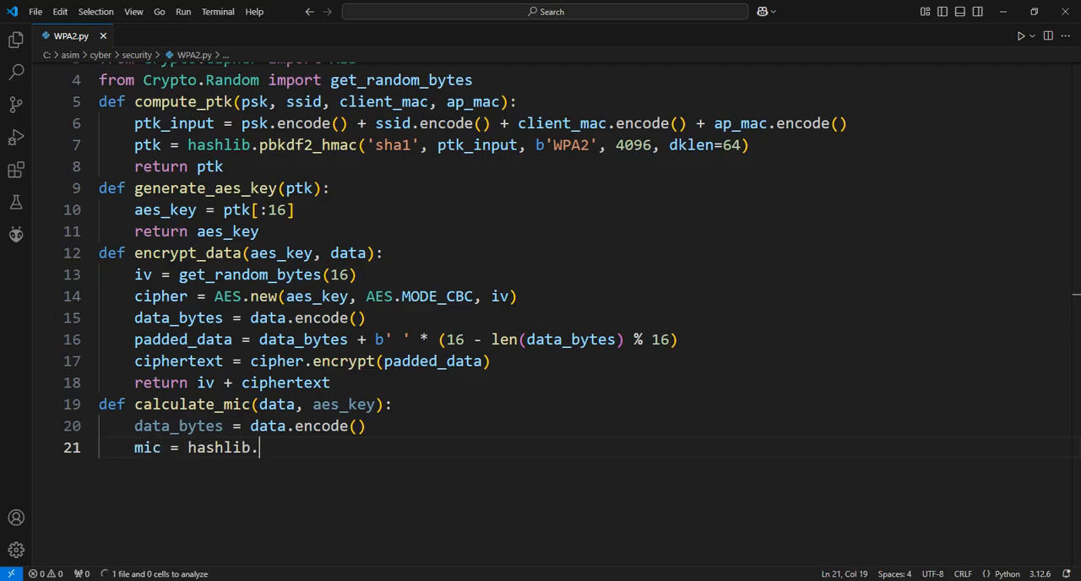
type("sha1(aes_k")
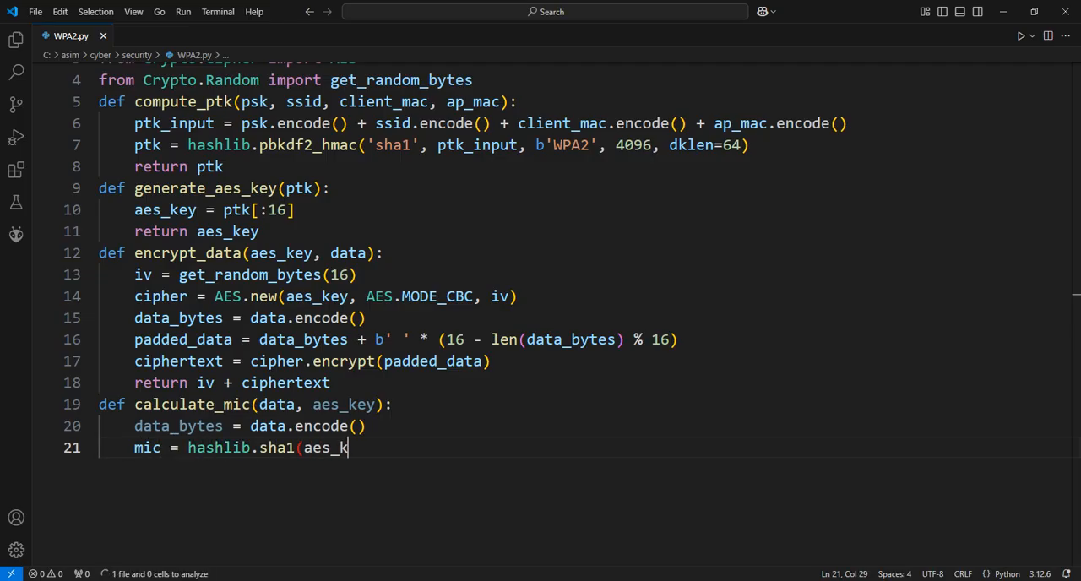
type("ey + data_")
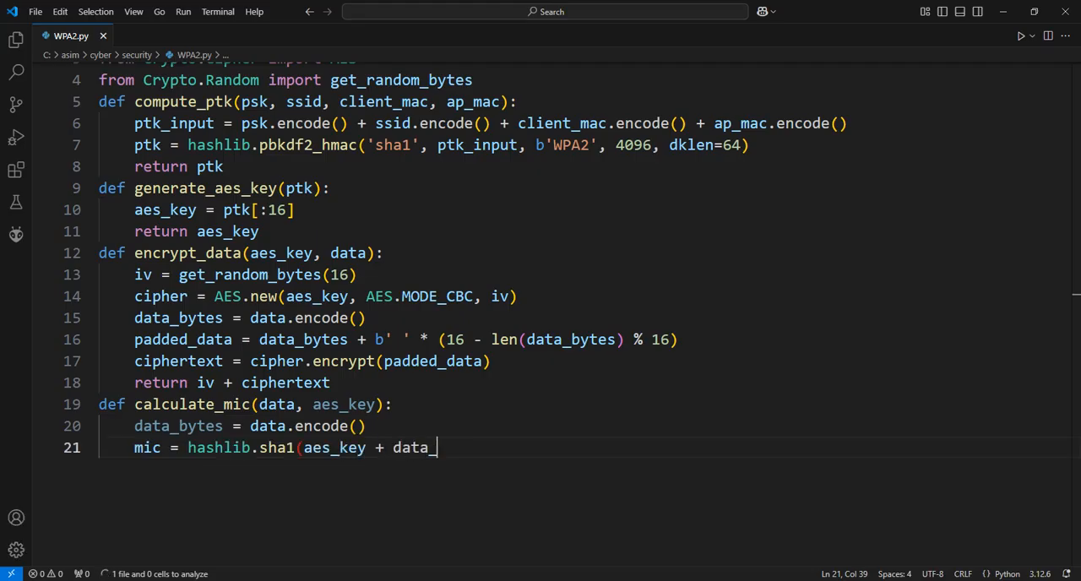
type("bytes).dig")
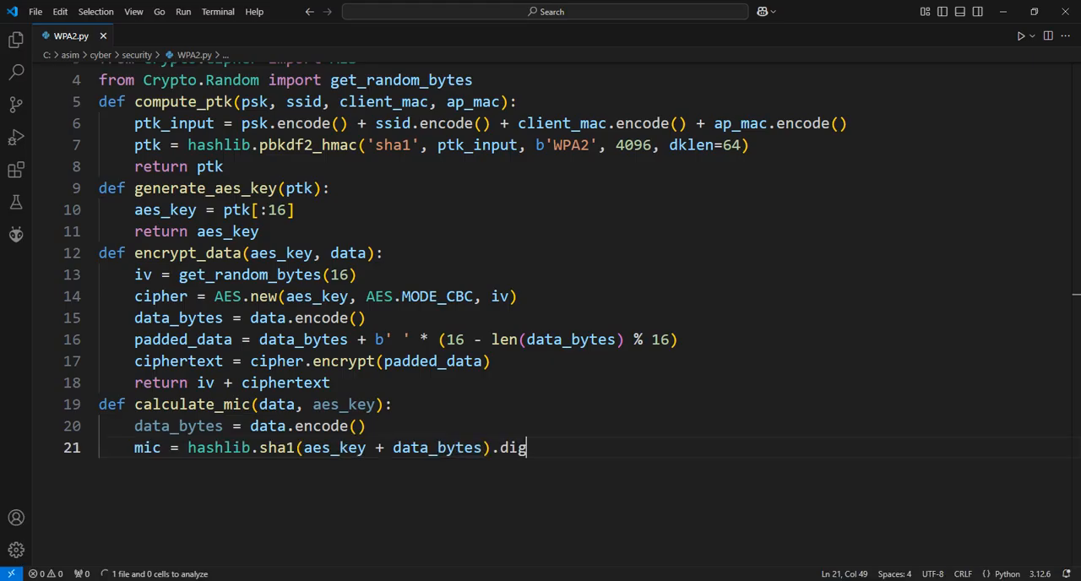
type("est()[:8]")
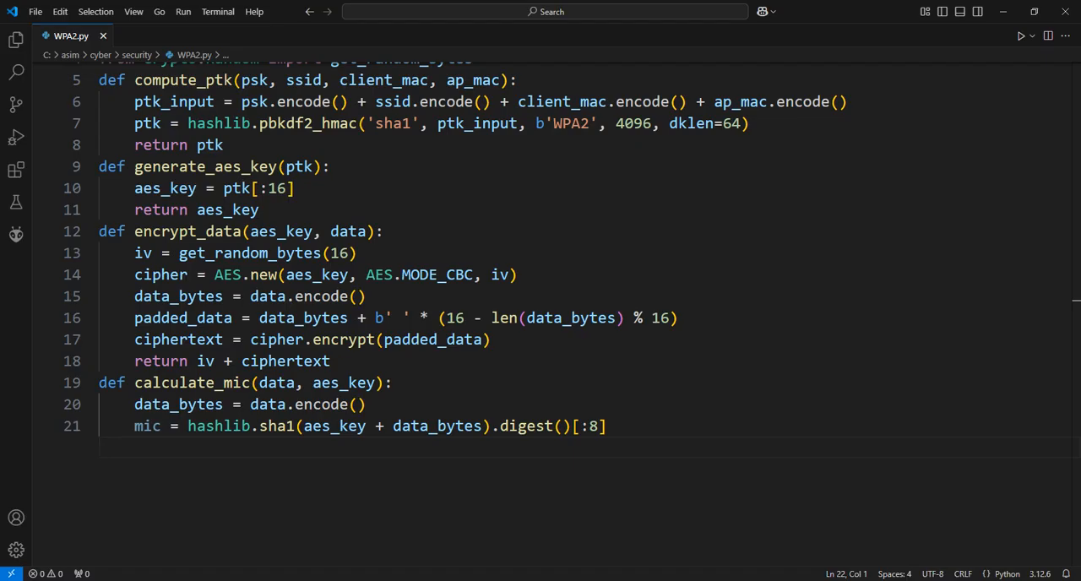
key("Enter")
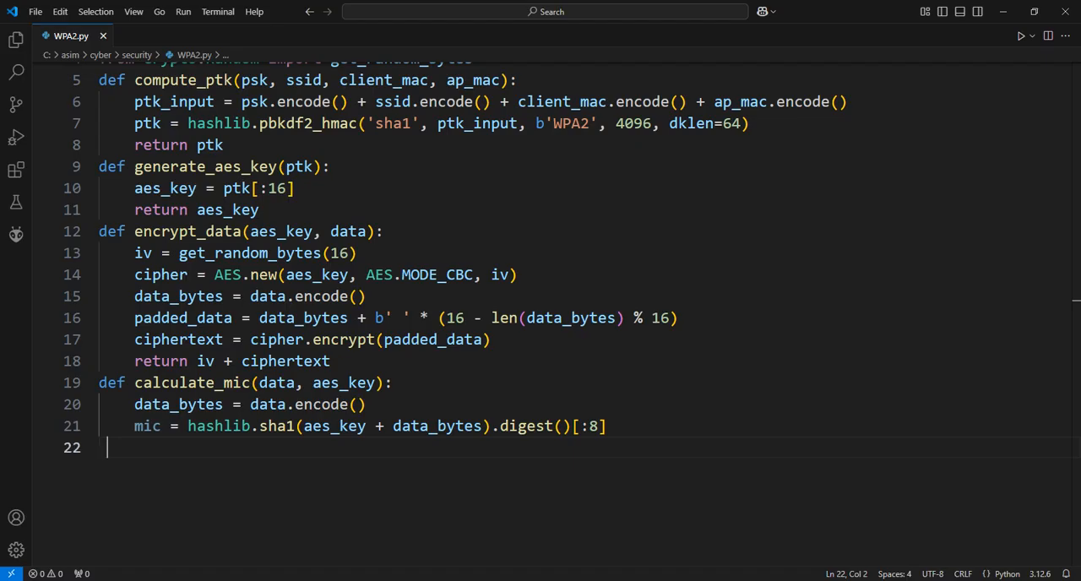
type("return")
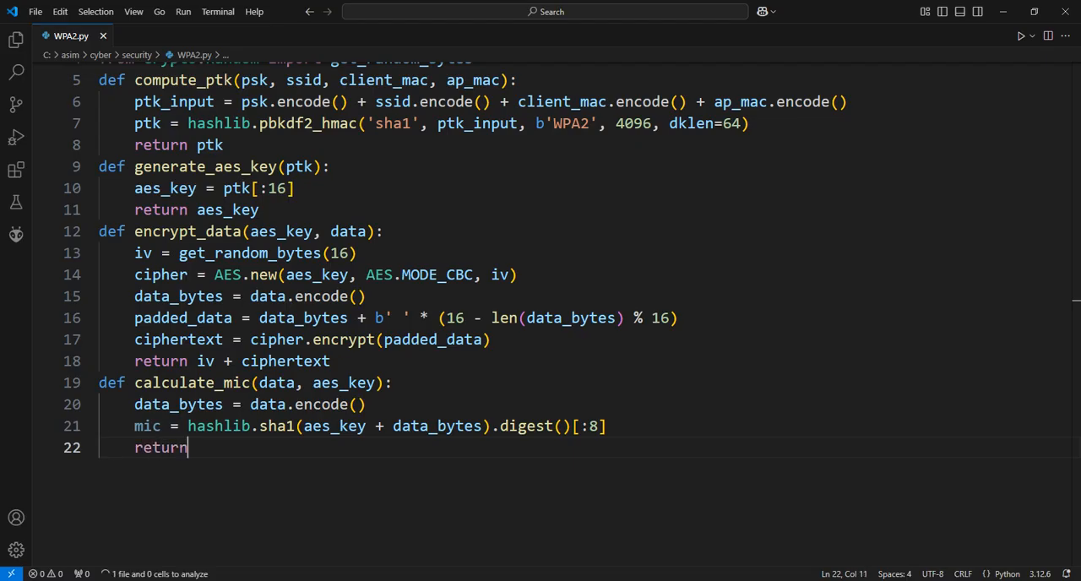
type("mic")
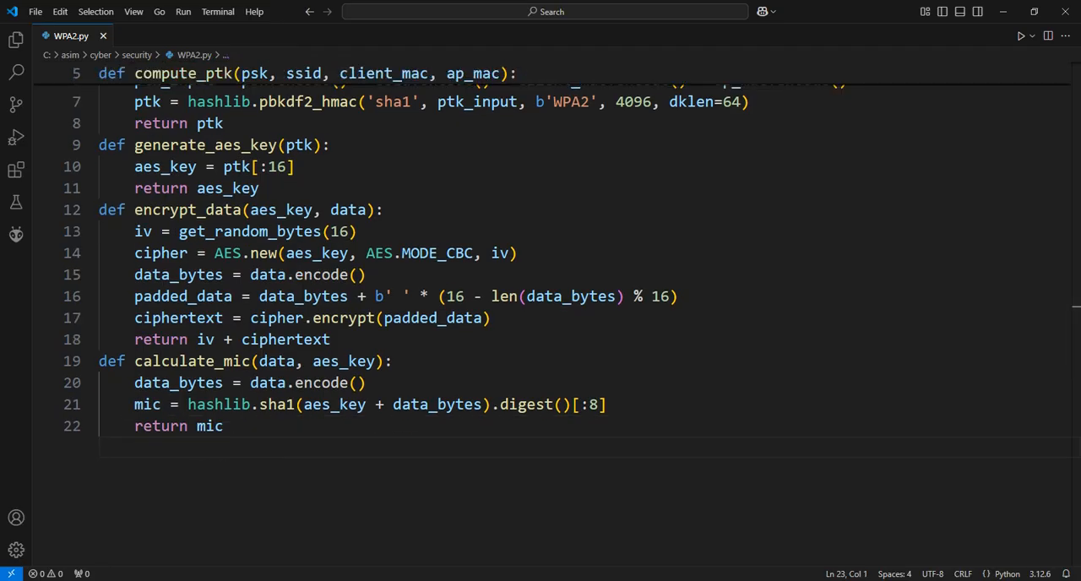
type("if")
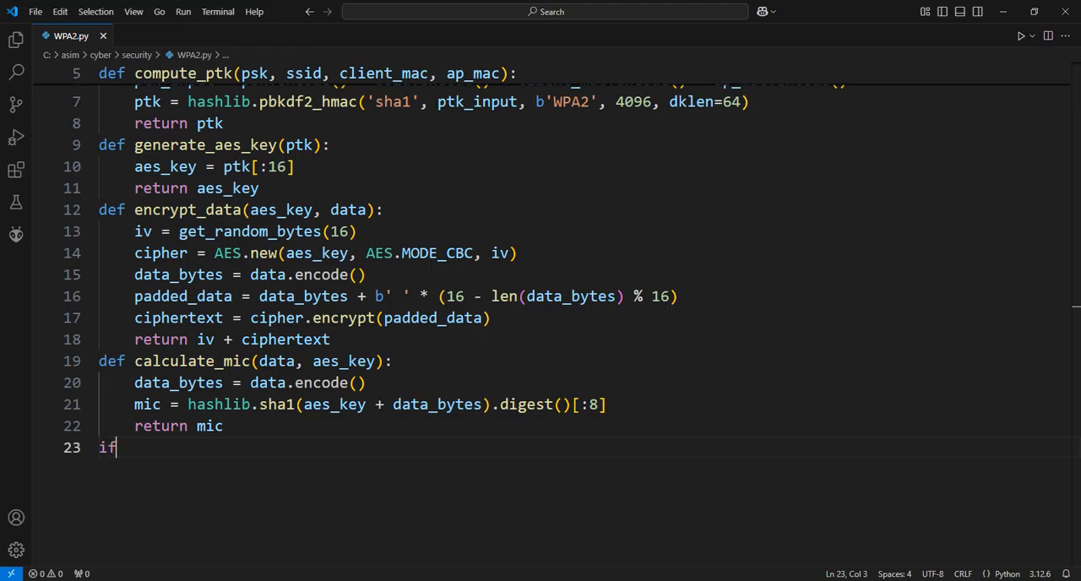
type("__name__")
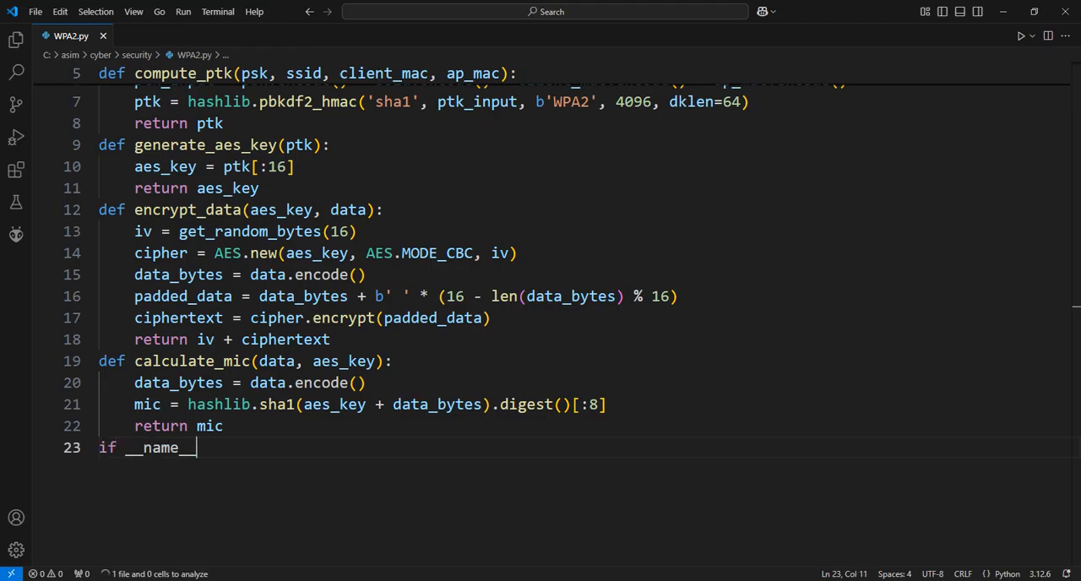
type("== '__main__':")
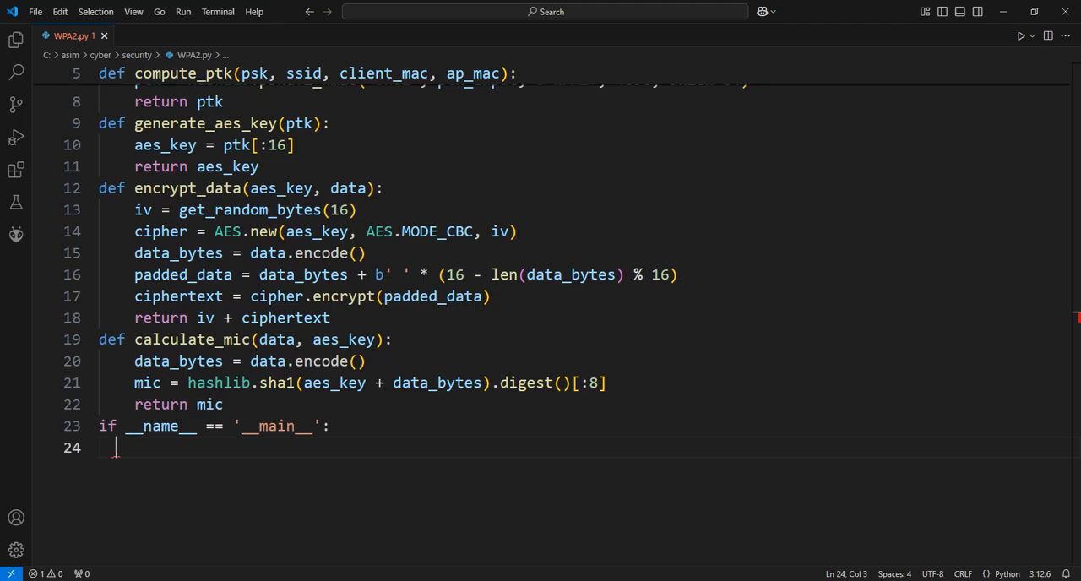
type("ssid =")
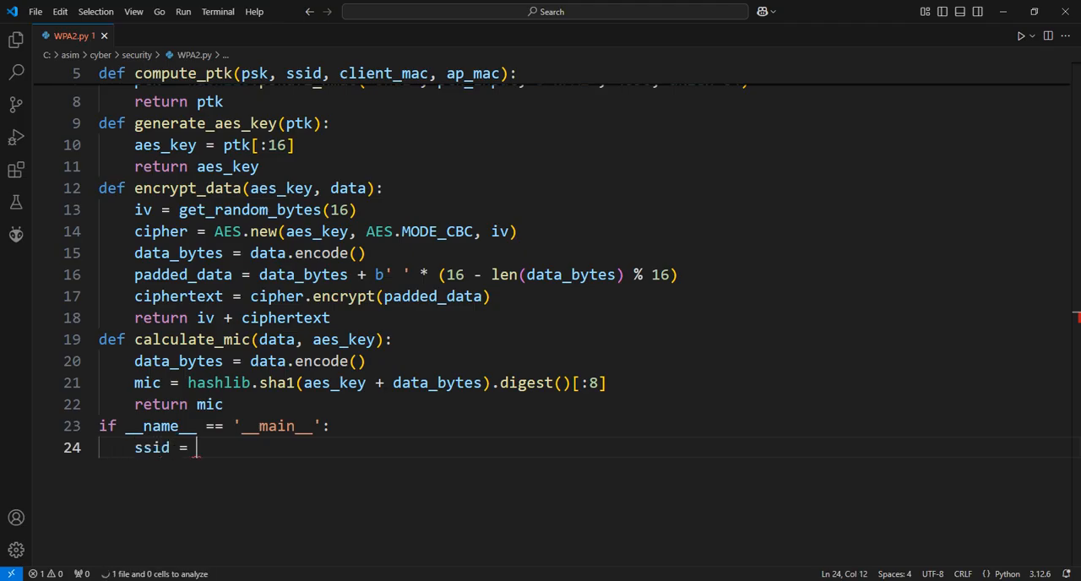
type("'MyWiFiNet")
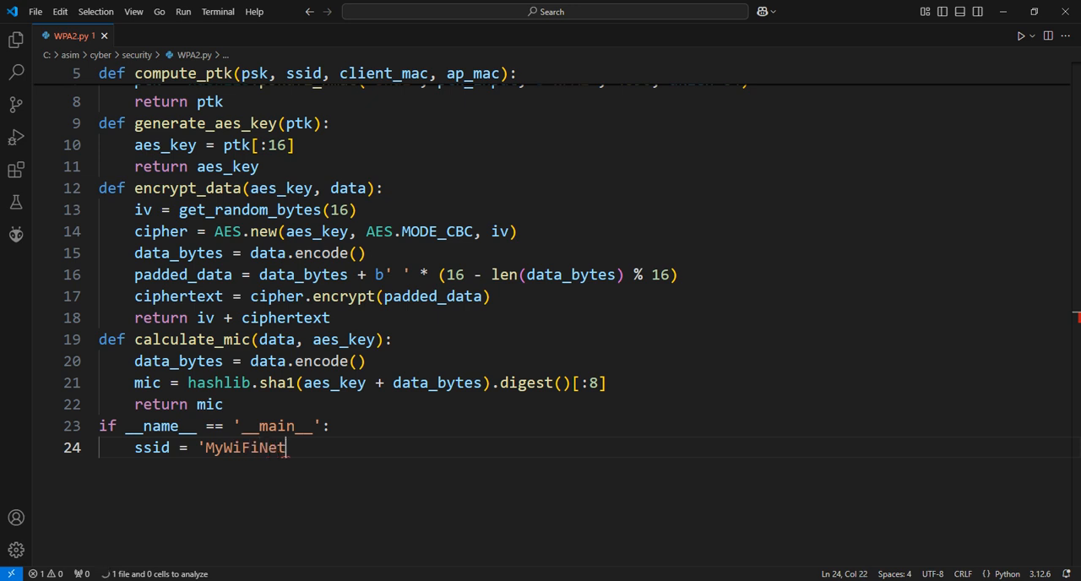
type("work'")
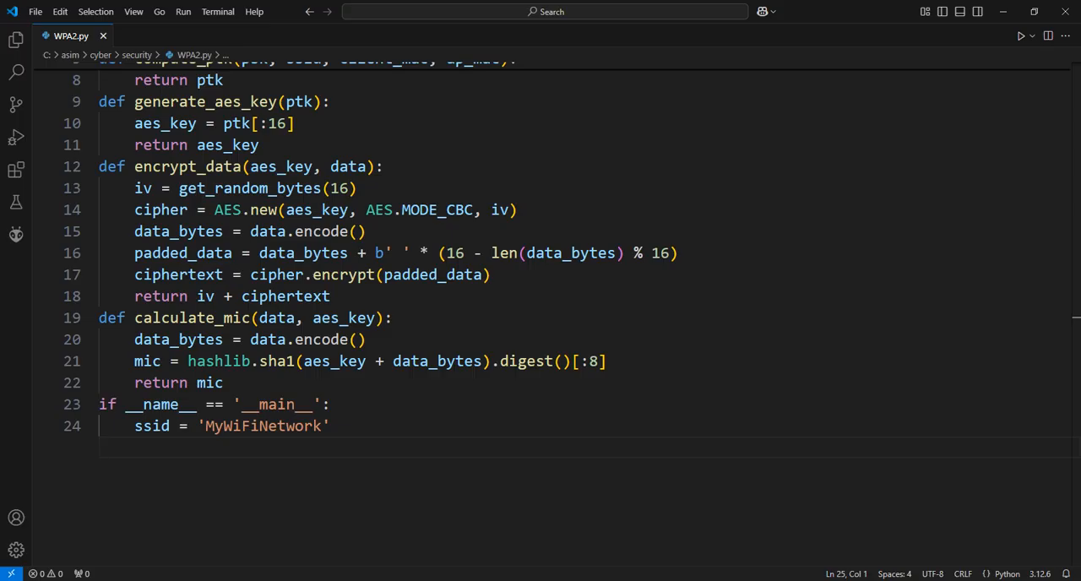
type("psk")
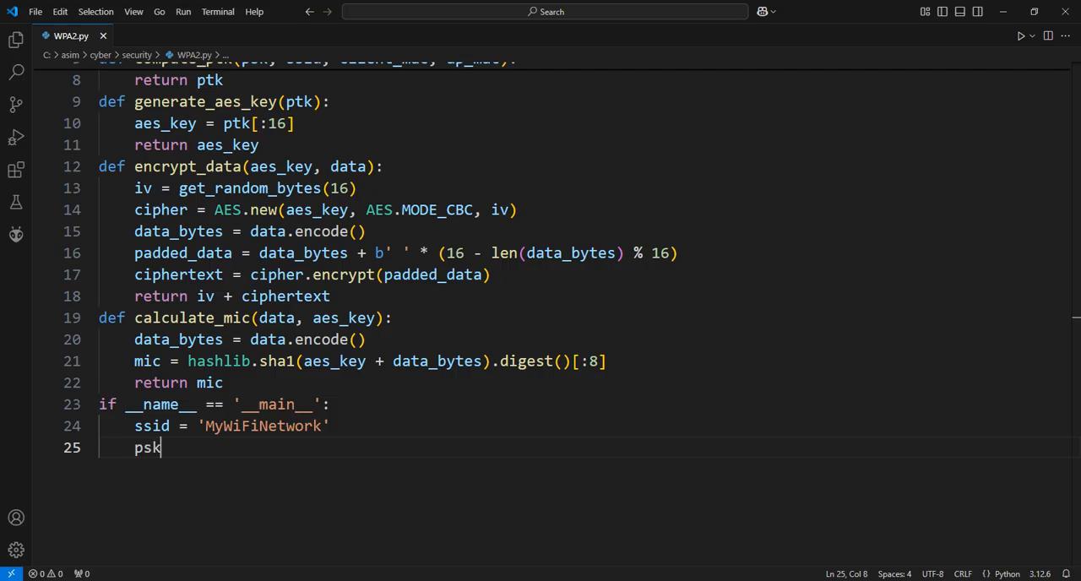
type("= 'Super")
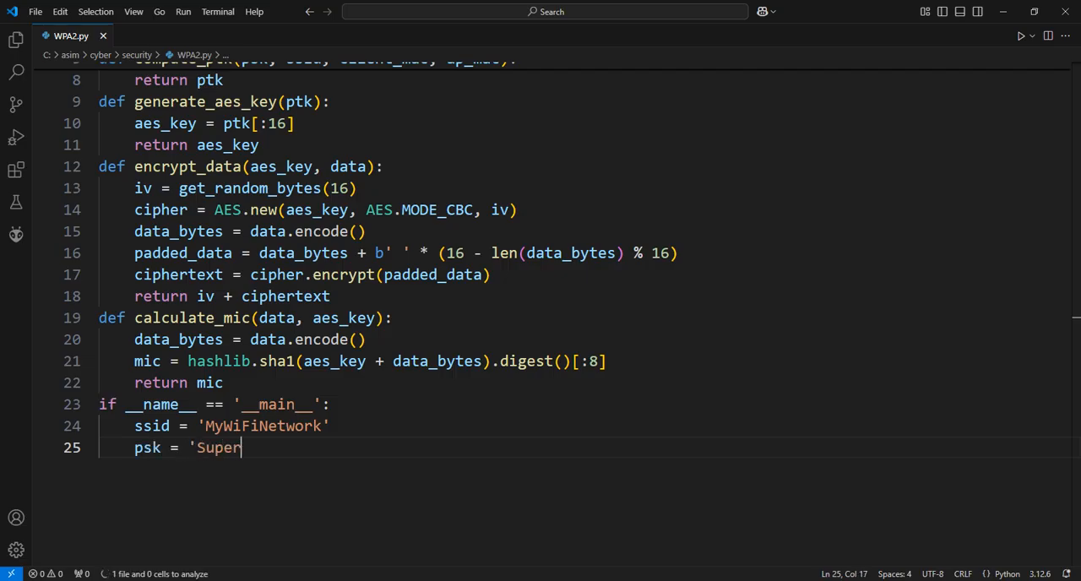
type("SecretPass")
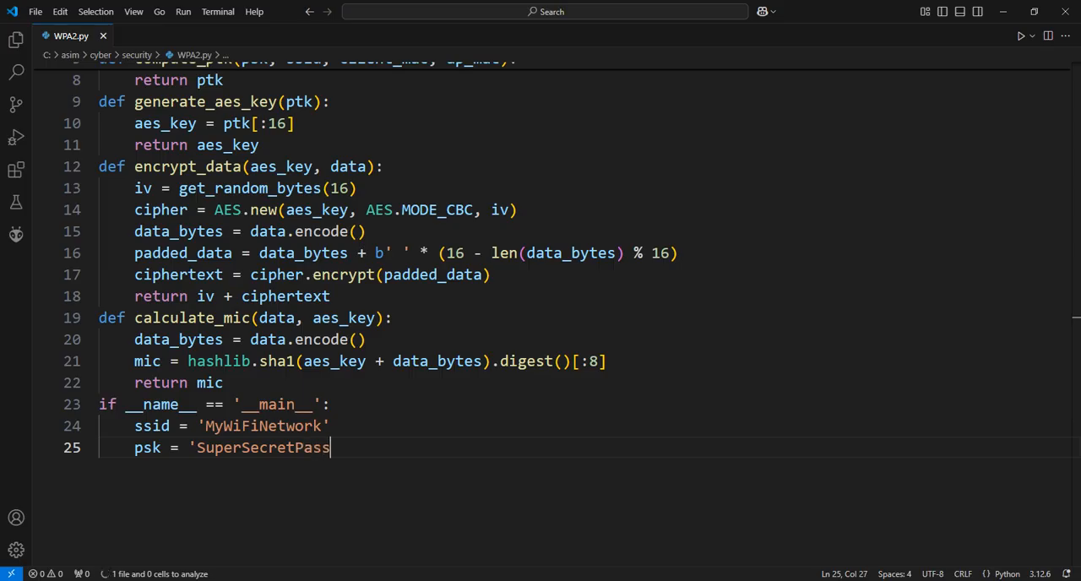
type("word'")
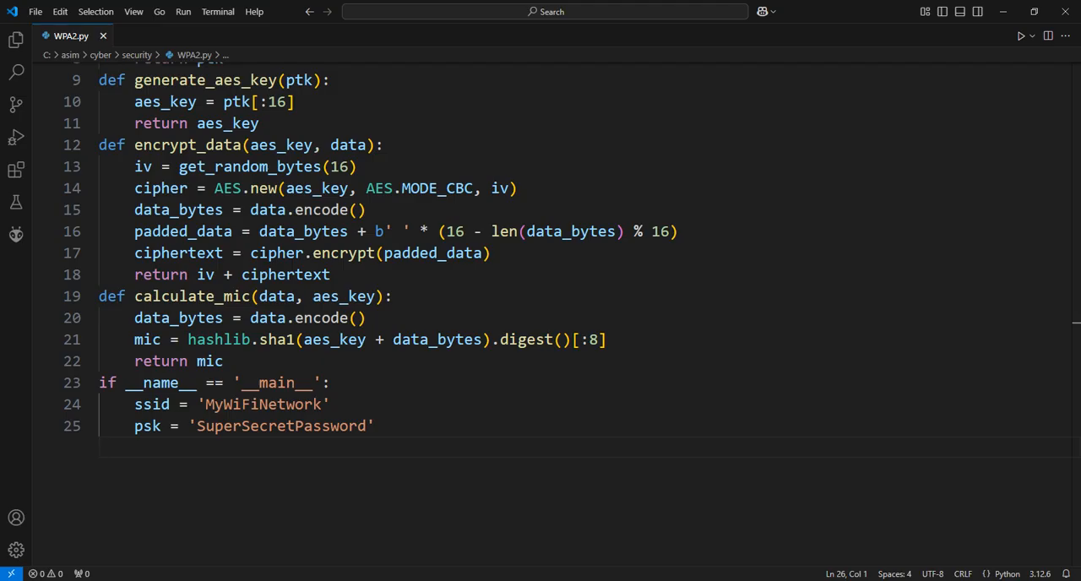
- Set client_mac to '00:11:22:33:44:55' and ap_mac to '66:77:88:99:AA:BB'
key("Enter")
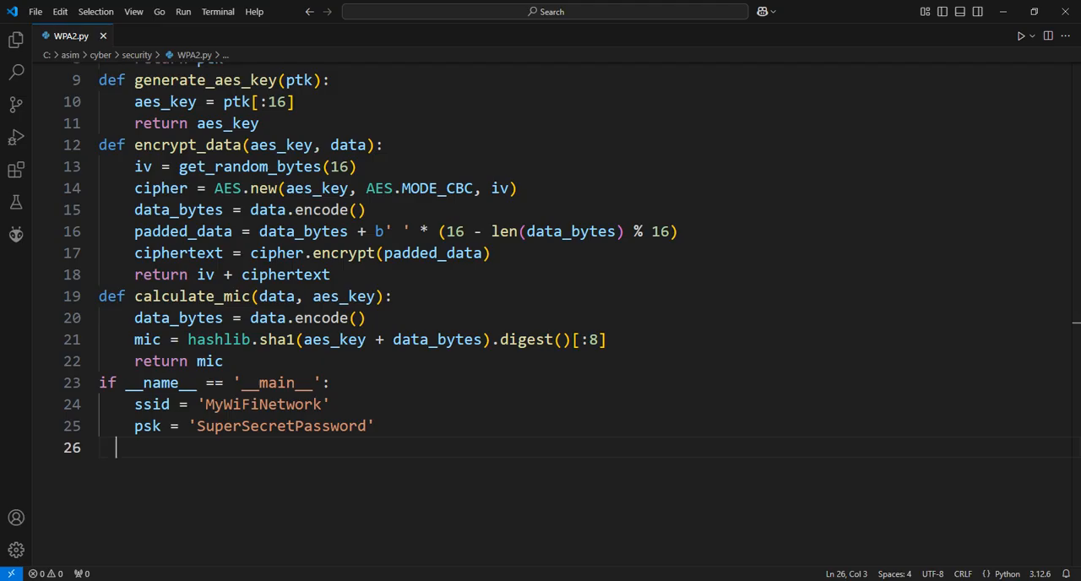
type("client_")
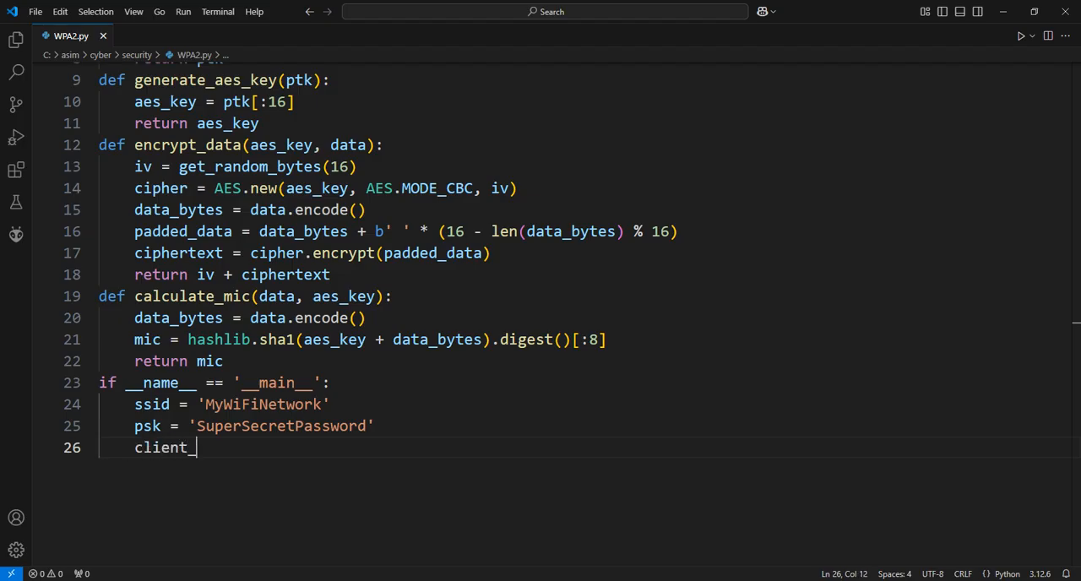
type("mac = '00:")
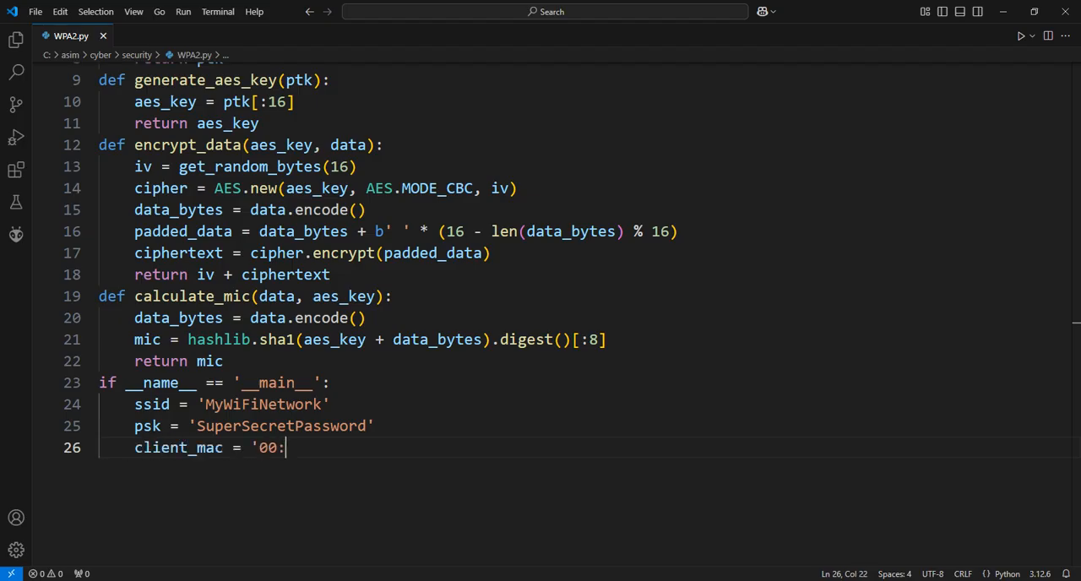
type("11:22:33:4")
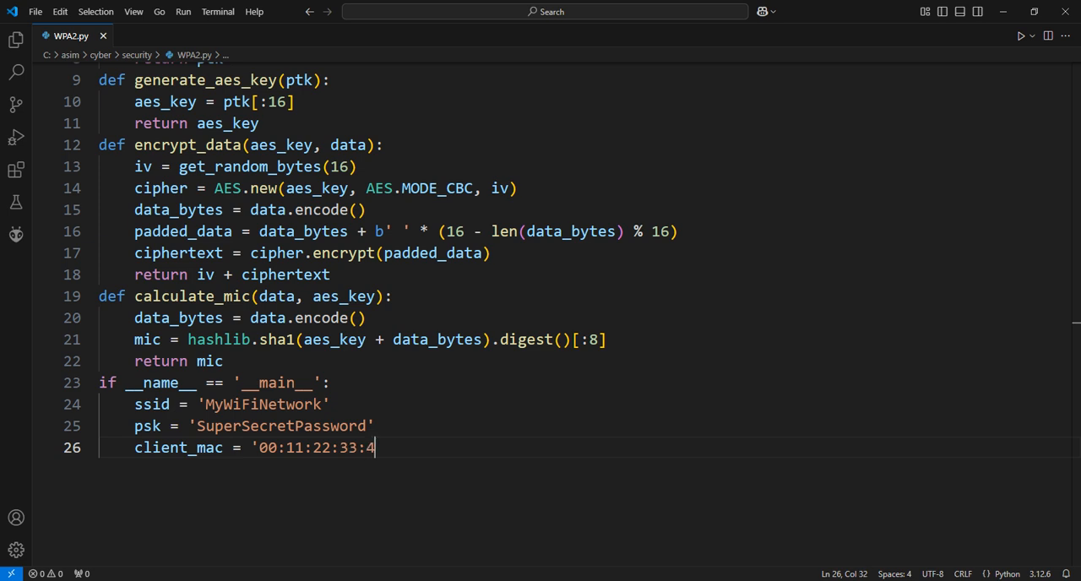
type("4:55'")
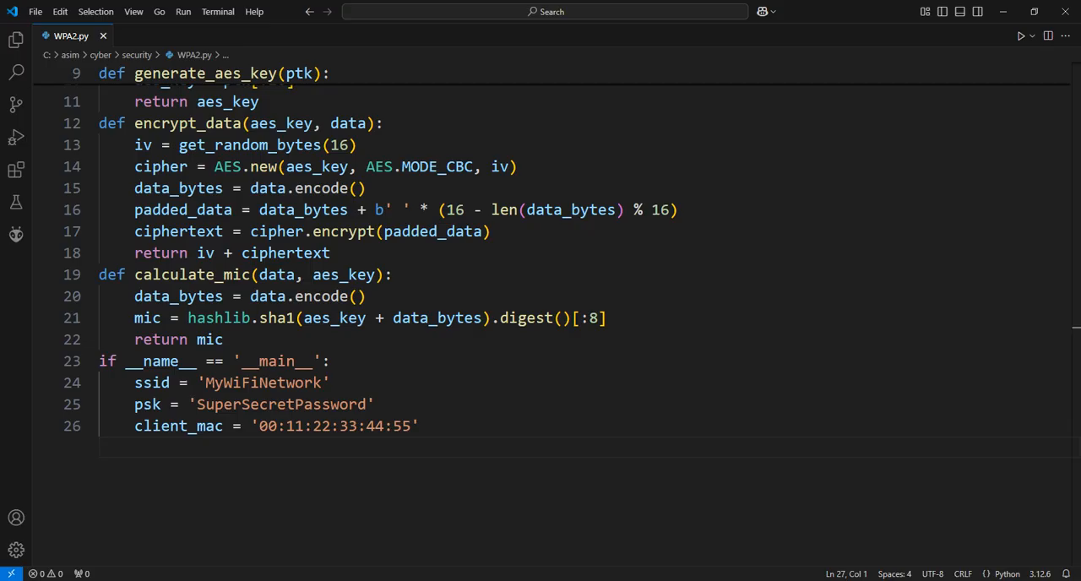
type("ap")
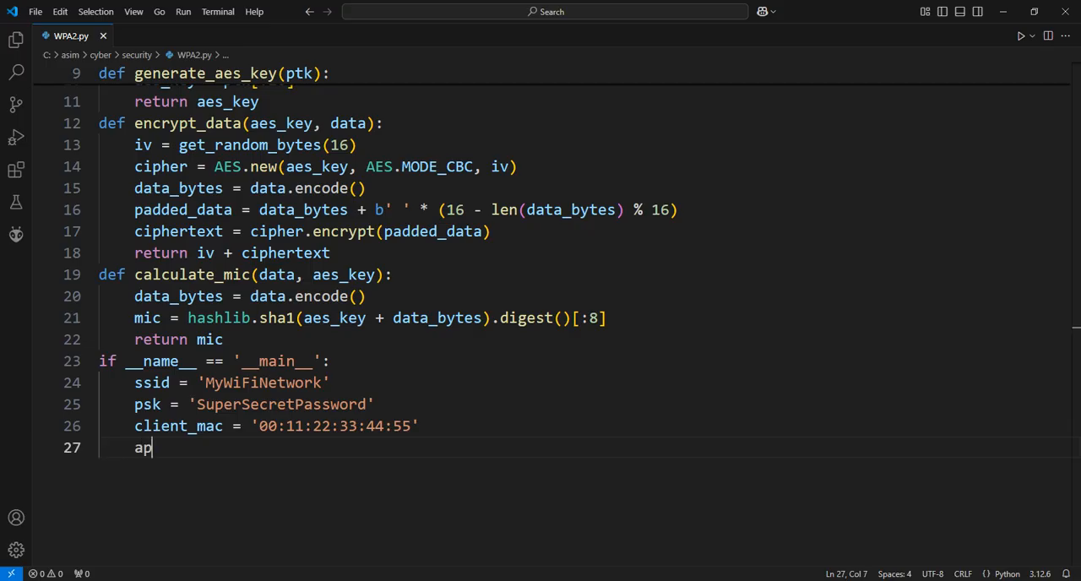
type("_mac = '66:")
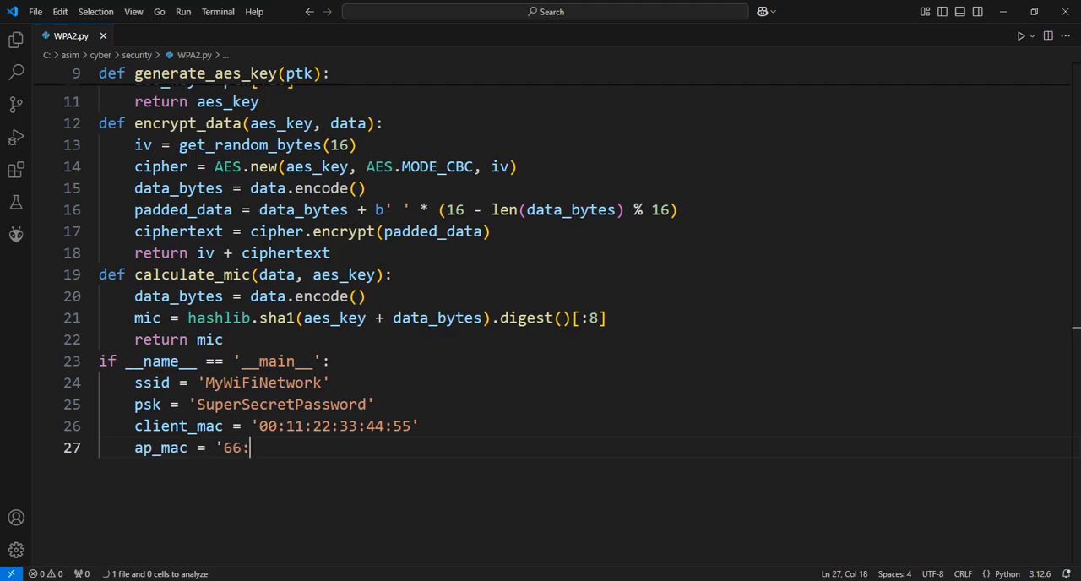
type("77:88:99:")
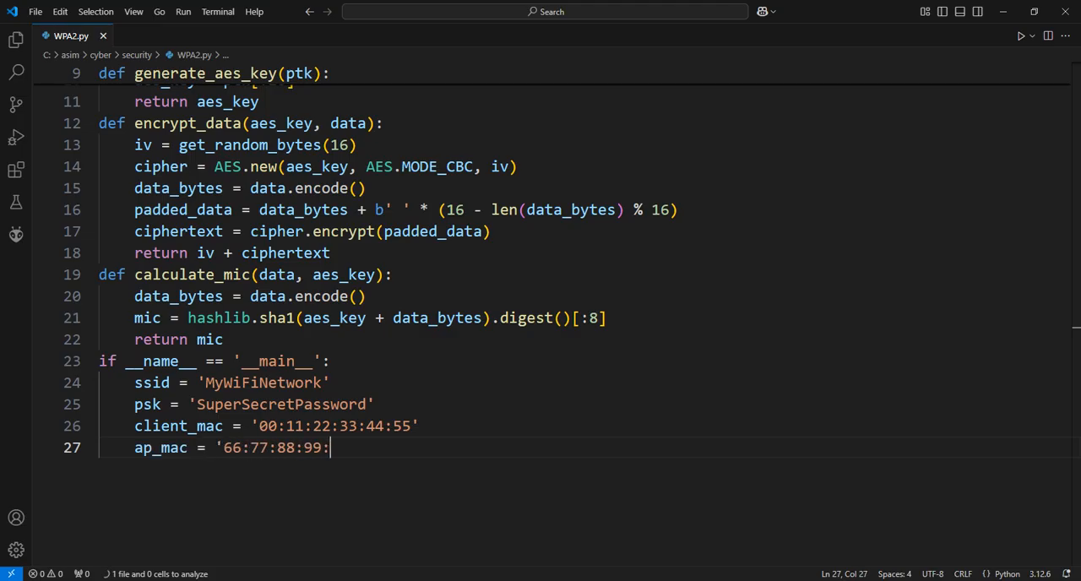
type("AA:BB'")
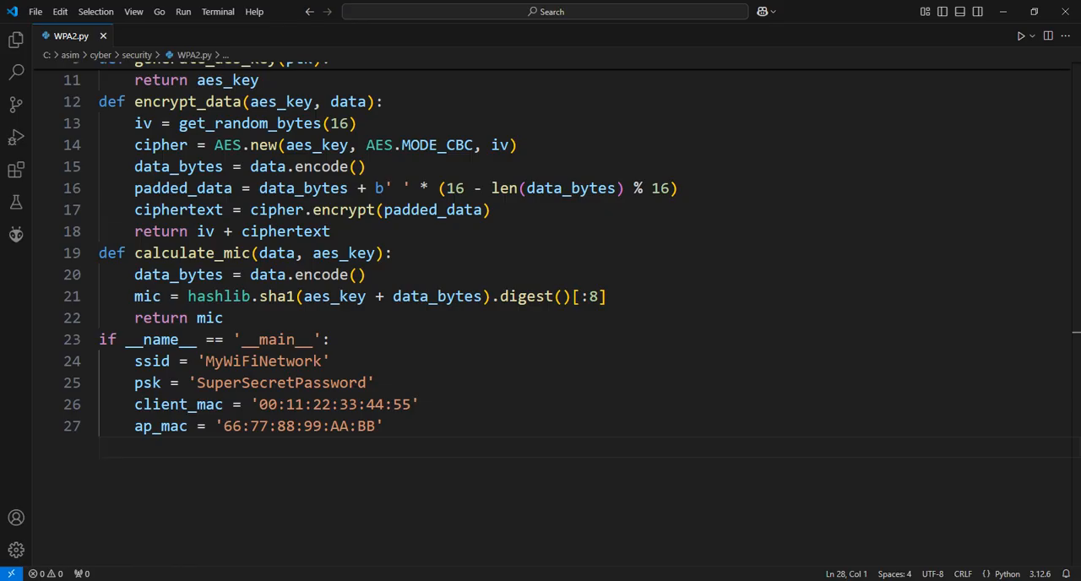
- Assign ptk = compute_ptk(psk, ssid, client_mac, ap_mac)
type("ptk =")
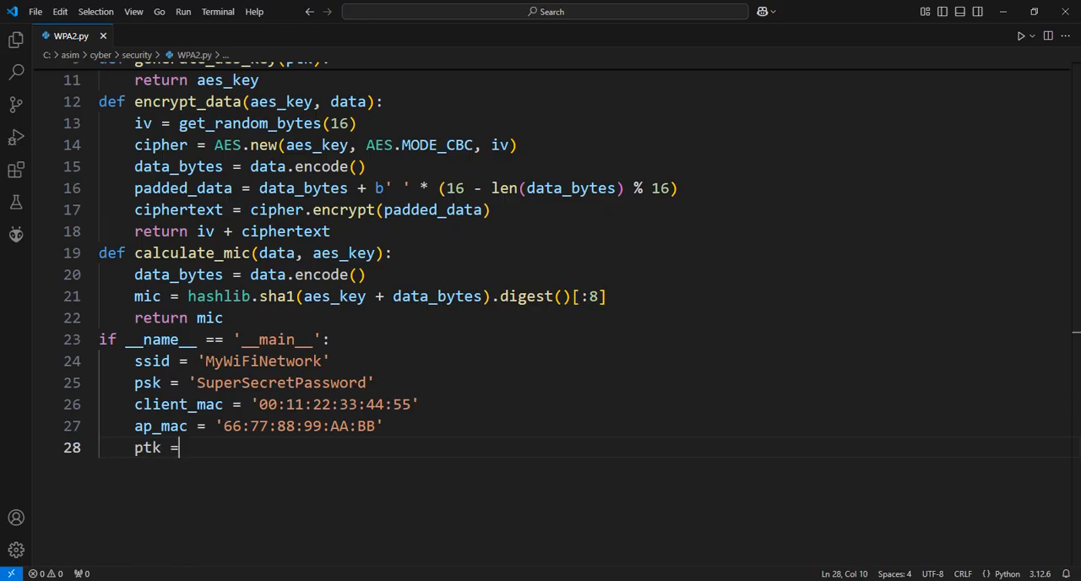
type("compute_p")
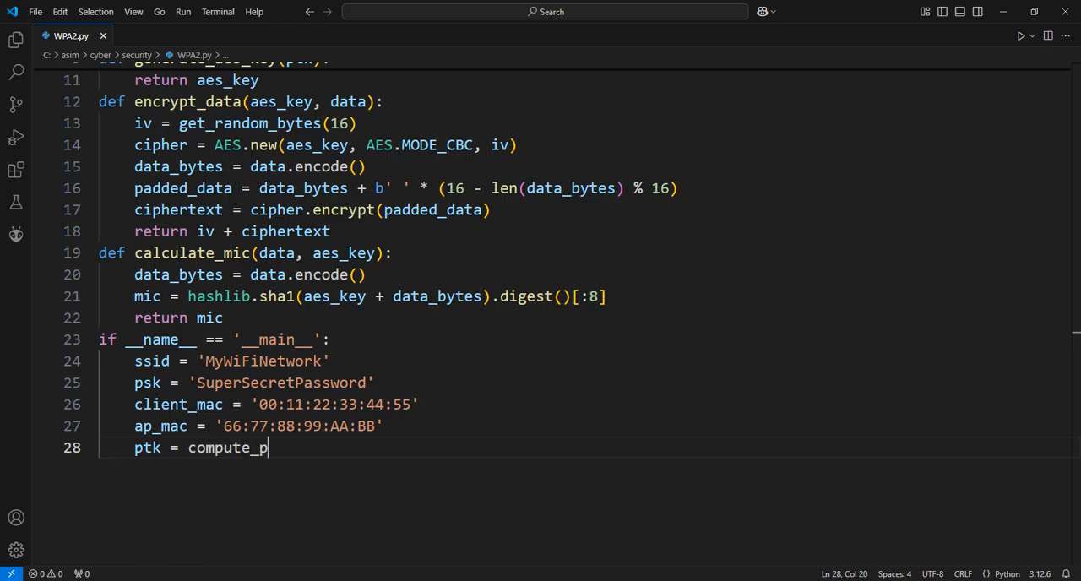
type("tk(psk, ss")
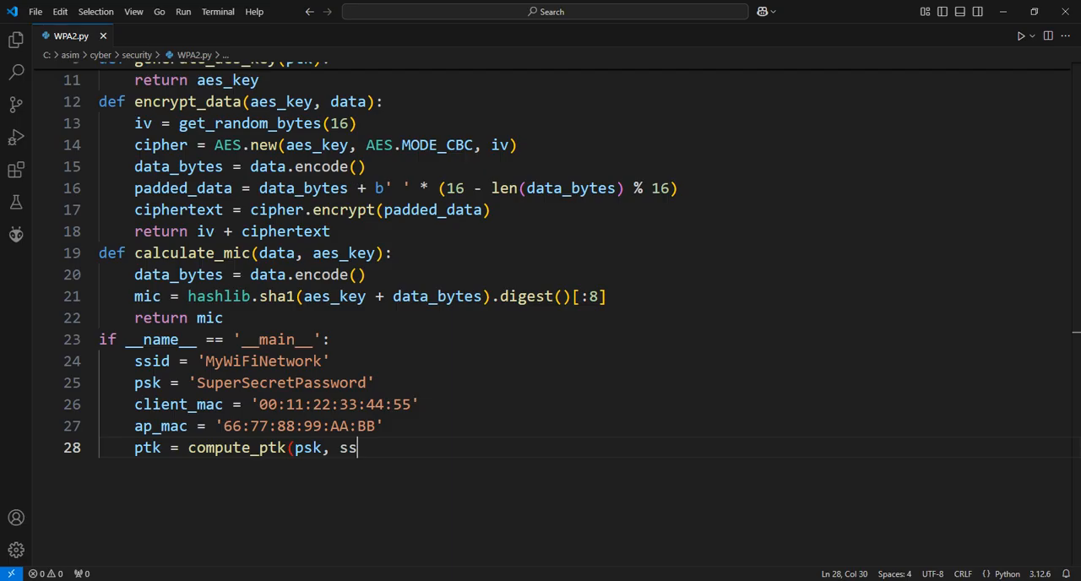
type("id, client_mac, ap_m")
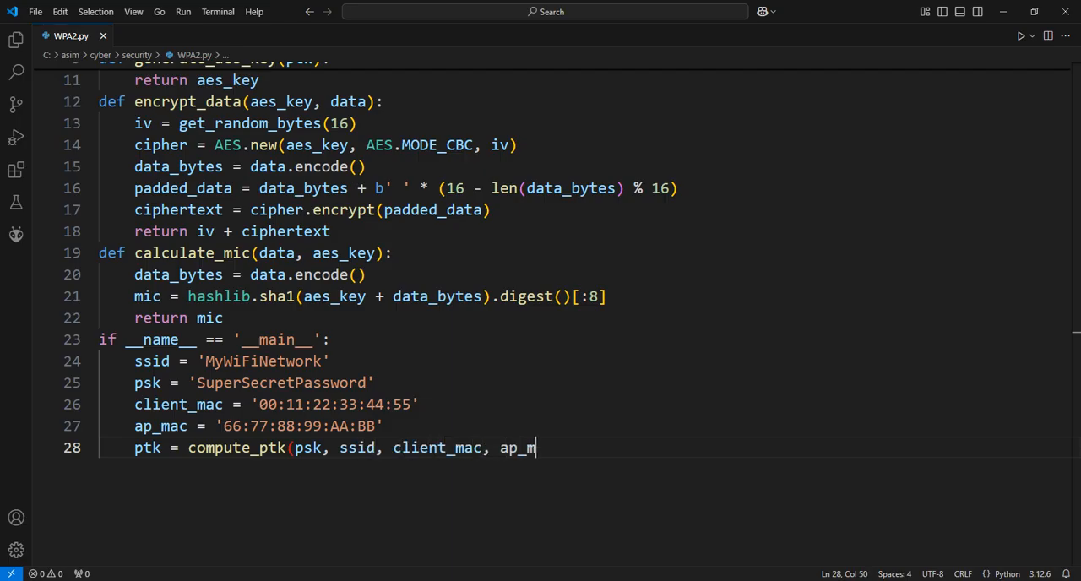
type("ac)")
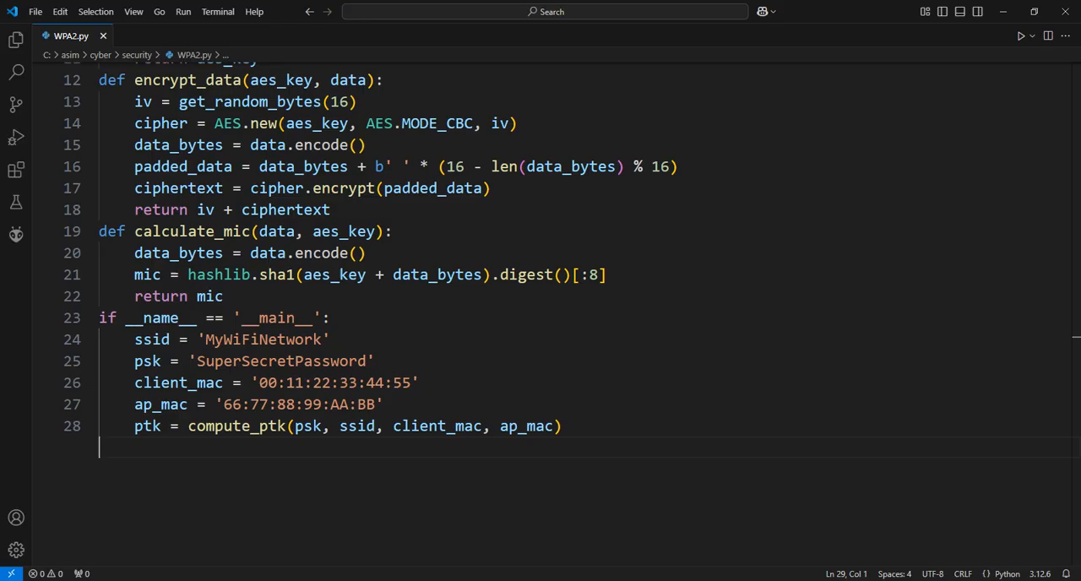
- Derive aes_key in the main block with generate_aes_key(ptk)
type("aes")
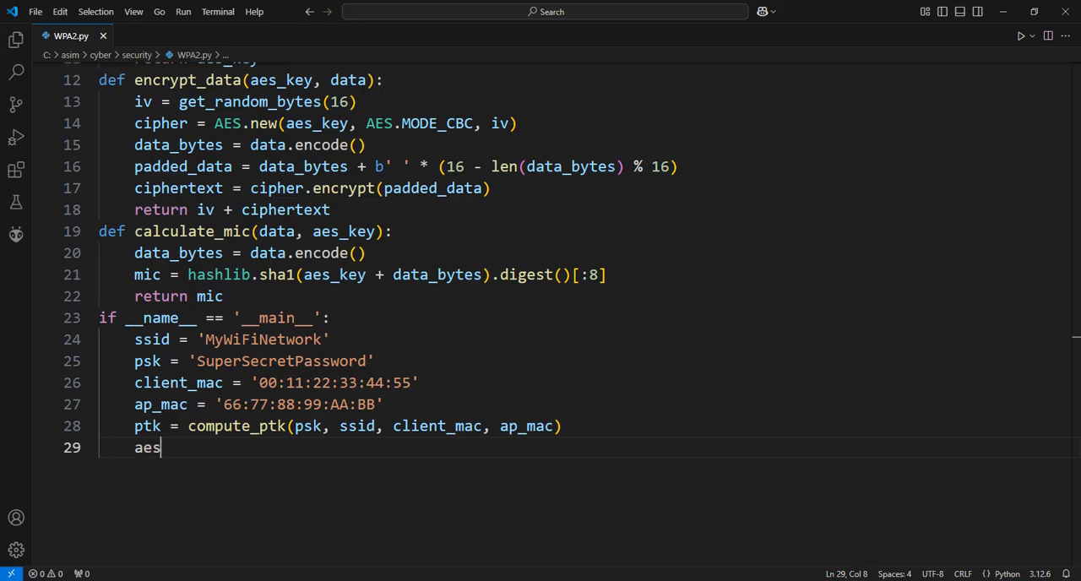
type("_key = gene")
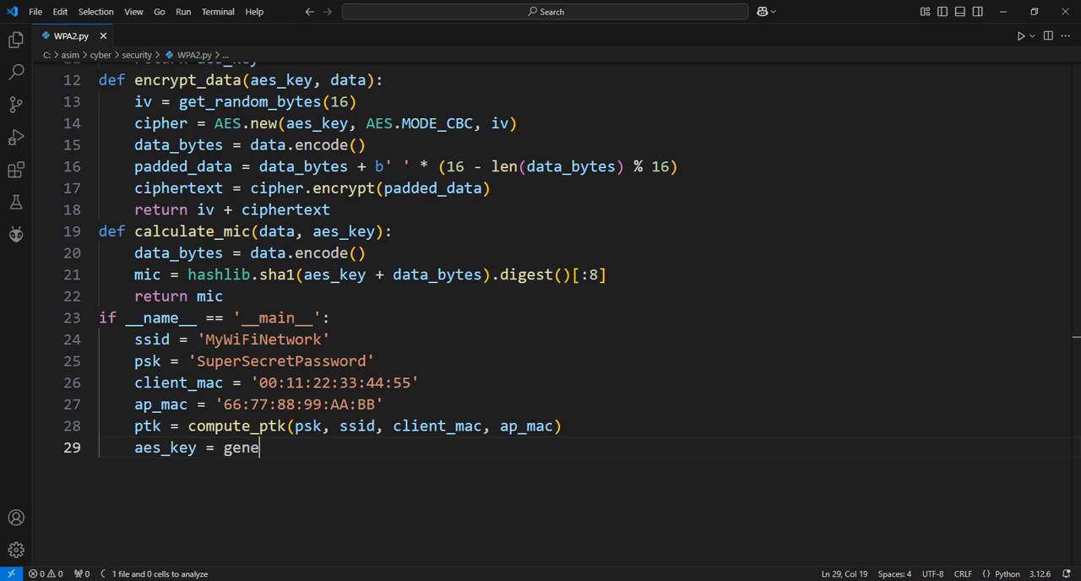
type("rate_aes_")
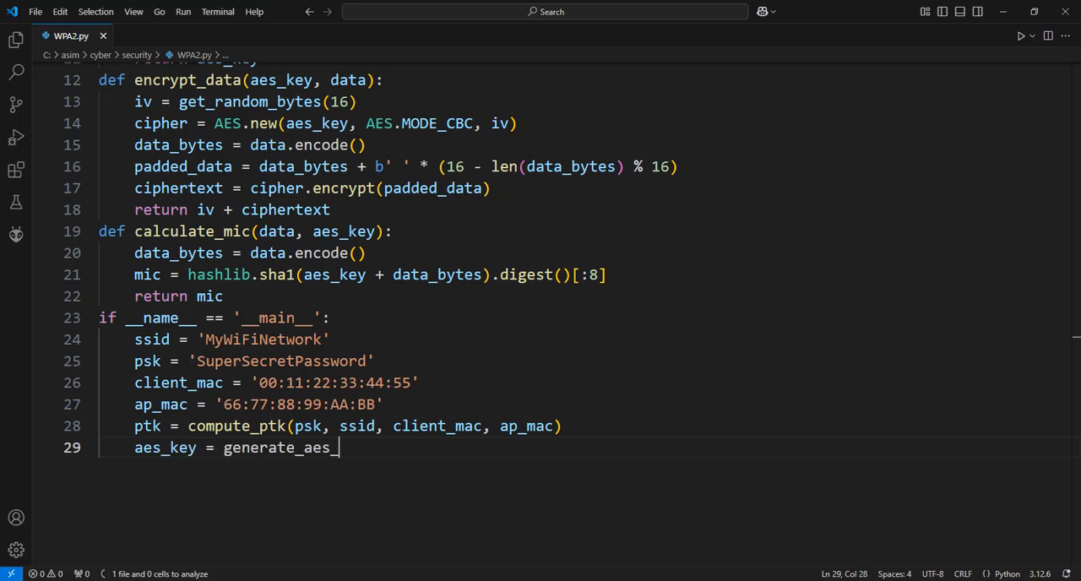
type("key(ptk)")
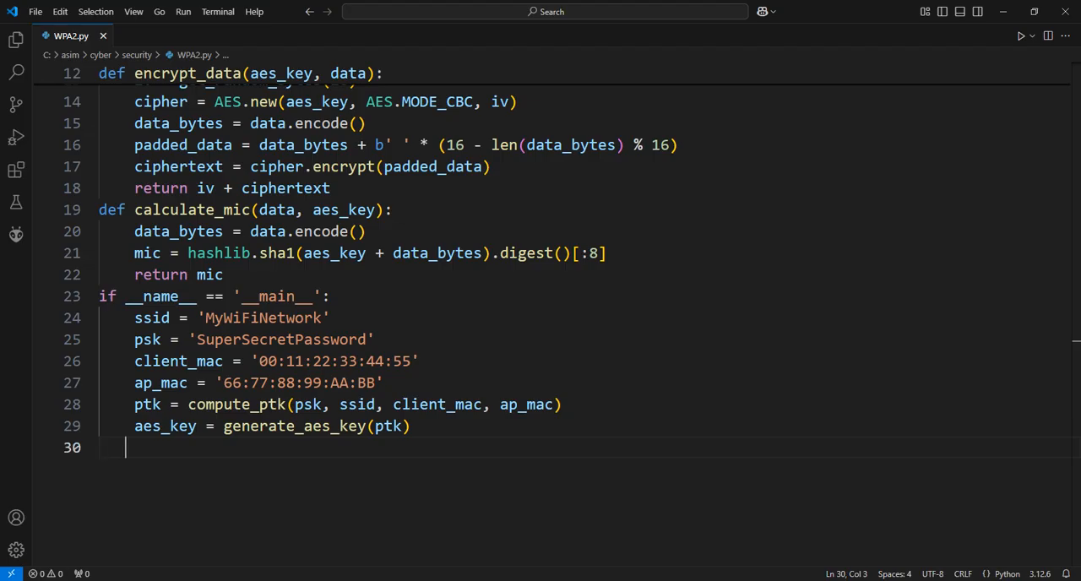
- Assign data = 'This is a WPA2 encrypted message!' on the next line
type("data = '")
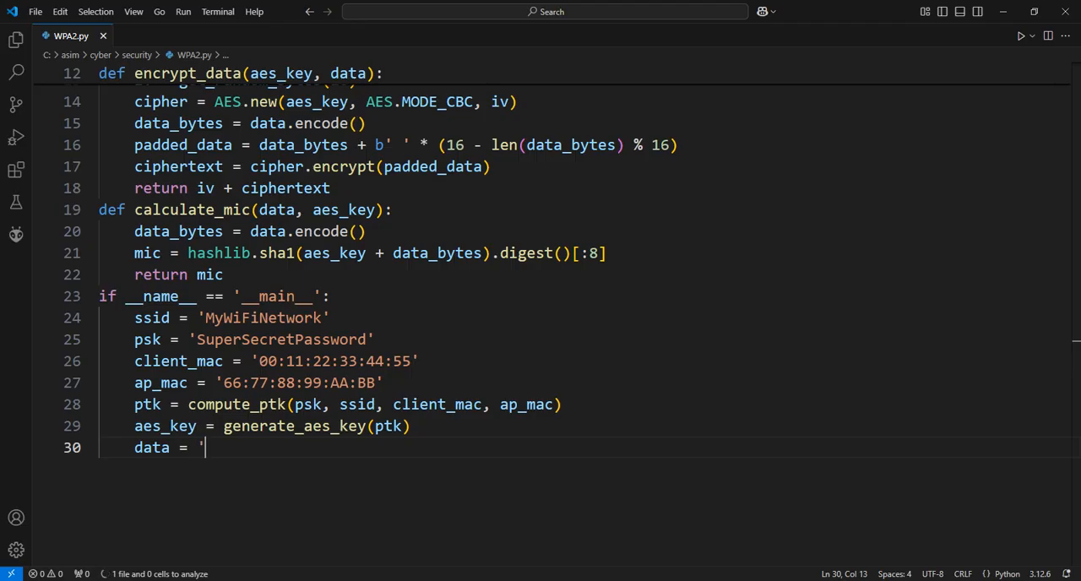
type("This is a")
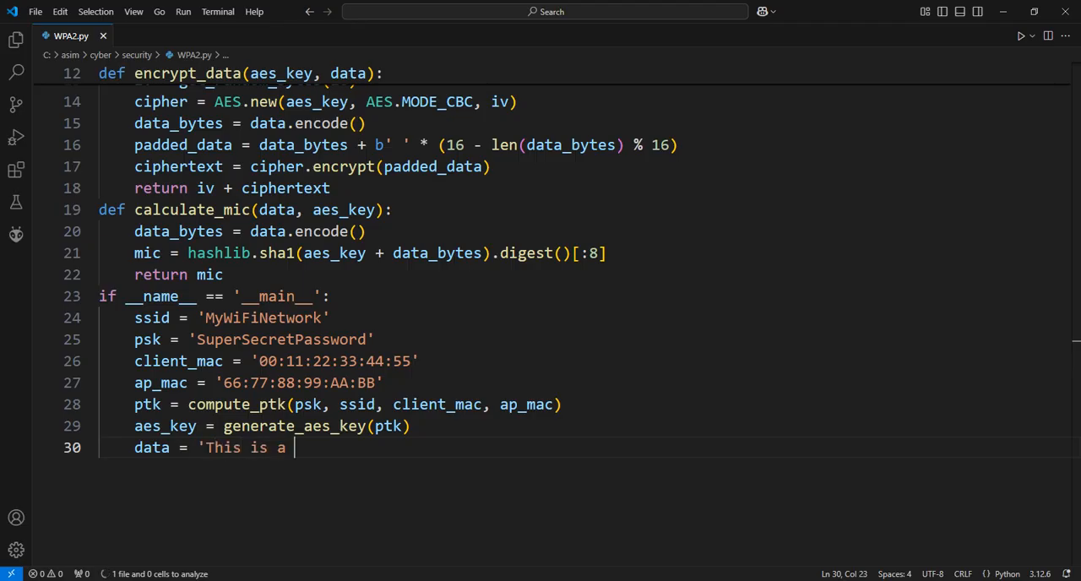
type("WPA2 encry")
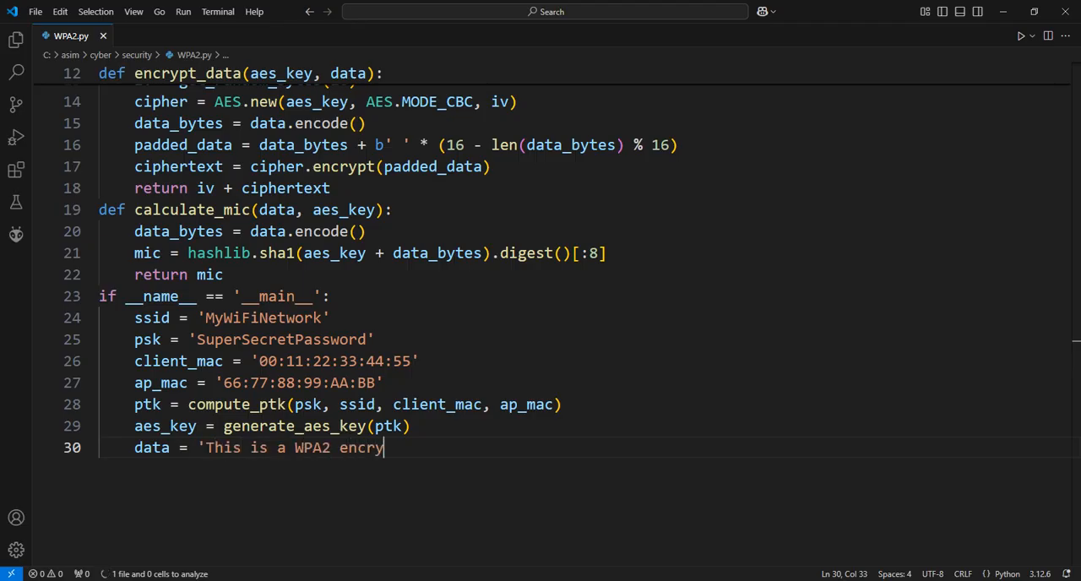
type("pted messa")
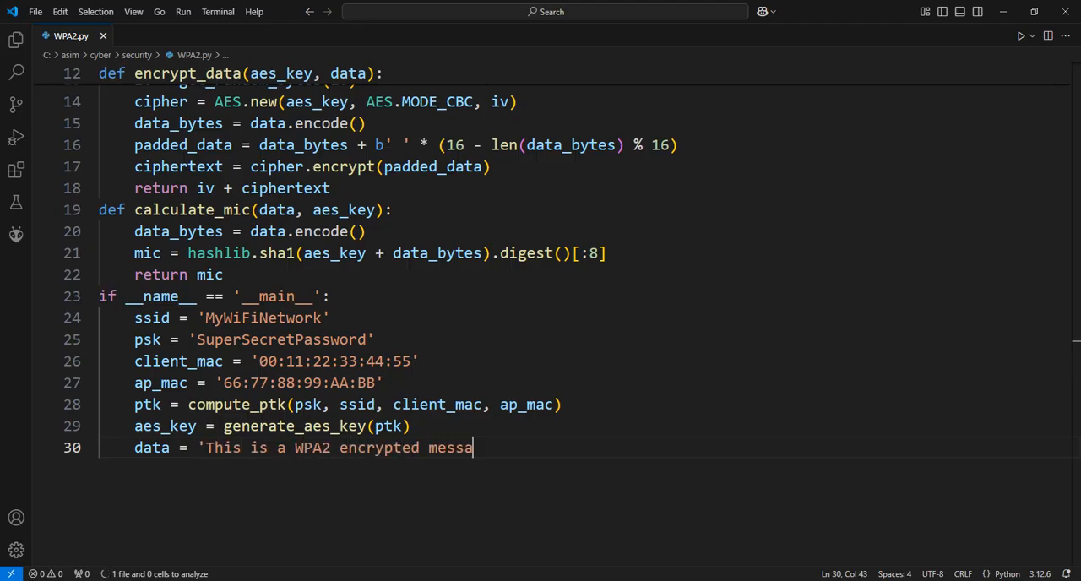
type("ge!'")
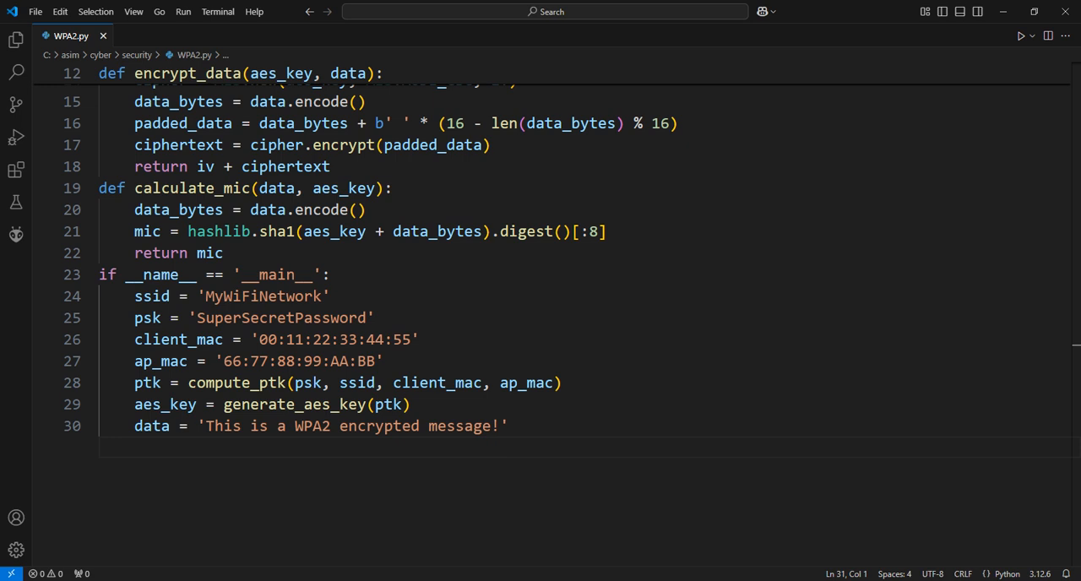
- Add the line encrypted_data = encrypt_data(aes_key, data) to the main block
type("encr")
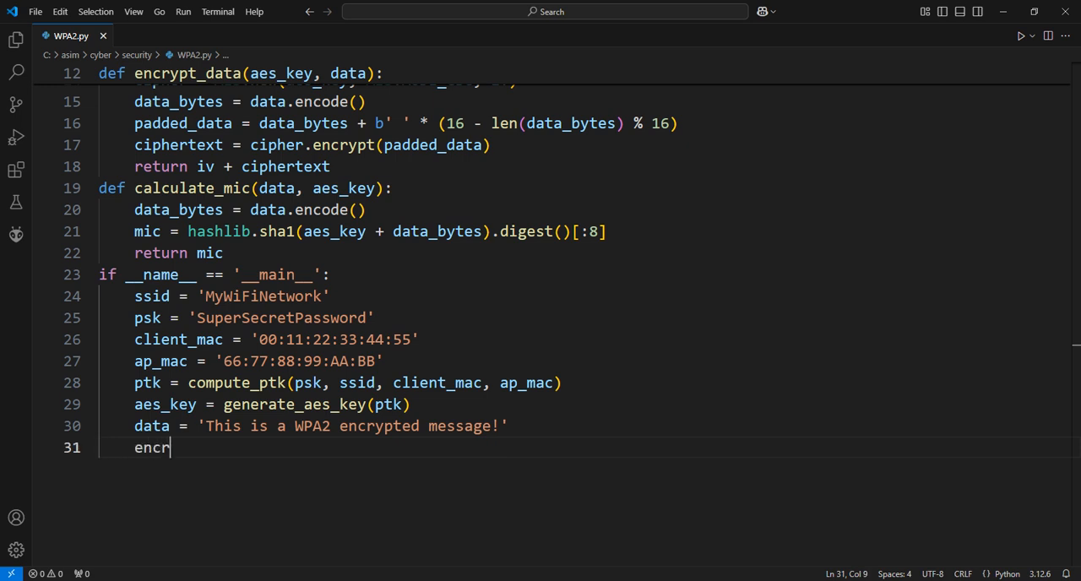
type("ypted_data")
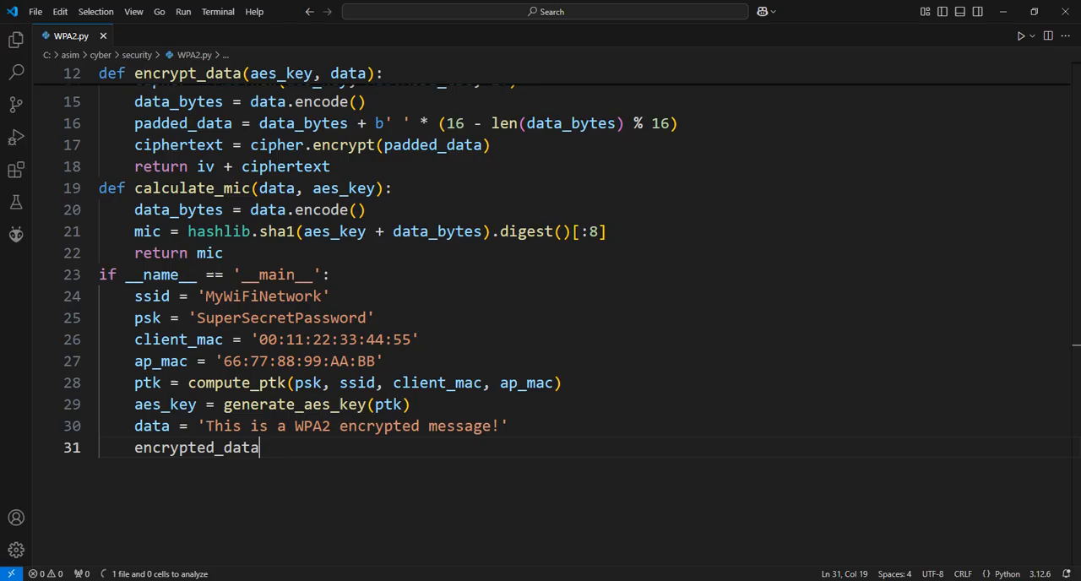
type("= encrypt")
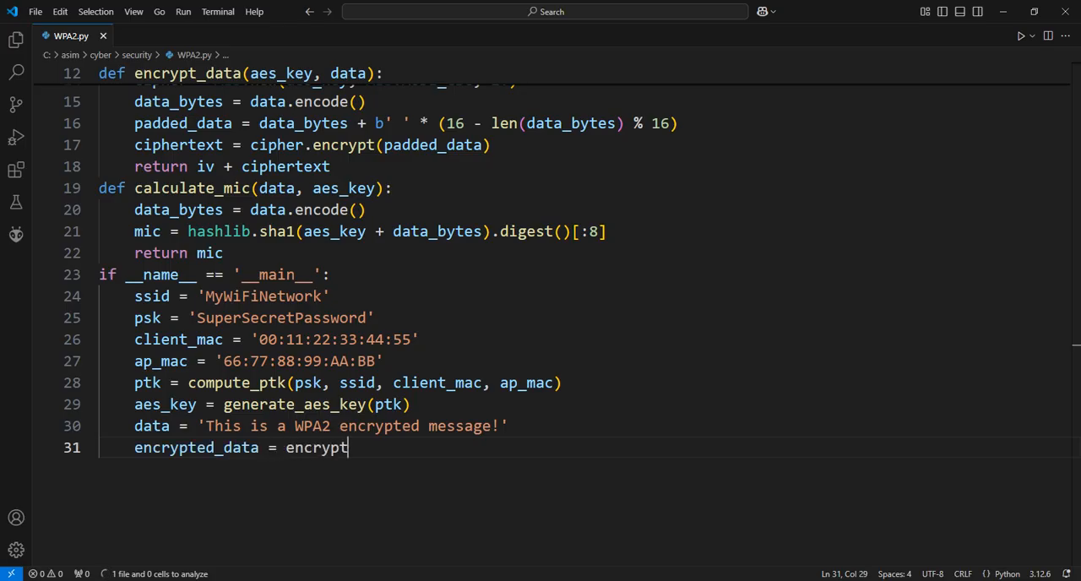
type("_data(aes_")
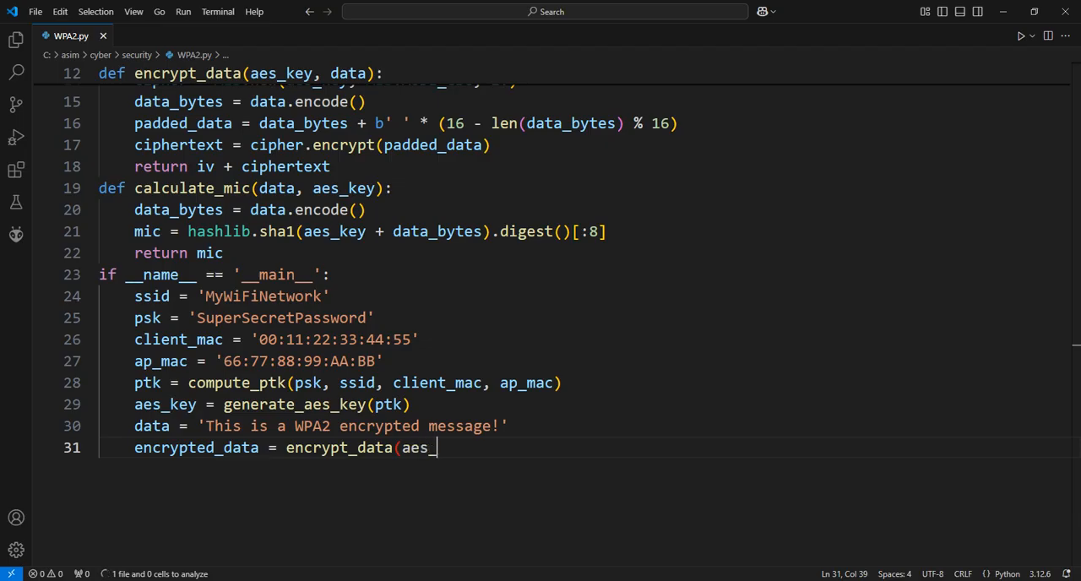
type("key, data)")
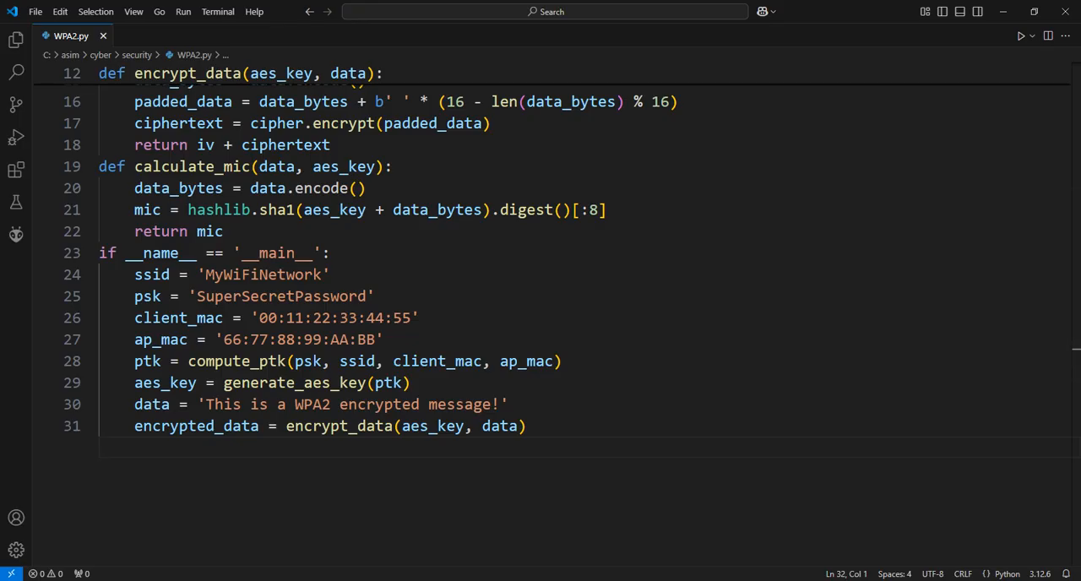
- Add the line mic = calculate_mic(data, aes_key) below it
type("mic")
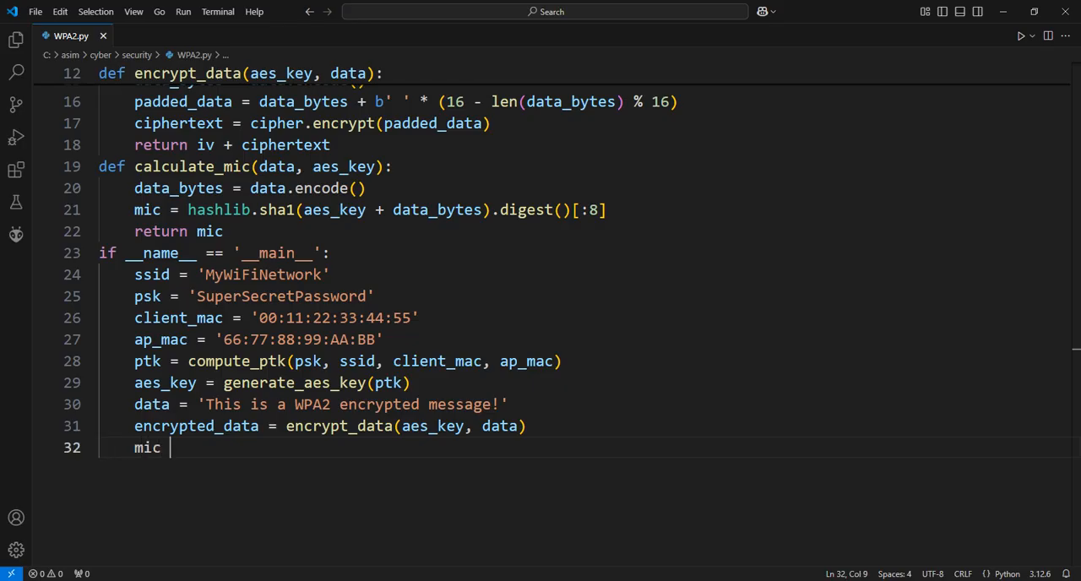
type("= calculat")
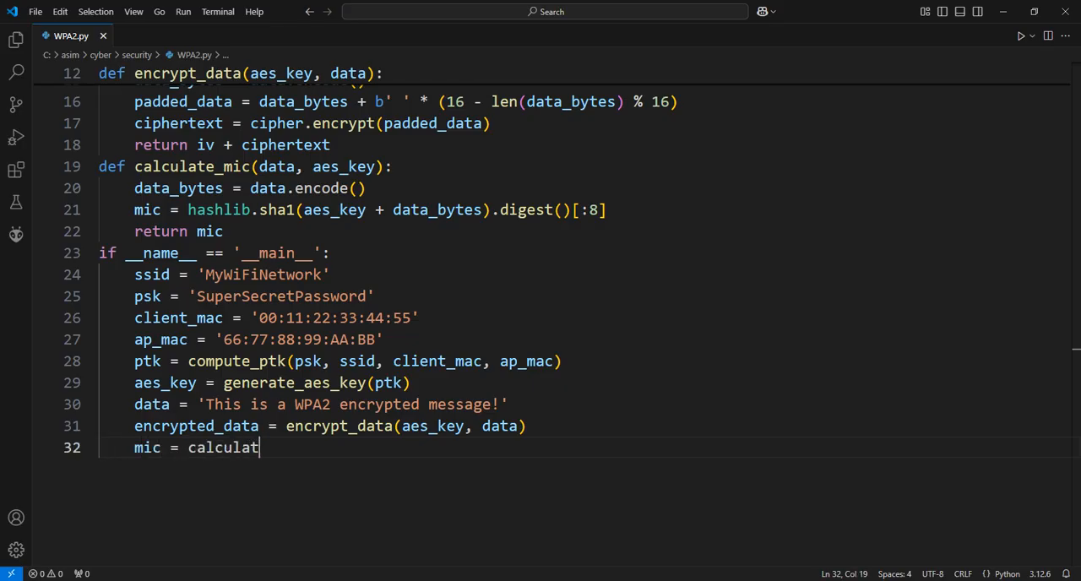
type("e_mic(data")
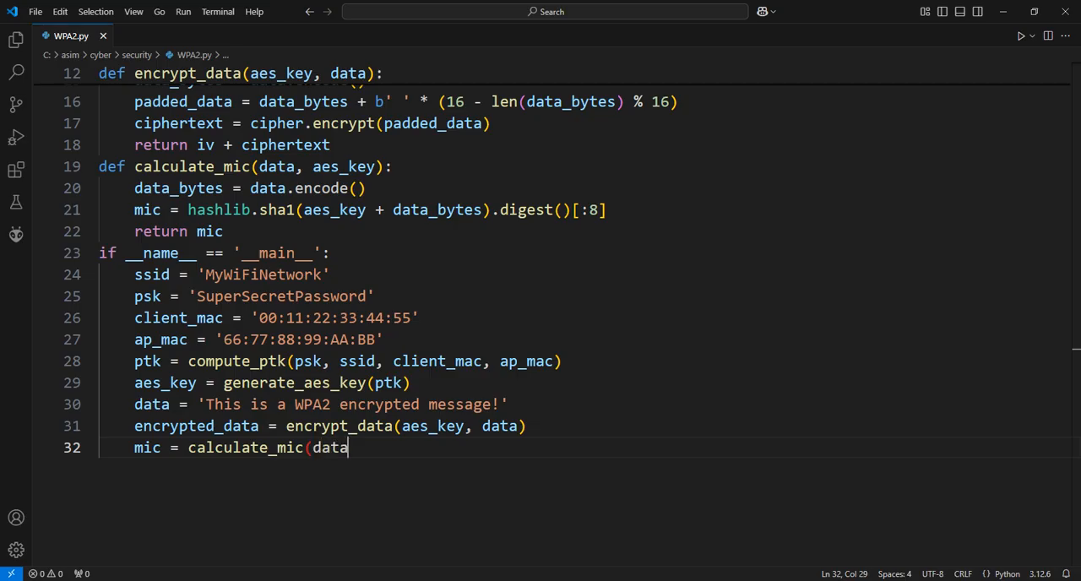
type(", aes_key)")
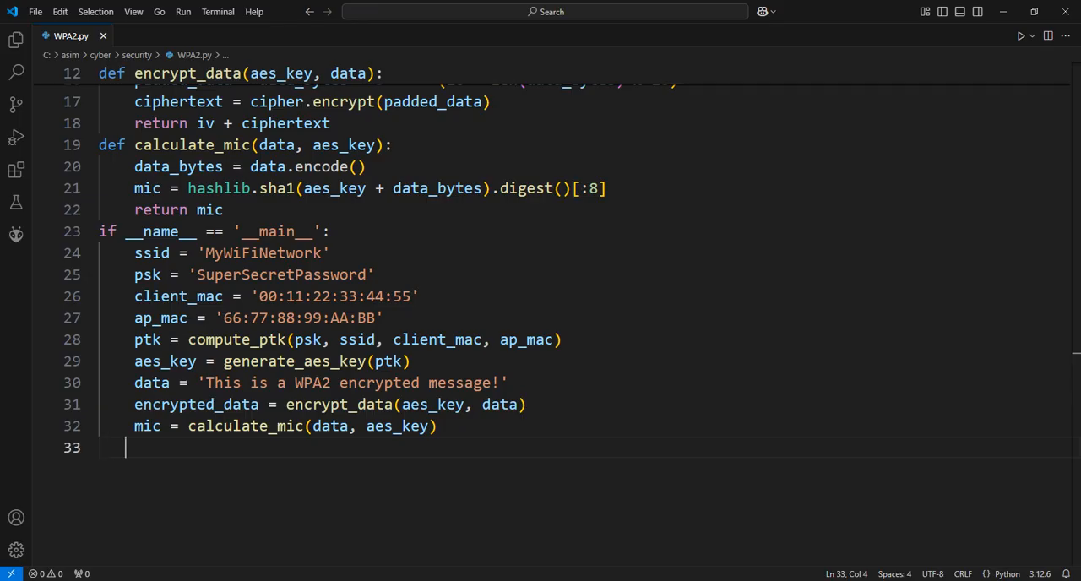
- Print 'Encrypted Data:' followed by binascii.hexlify(encrypted_data).decode()
type("print(f'")
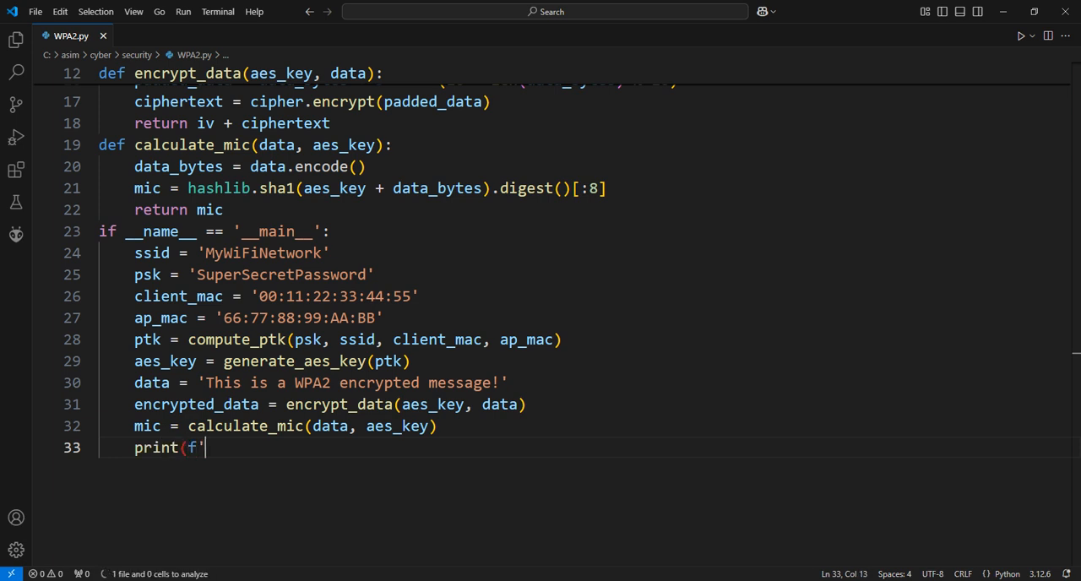
type("Encrypted")
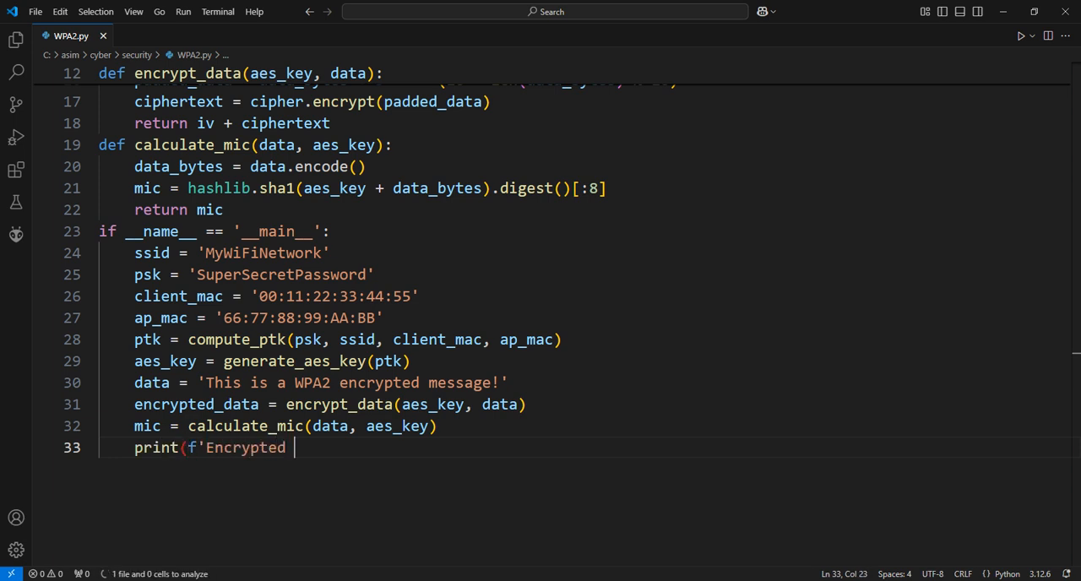
type("Data: {bin")
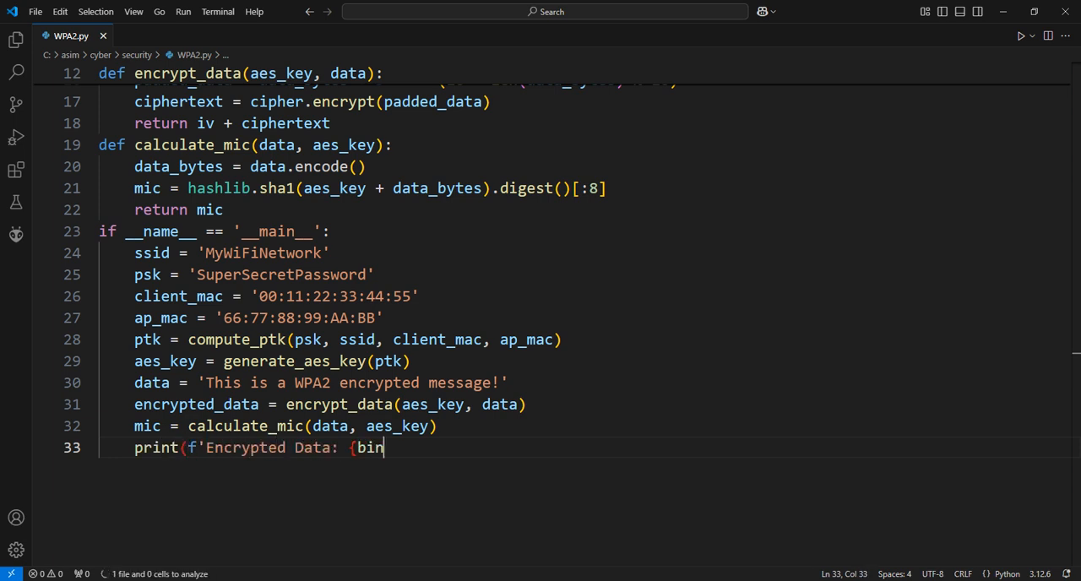
type("ascii.hexl")
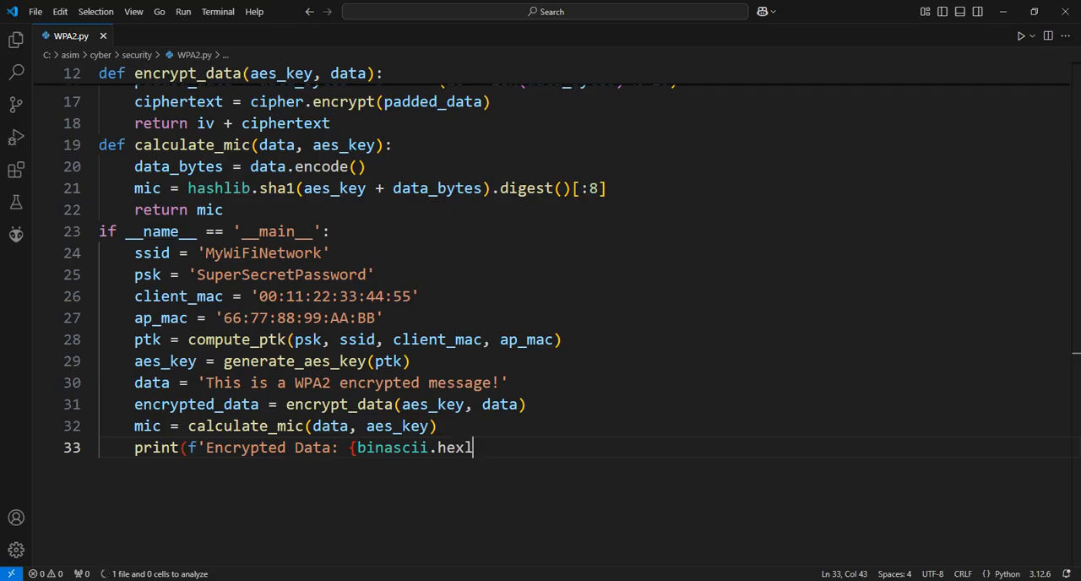
type("ify(encryp")
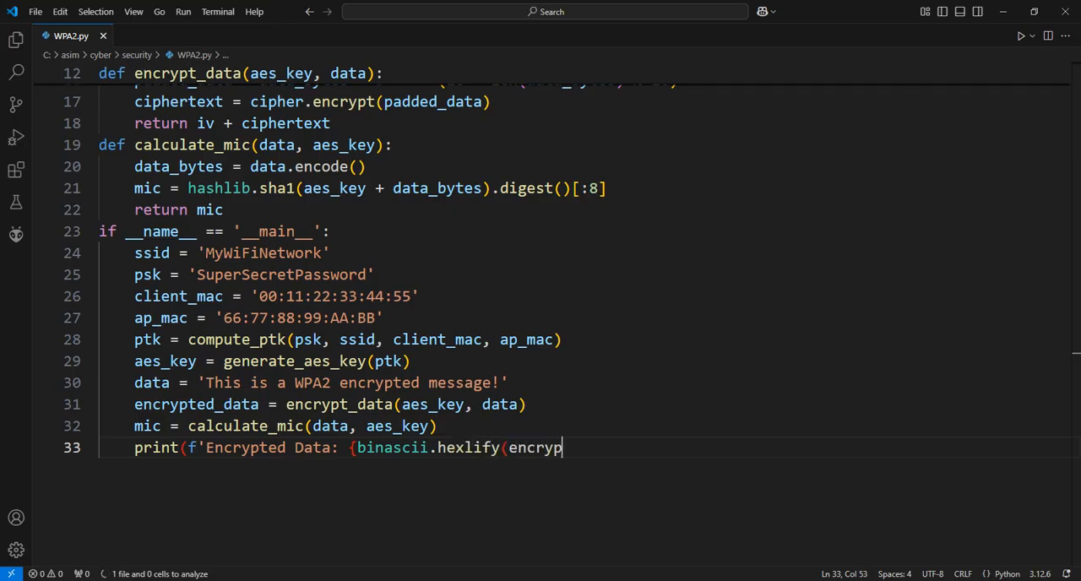
type("ted_data).")
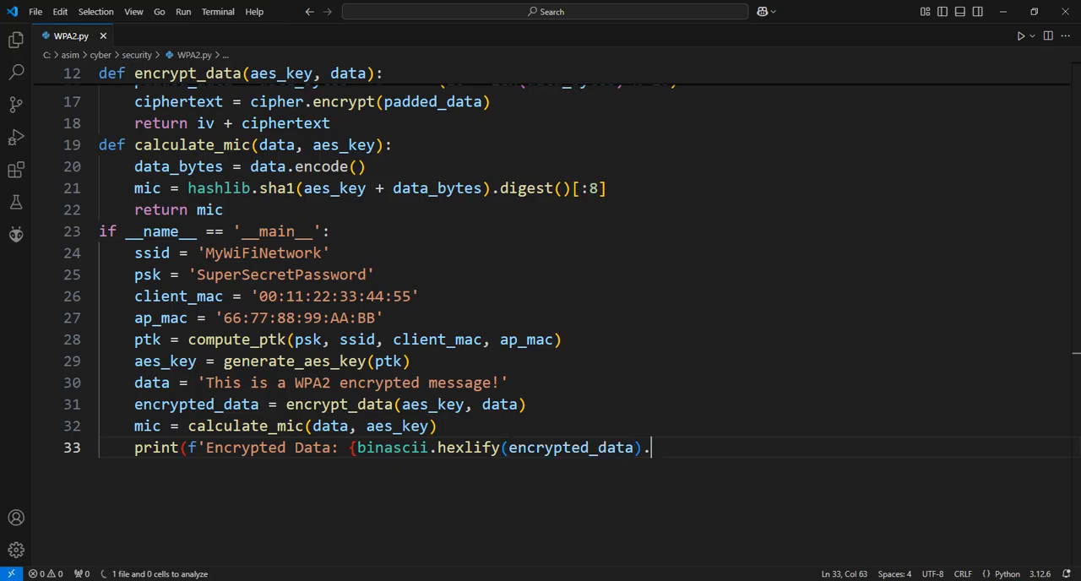
type("decode()}'")
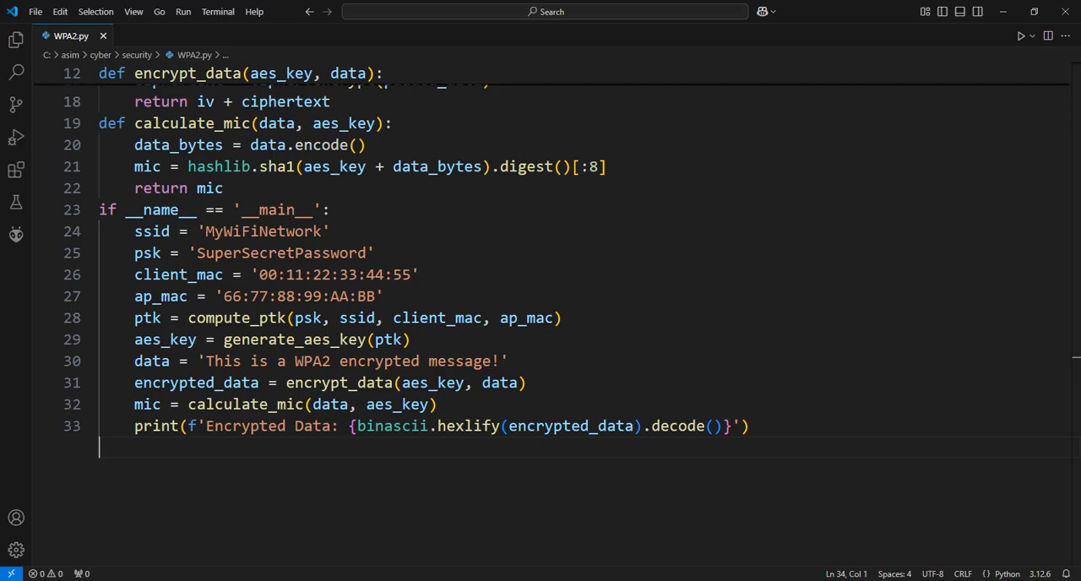
- Print 'MIC:' followed by binascii.hexlify(mic).decode()
type("prin")
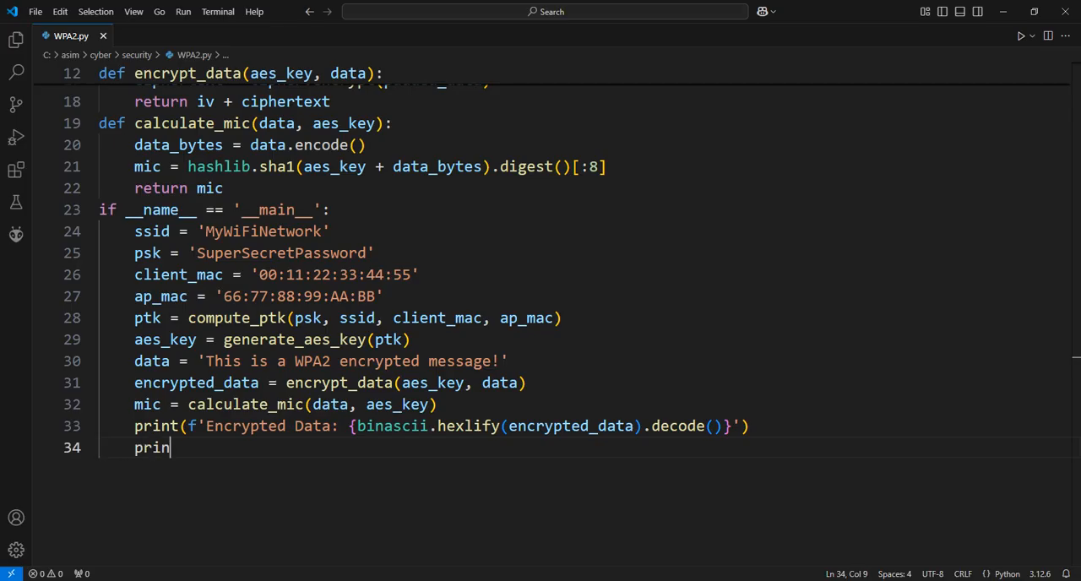
type("t(f'MIC: {b")
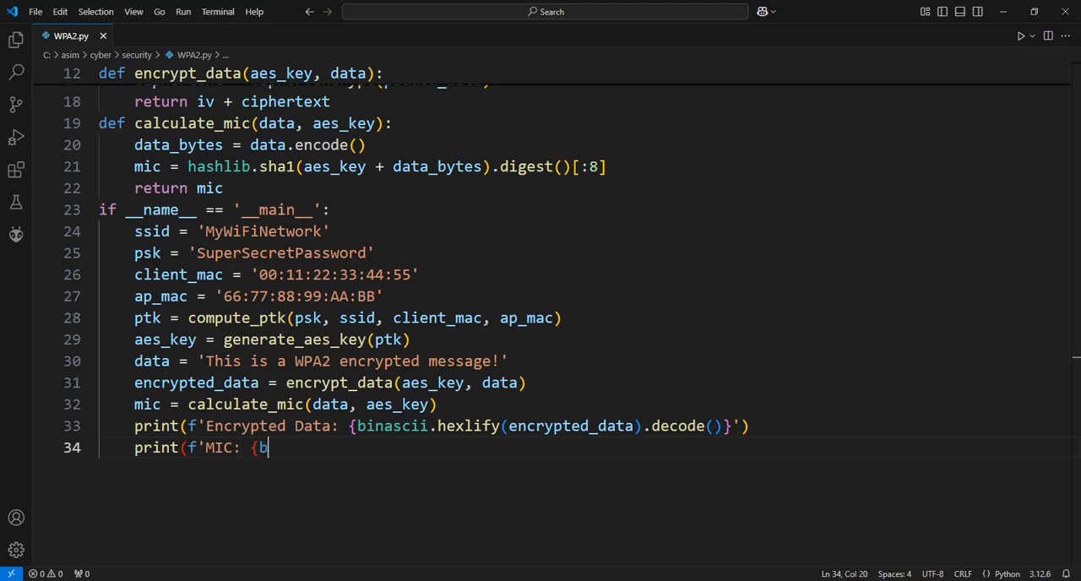
type("inascii.he")
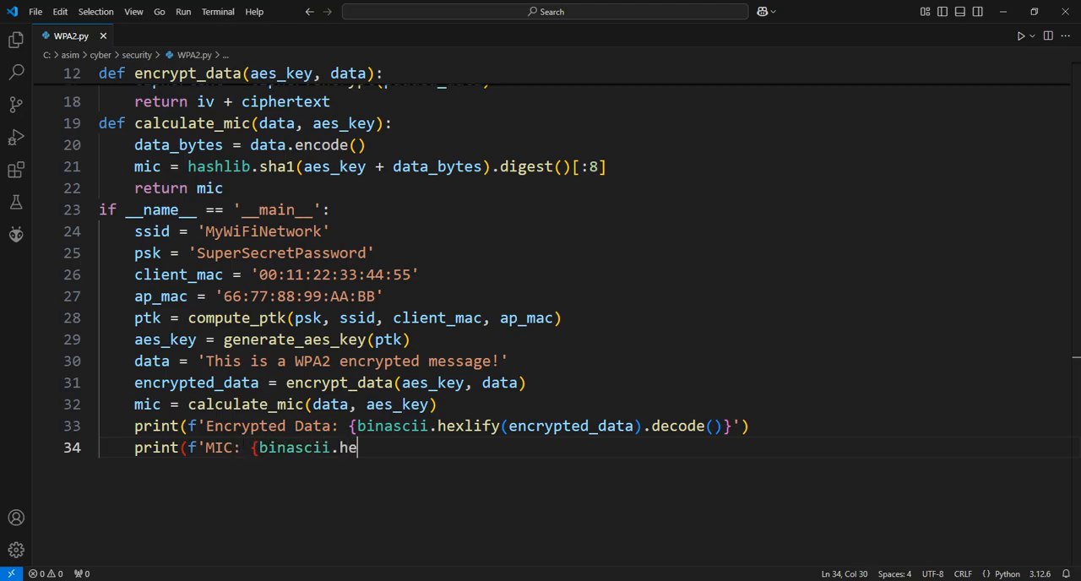
type("xlify(mic")
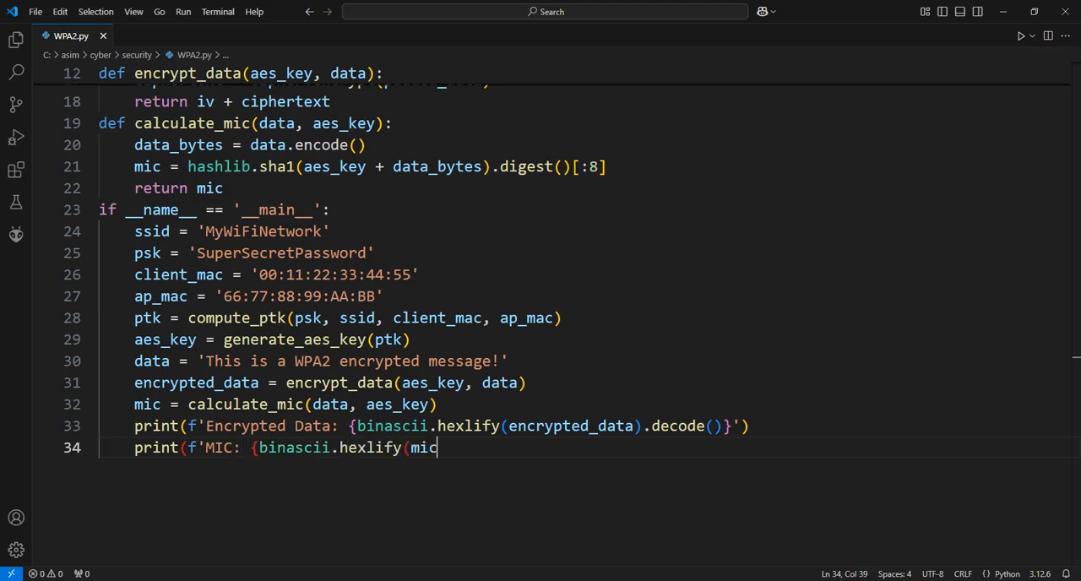
type(").decode()")
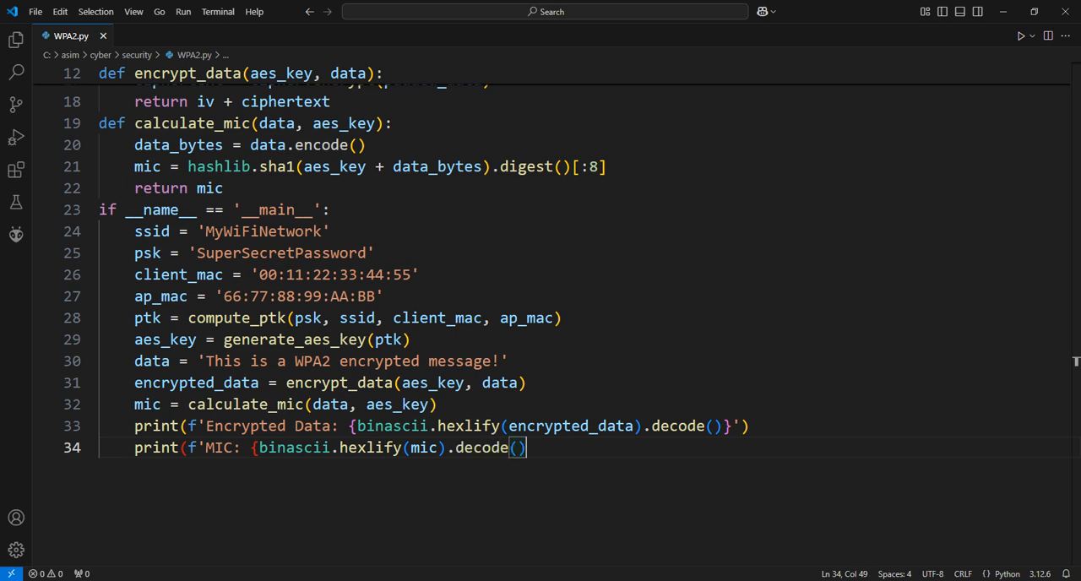